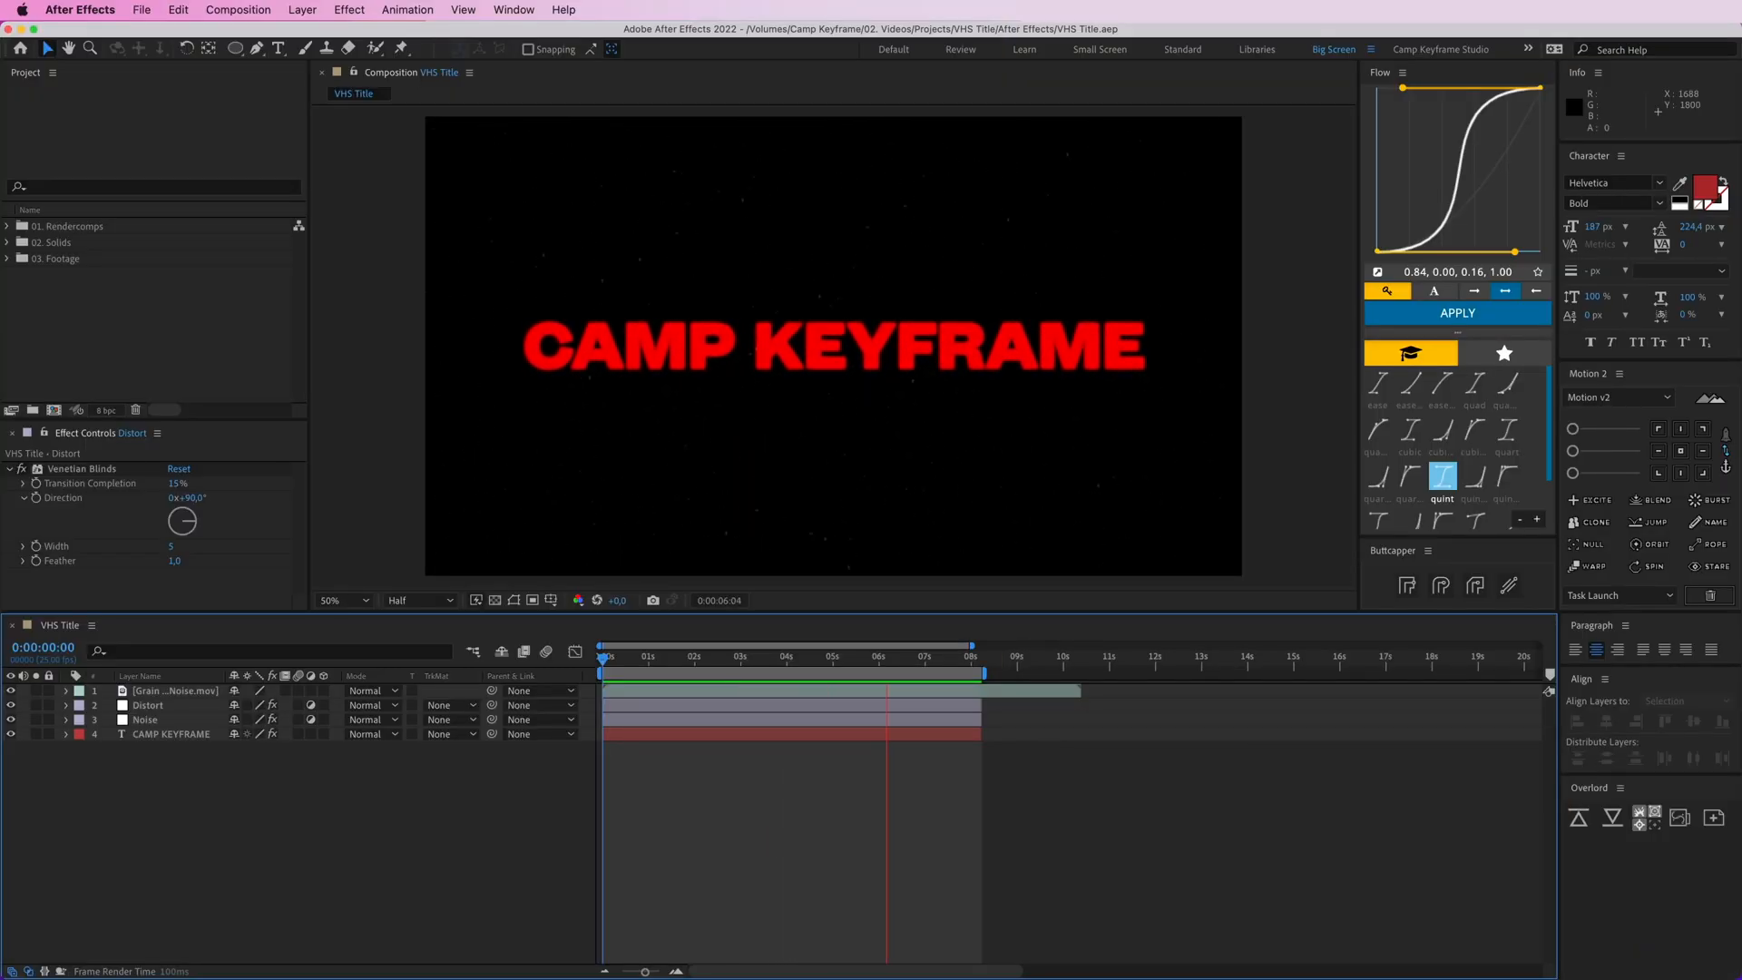
# Step: Preview the finished title at several frames of the timeline
pyautogui.click(980, 655)
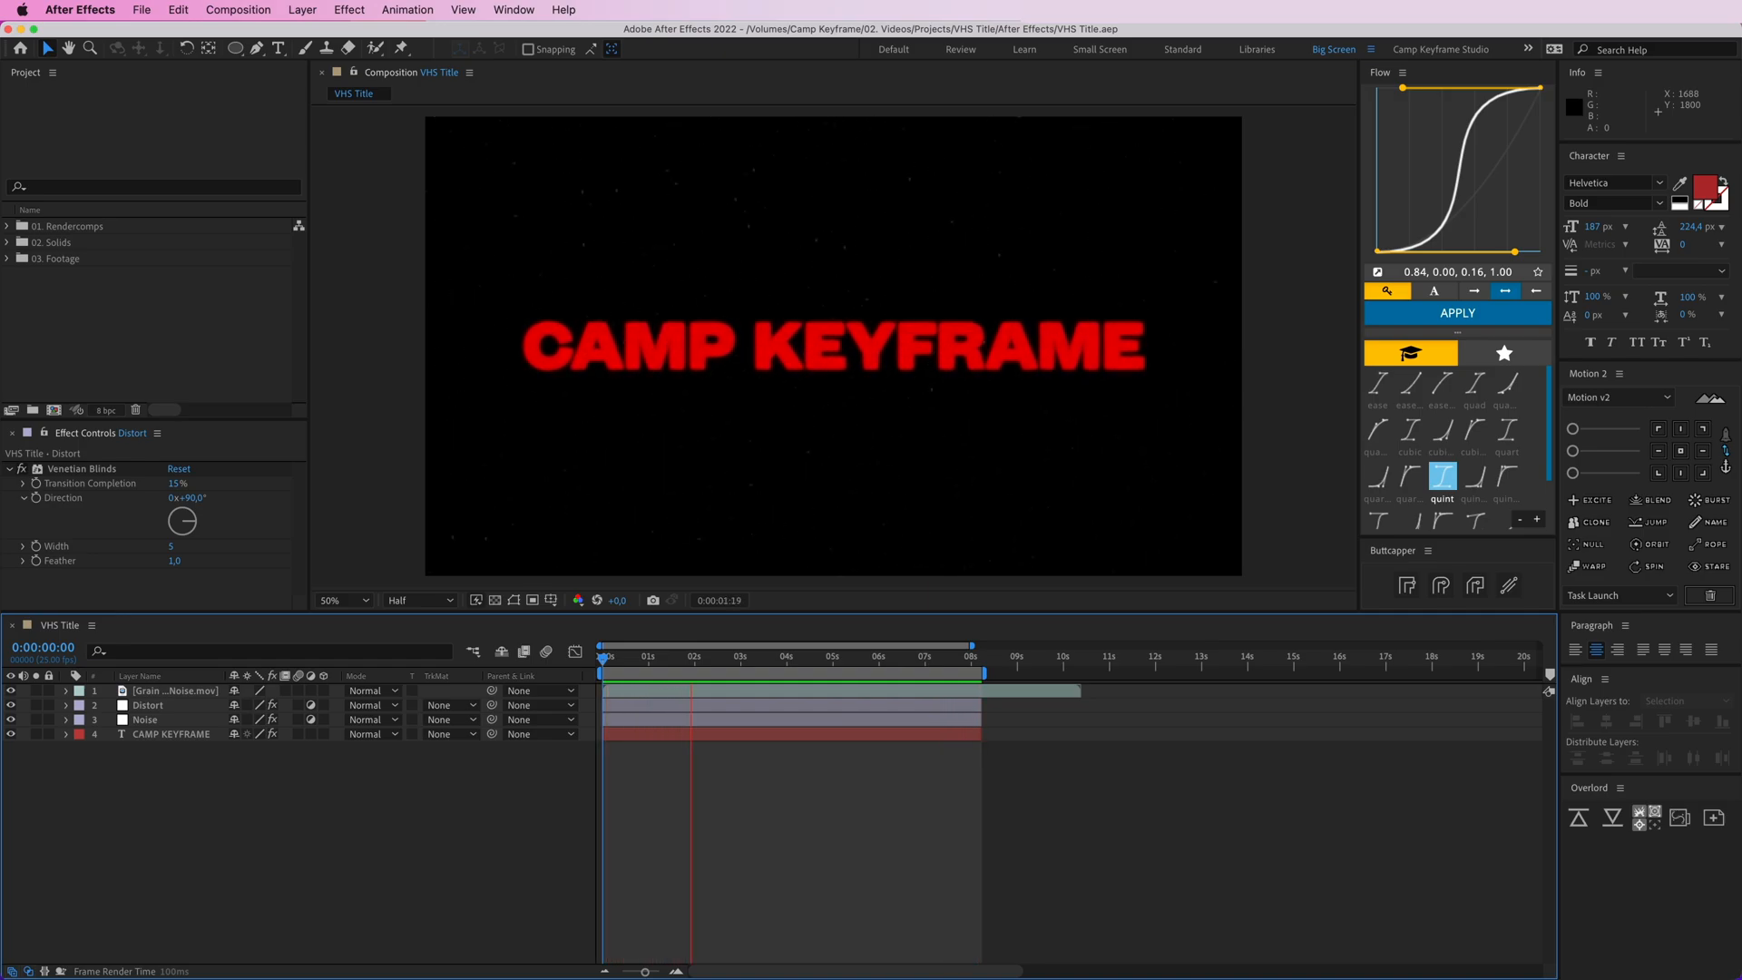
pyautogui.click(786, 655)
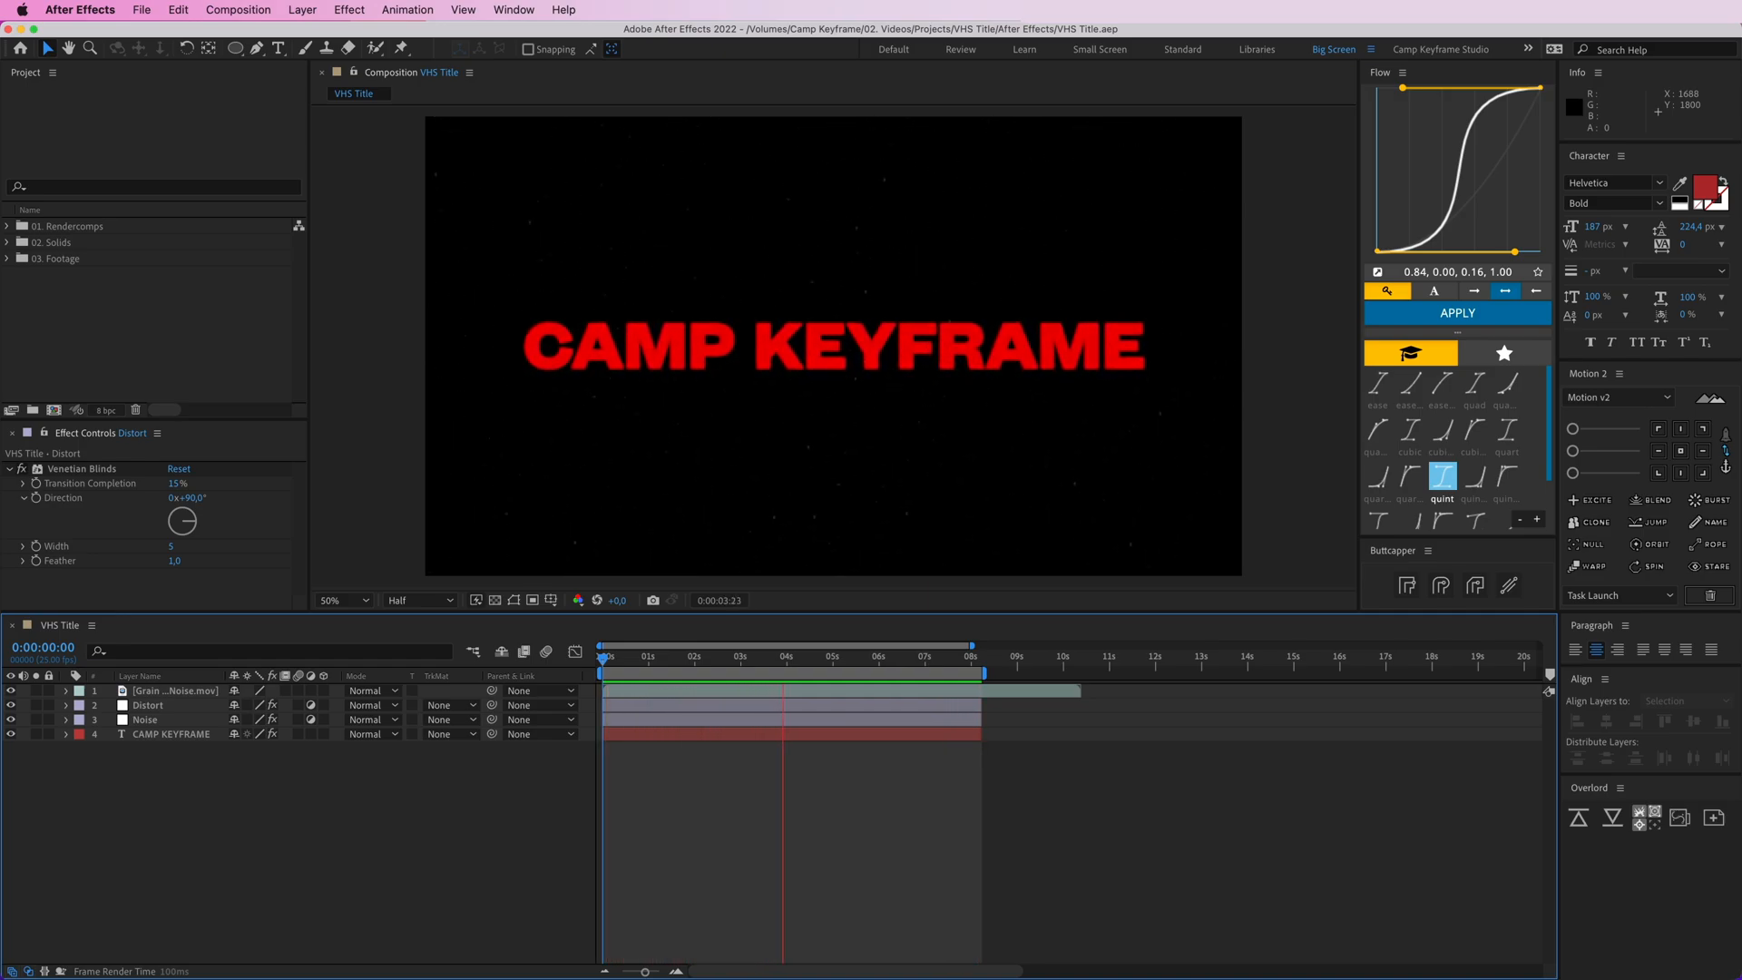
pyautogui.click(832, 655)
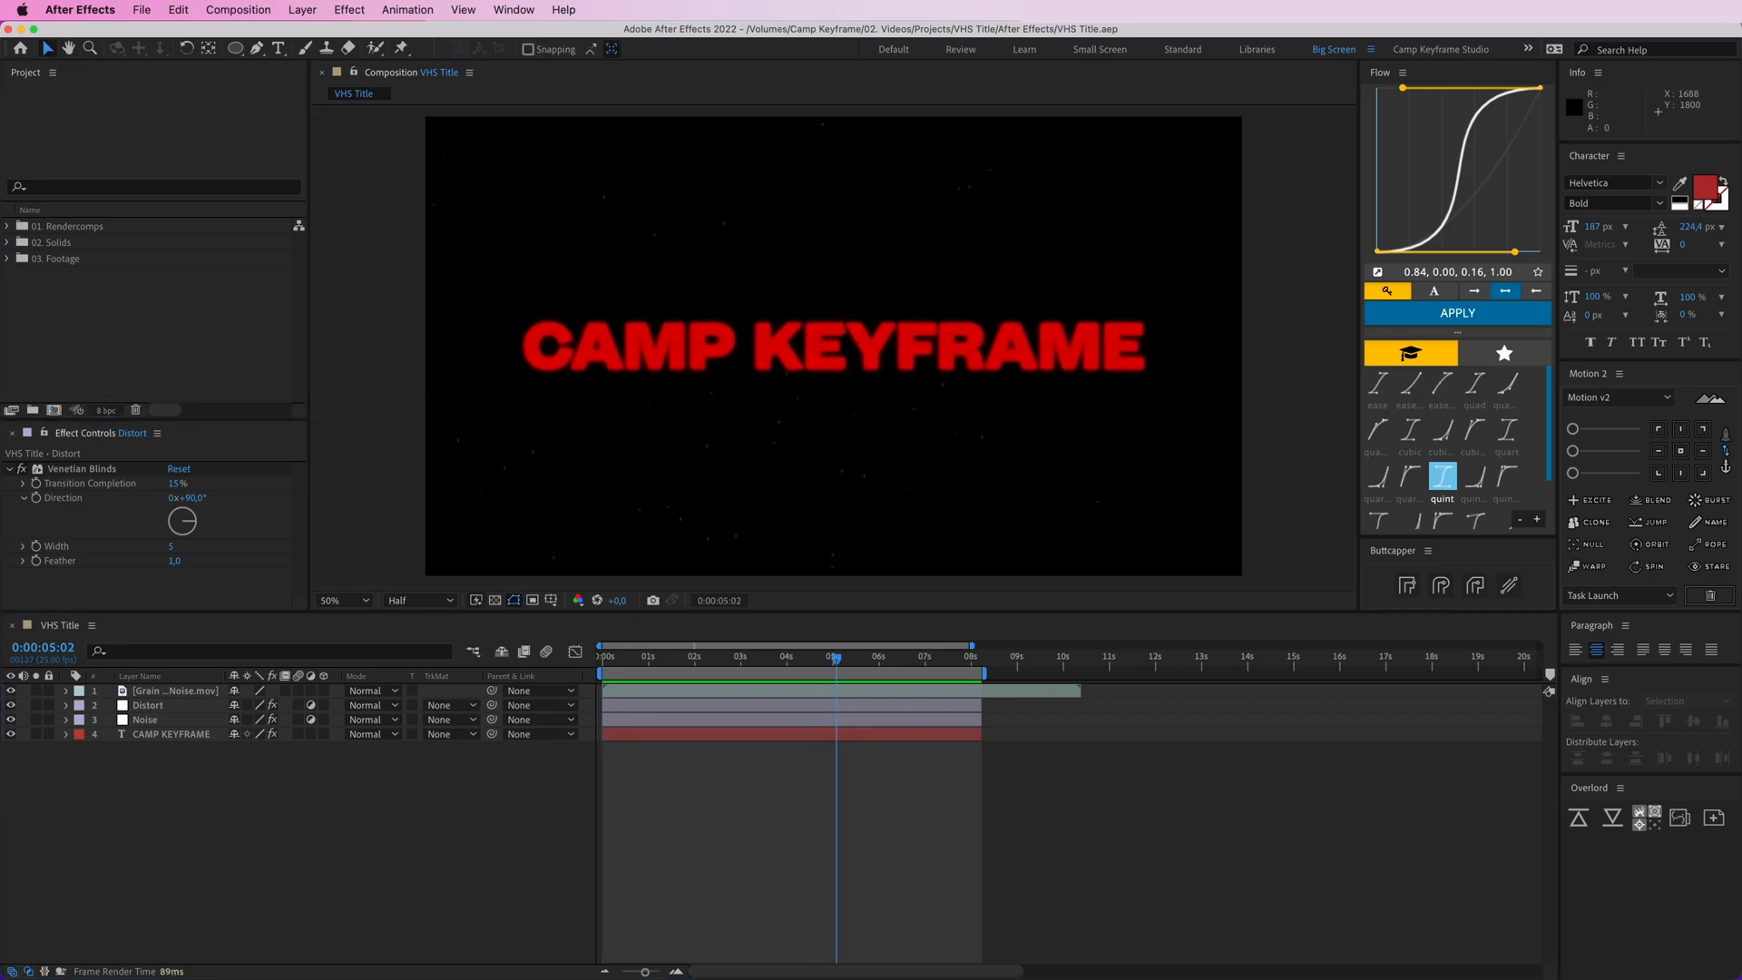
# Step: Create the VHS title 2 composition with 'VHS TITLE' text filled bright red
pyautogui.click(236, 9)
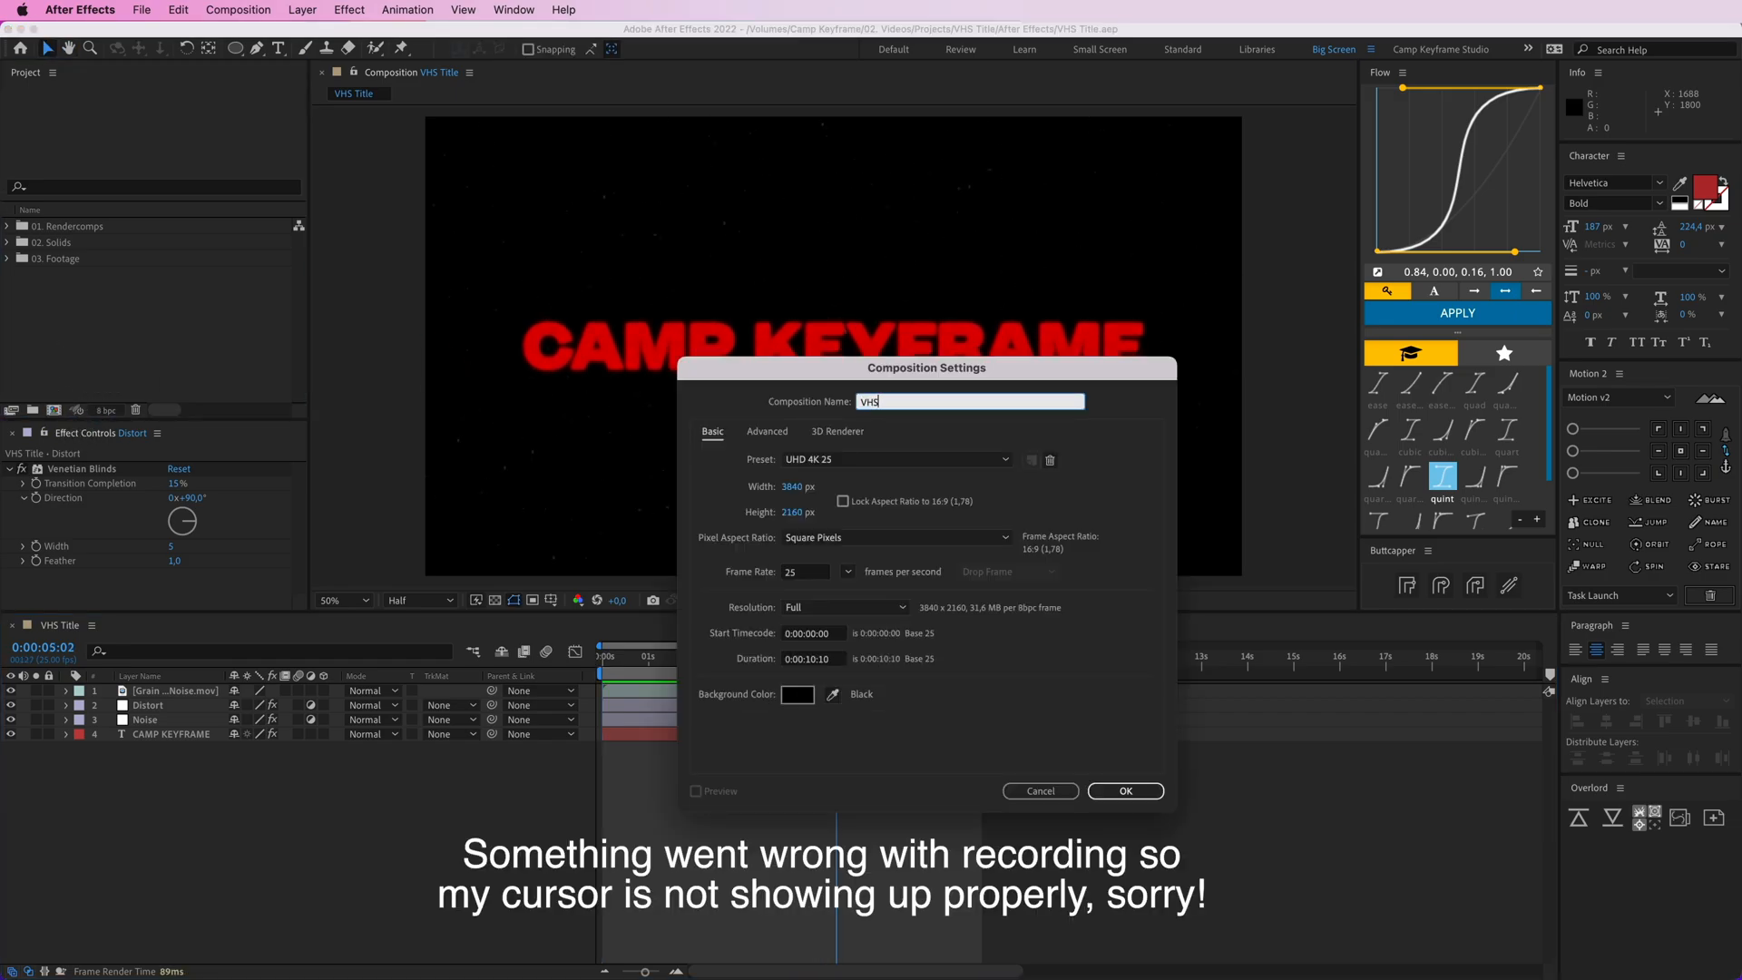
pyautogui.click(1124, 791)
pyautogui.write('VHD')
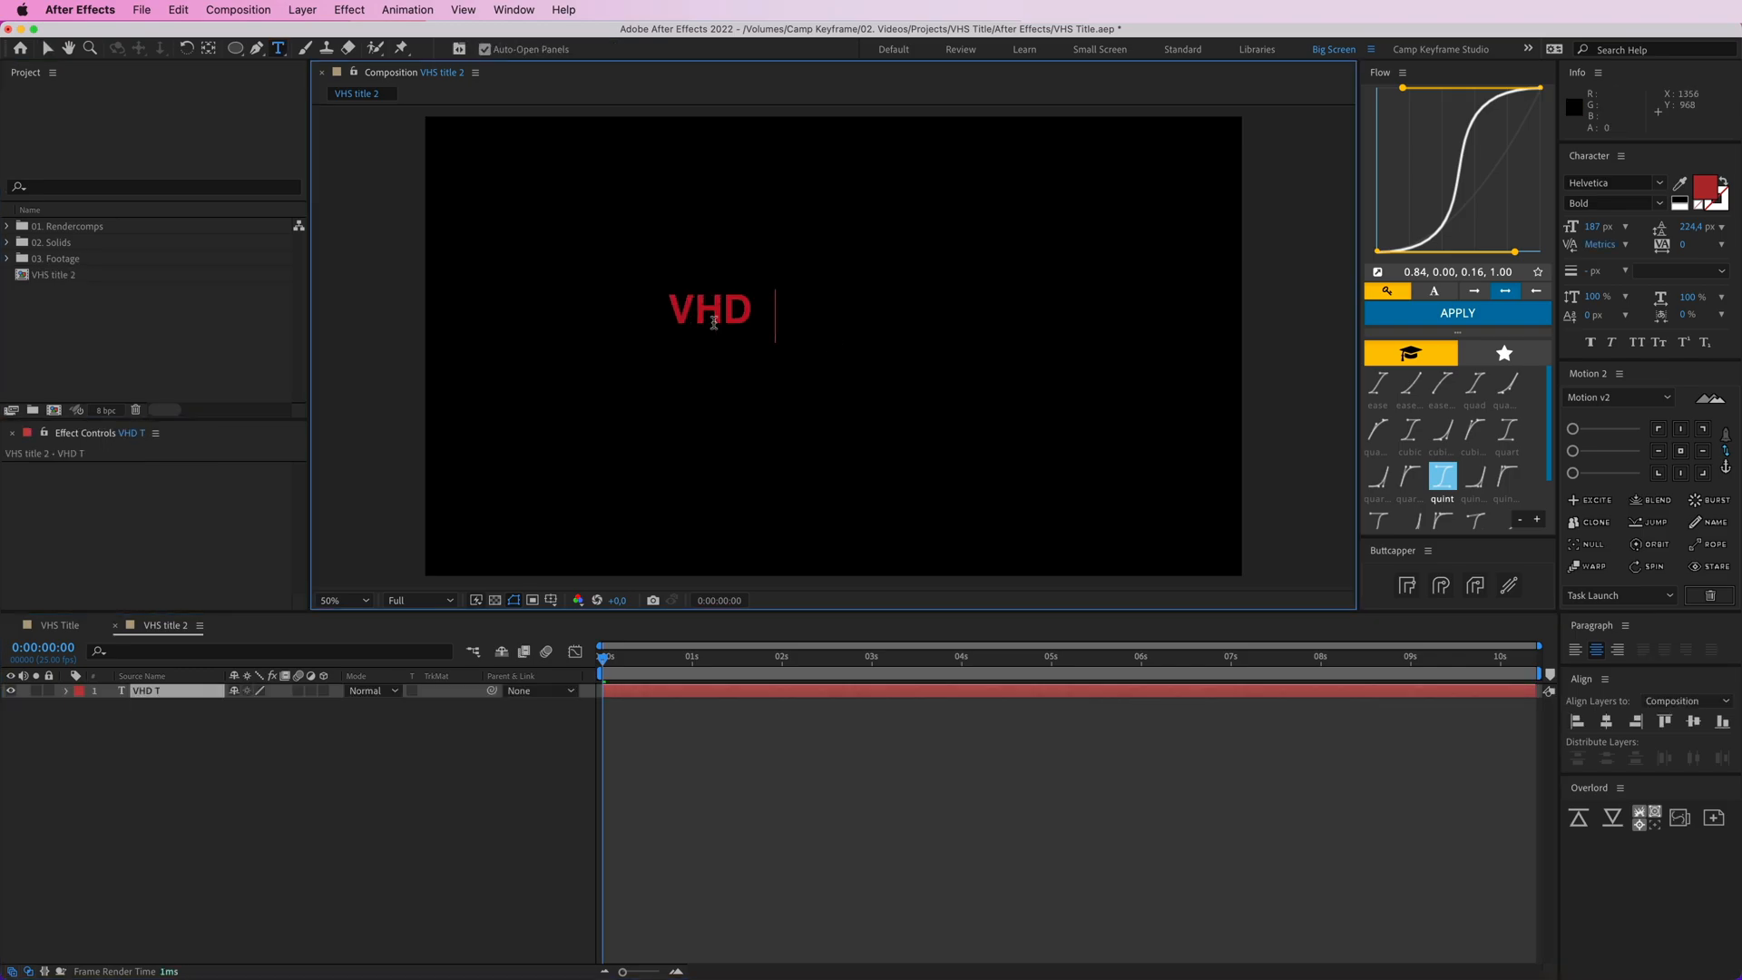
pyautogui.write('SD TITLE')
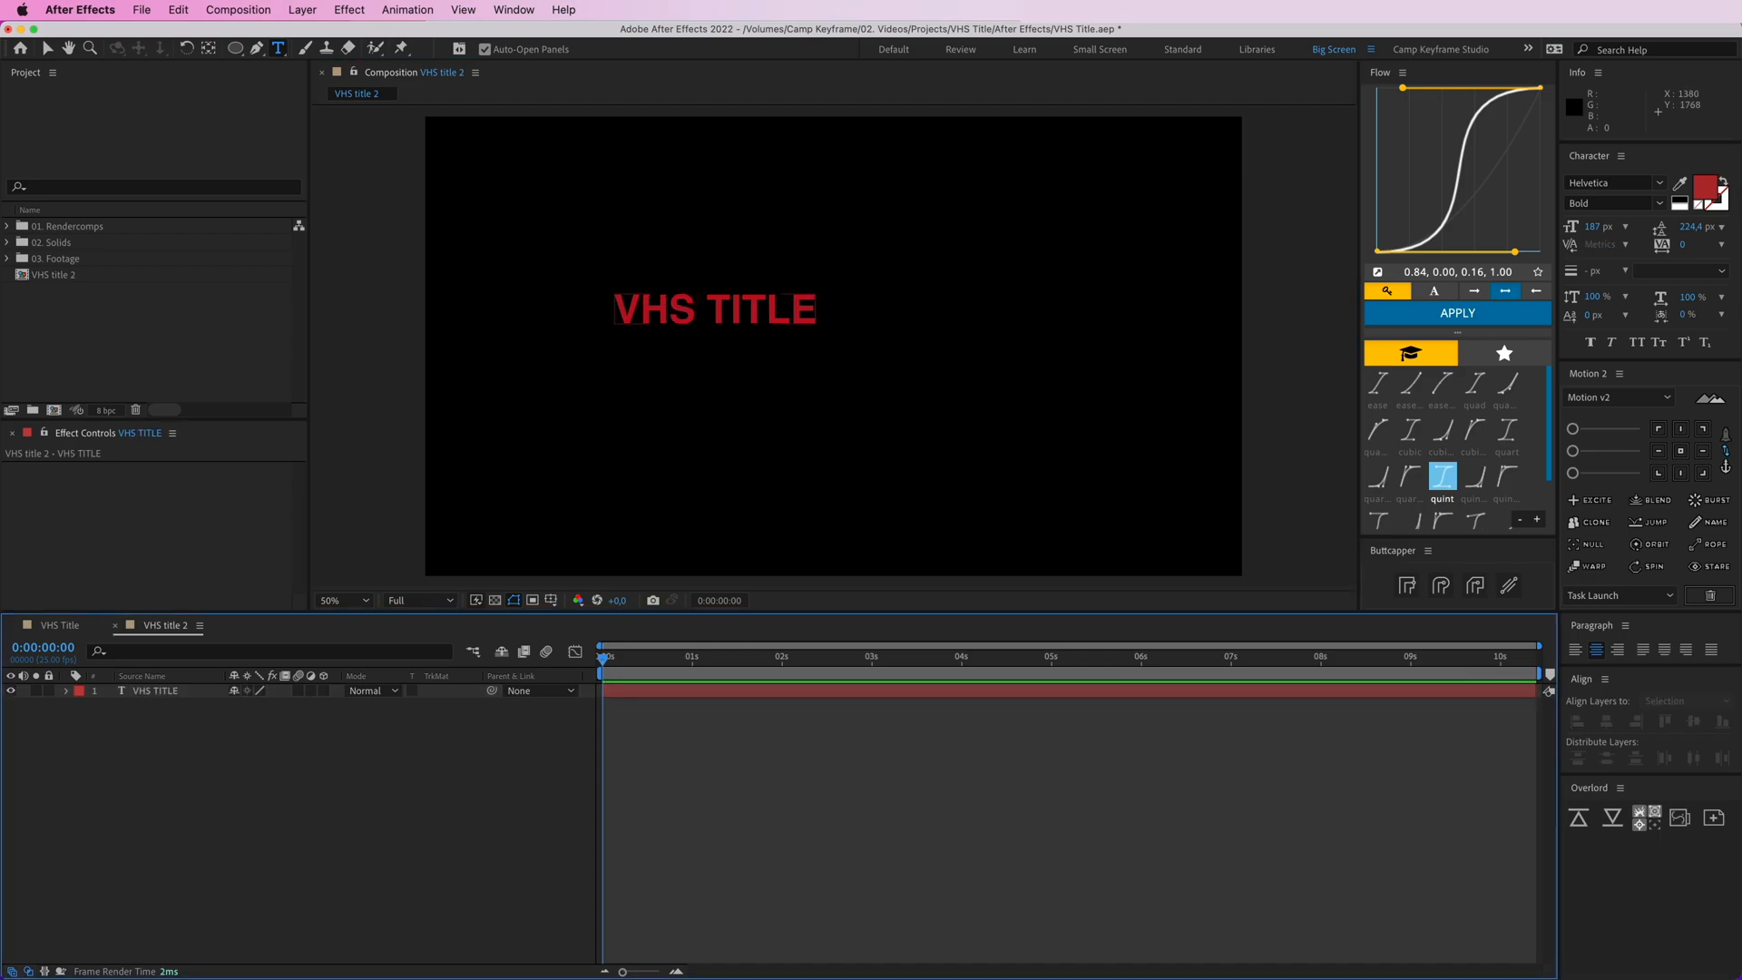
pyautogui.click(1708, 185)
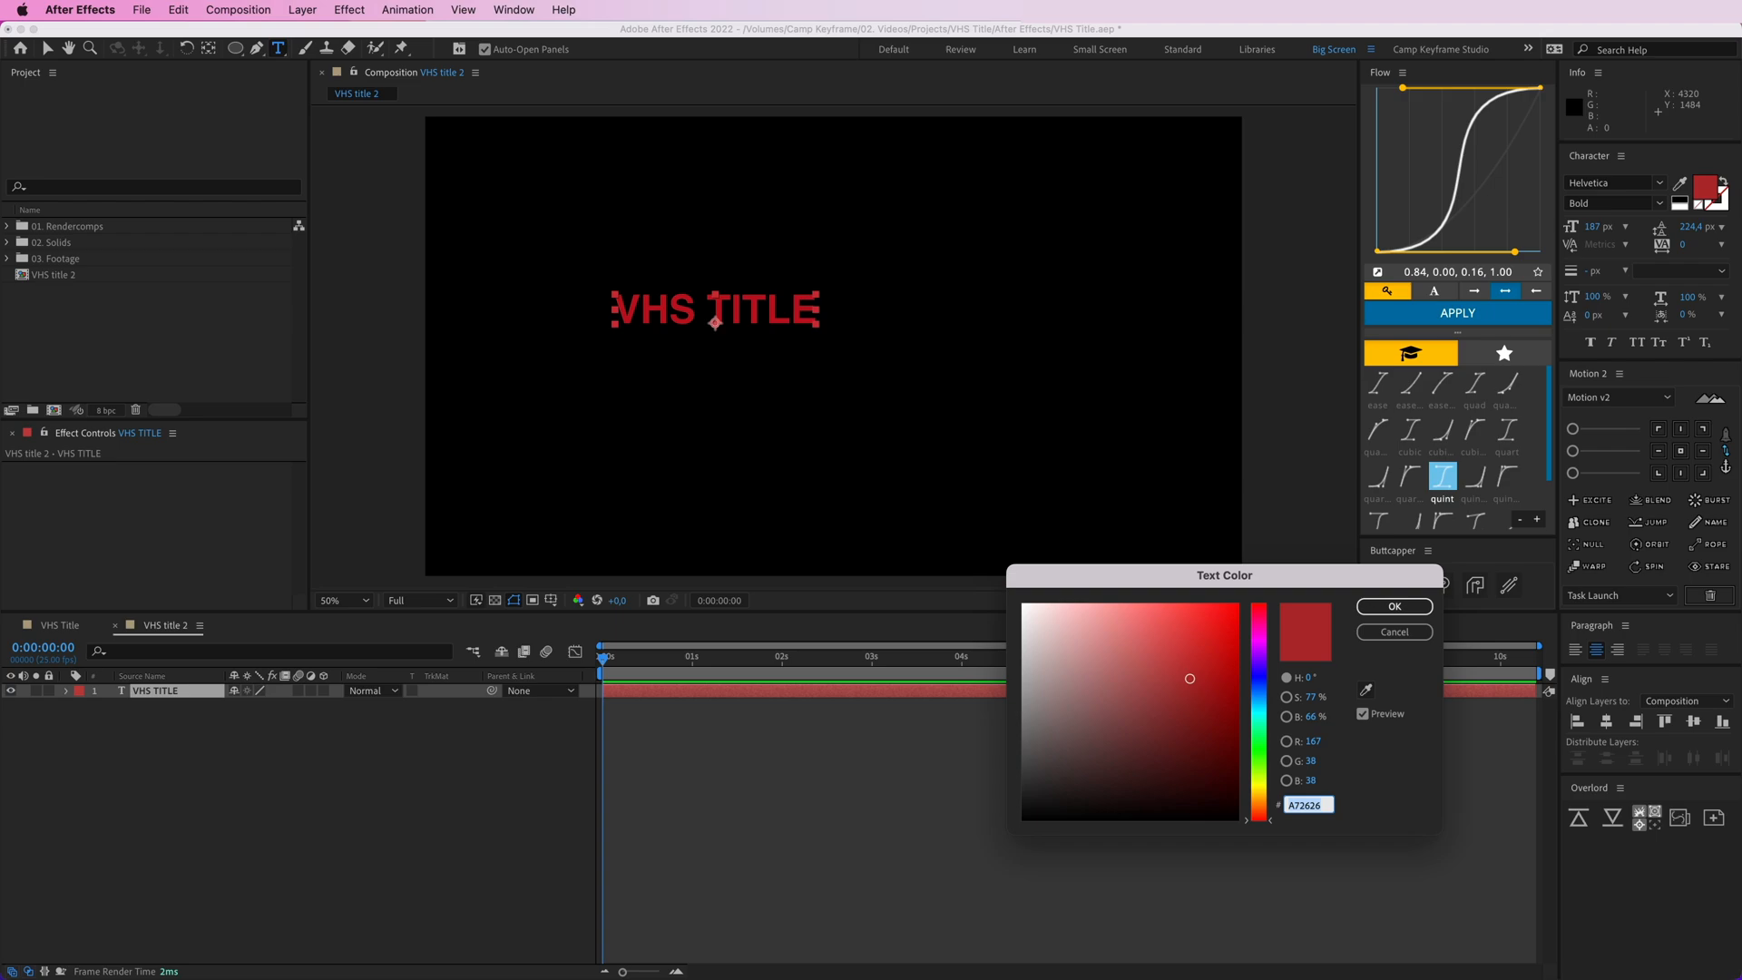
pyautogui.click(1392, 605)
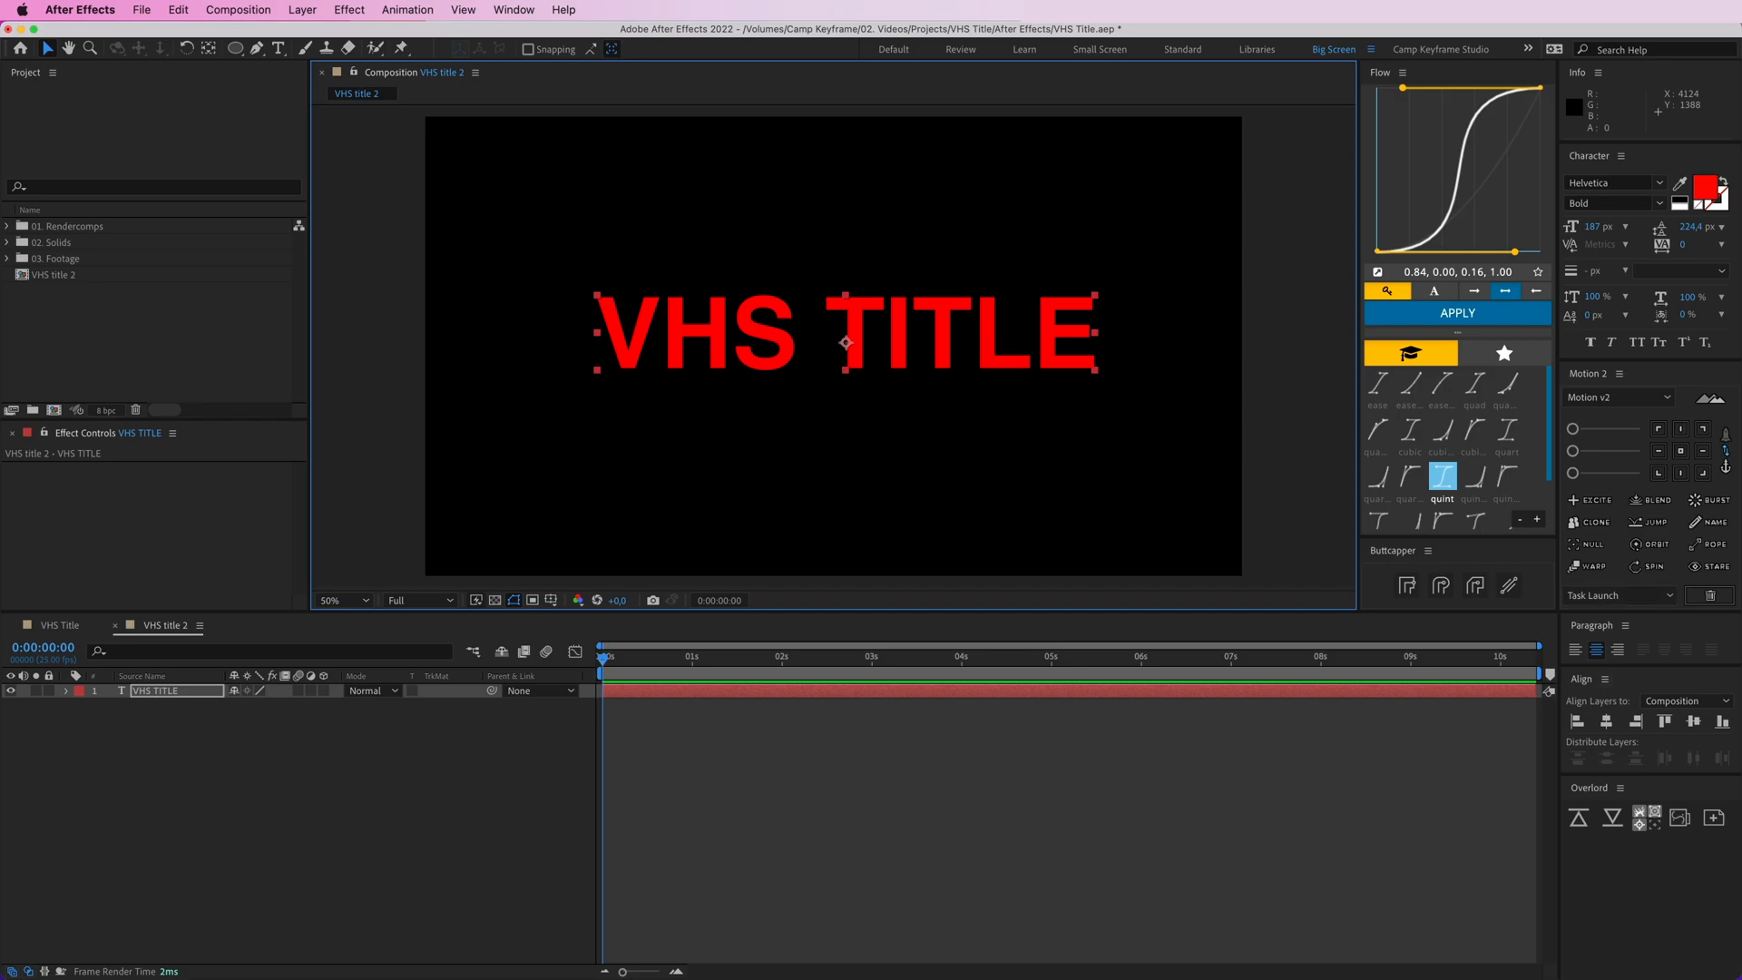
# Step: Enlarge the title in Mint Grotesk V0.7 Black and begin a wiggle expression on Position
pyautogui.click(1612, 182)
pyautogui.write('wiggle(1,10)')
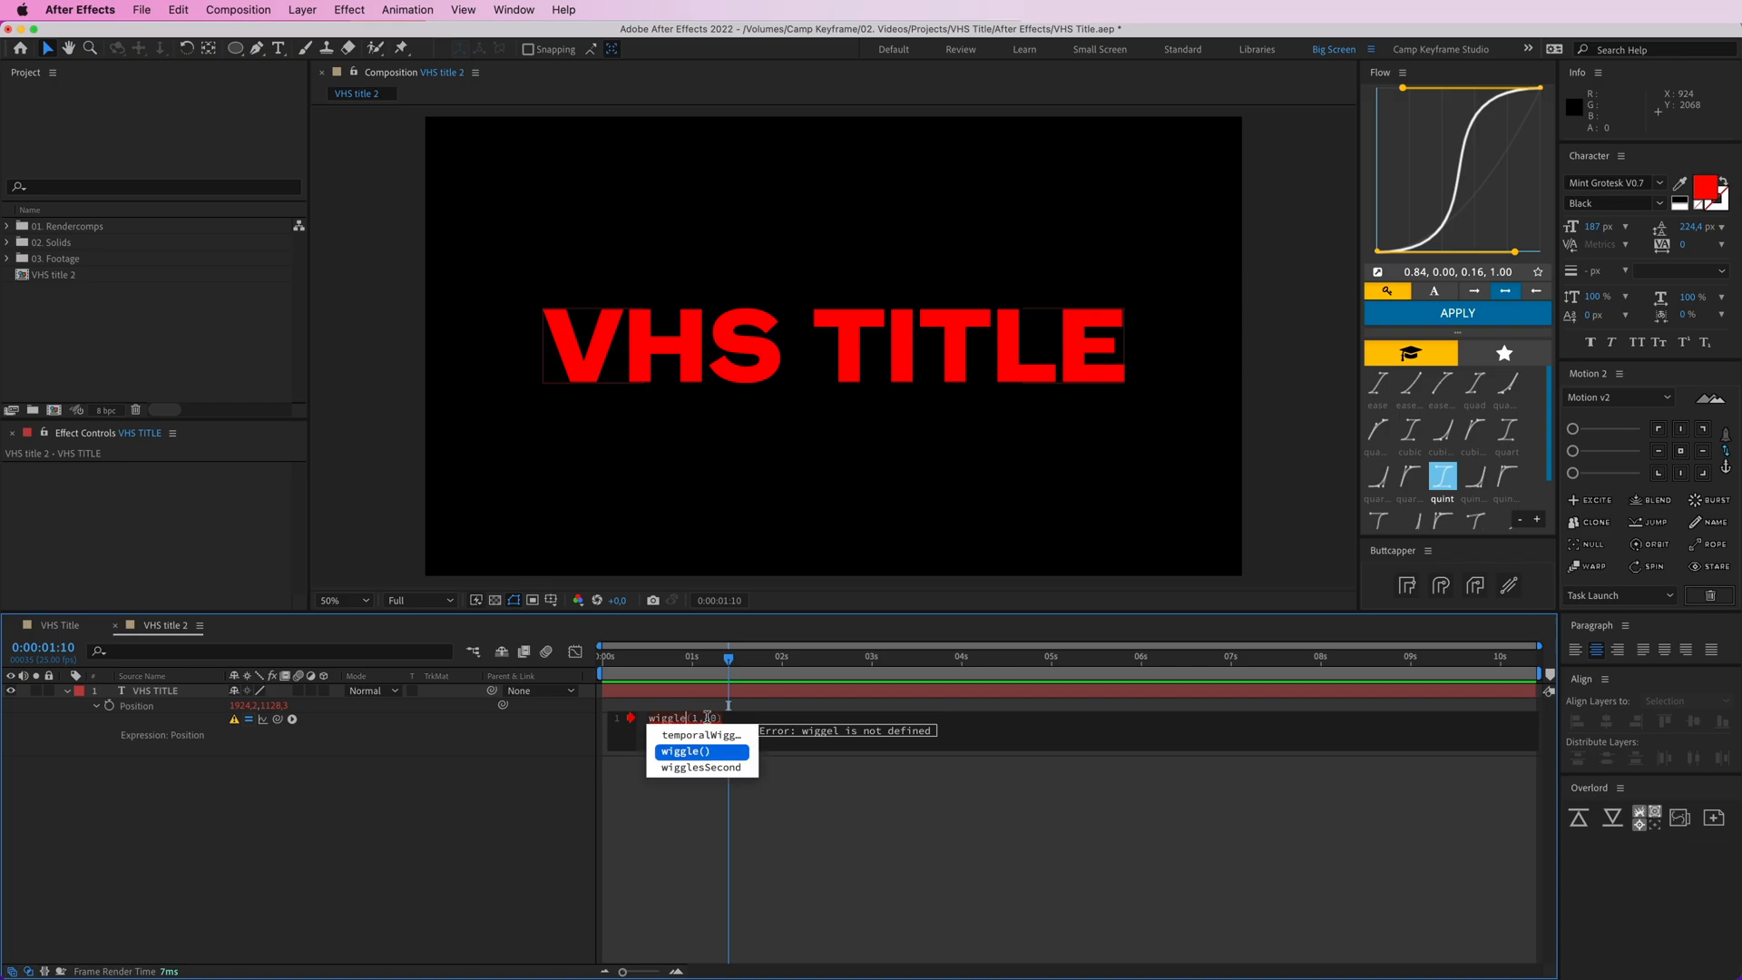
# Step: Finish the Position expression as wiggle(200,1) and return the viewer to 50%
pyautogui.click(683, 751)
pyautogui.write('200')
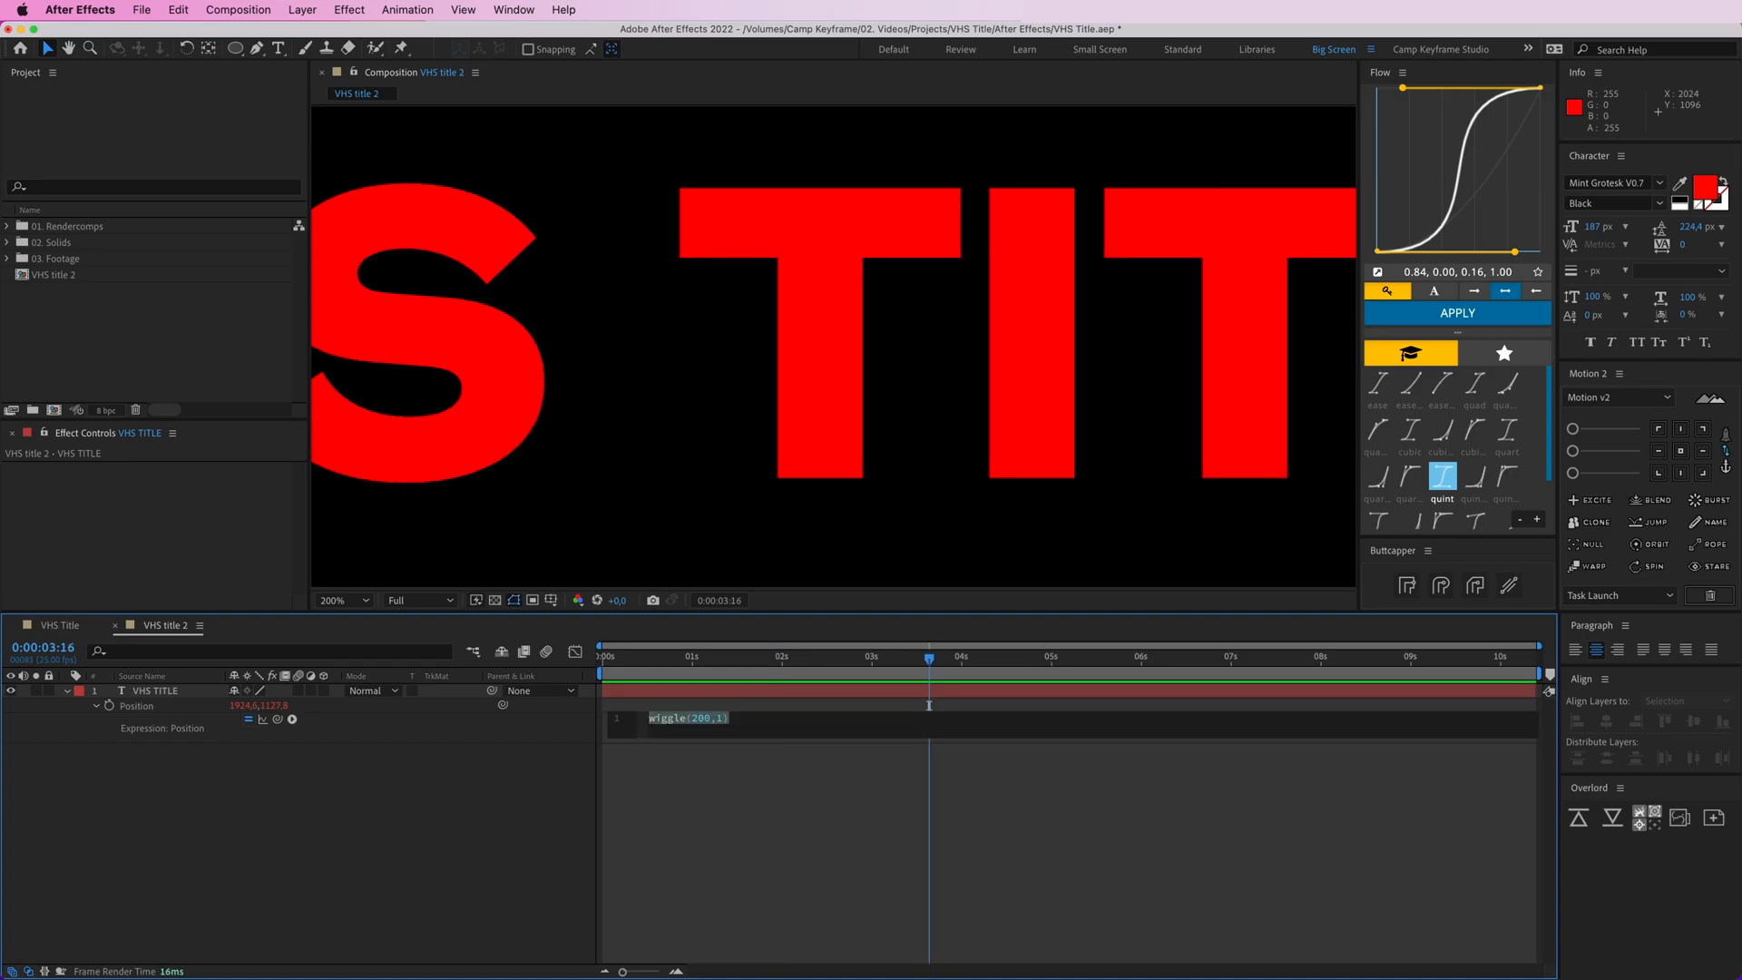
pyautogui.click(342, 599)
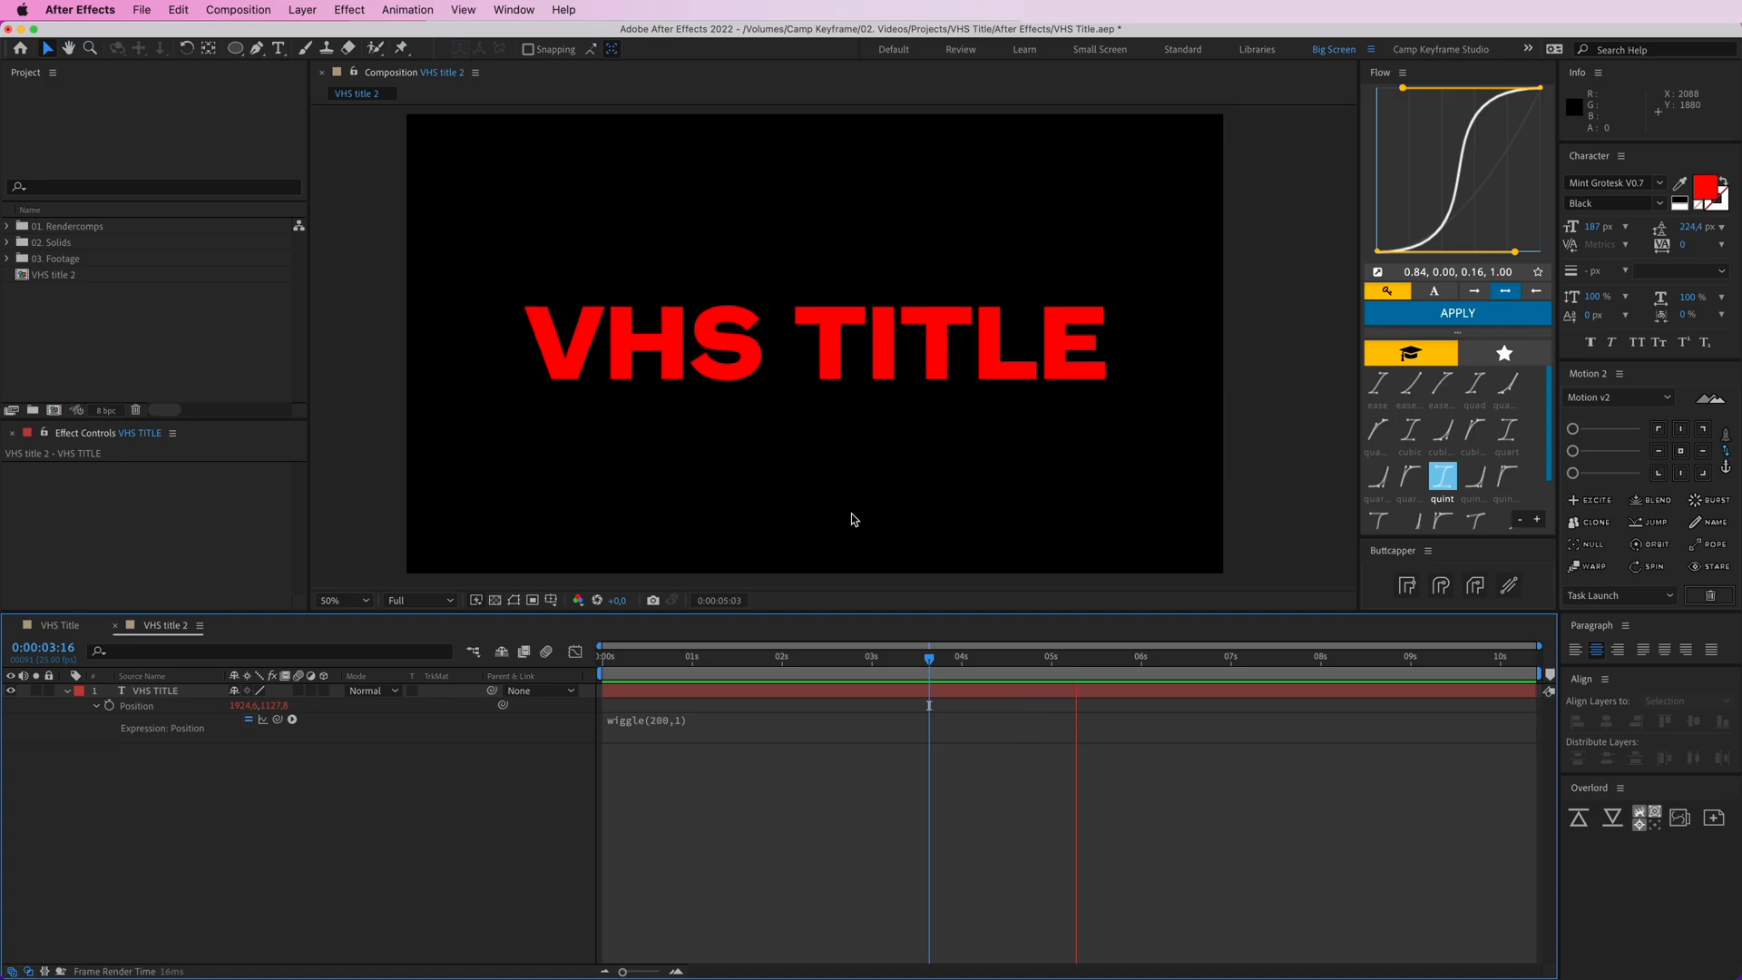
# Step: Apply Fast Box Blur with a blur radius of 3 to the VHS TITLE layer
pyautogui.click(1216, 655)
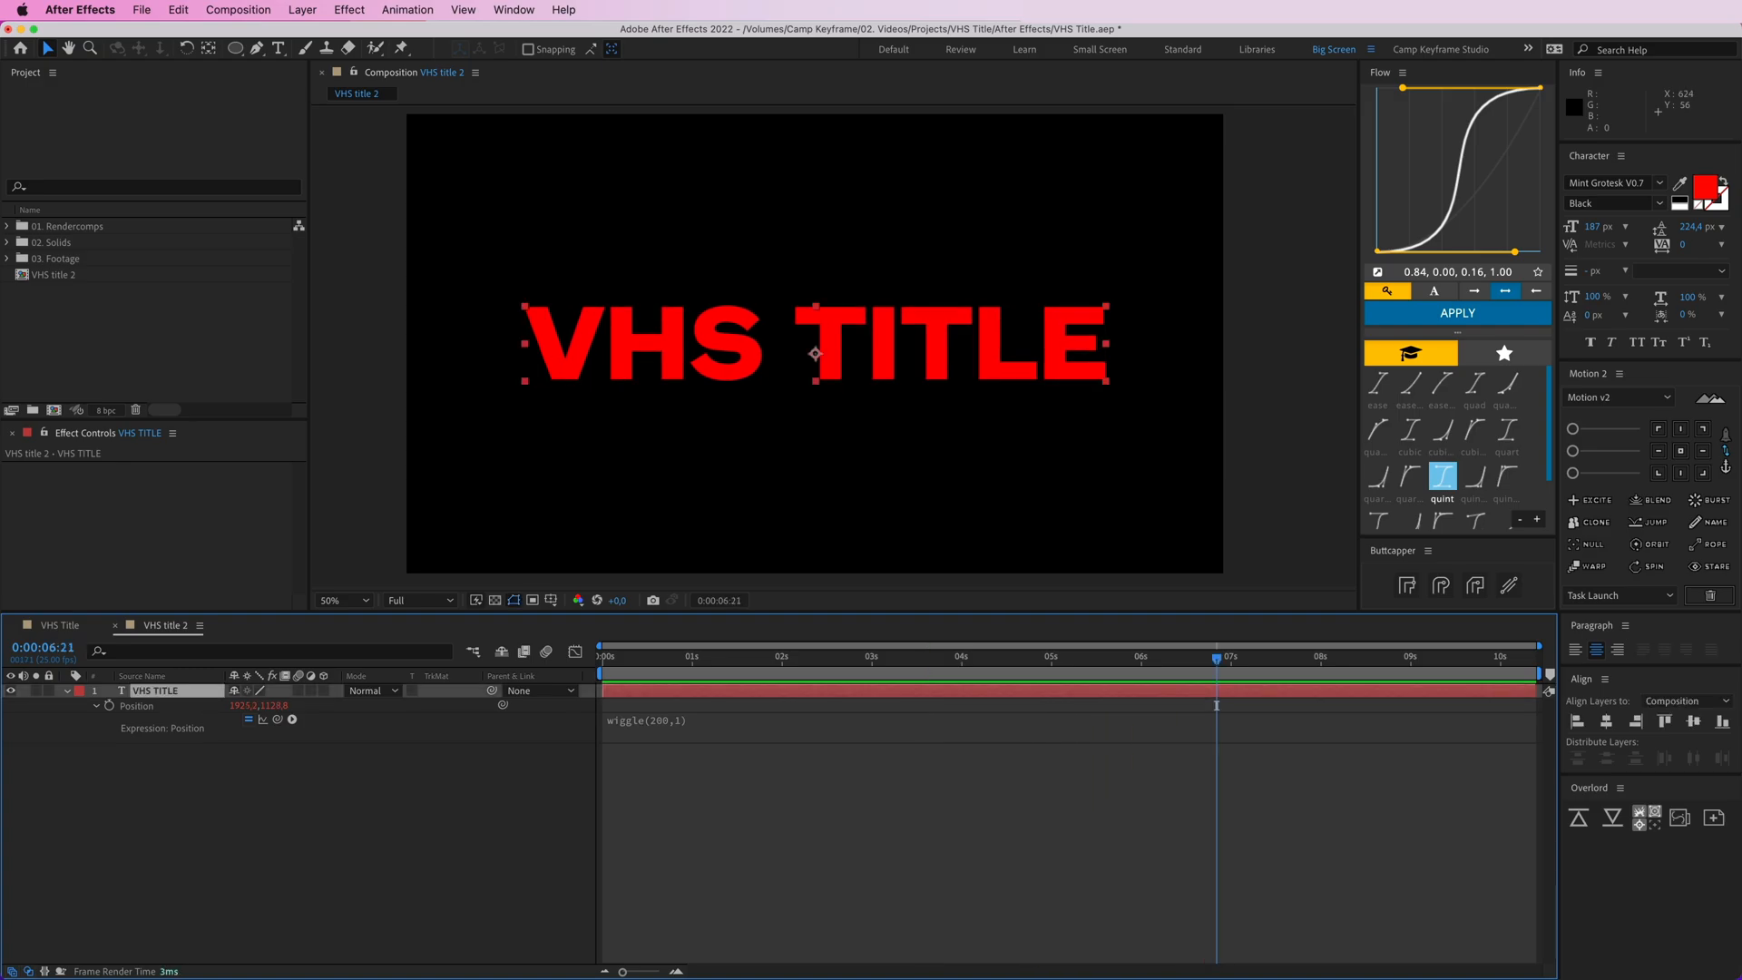
pyautogui.click(562, 10)
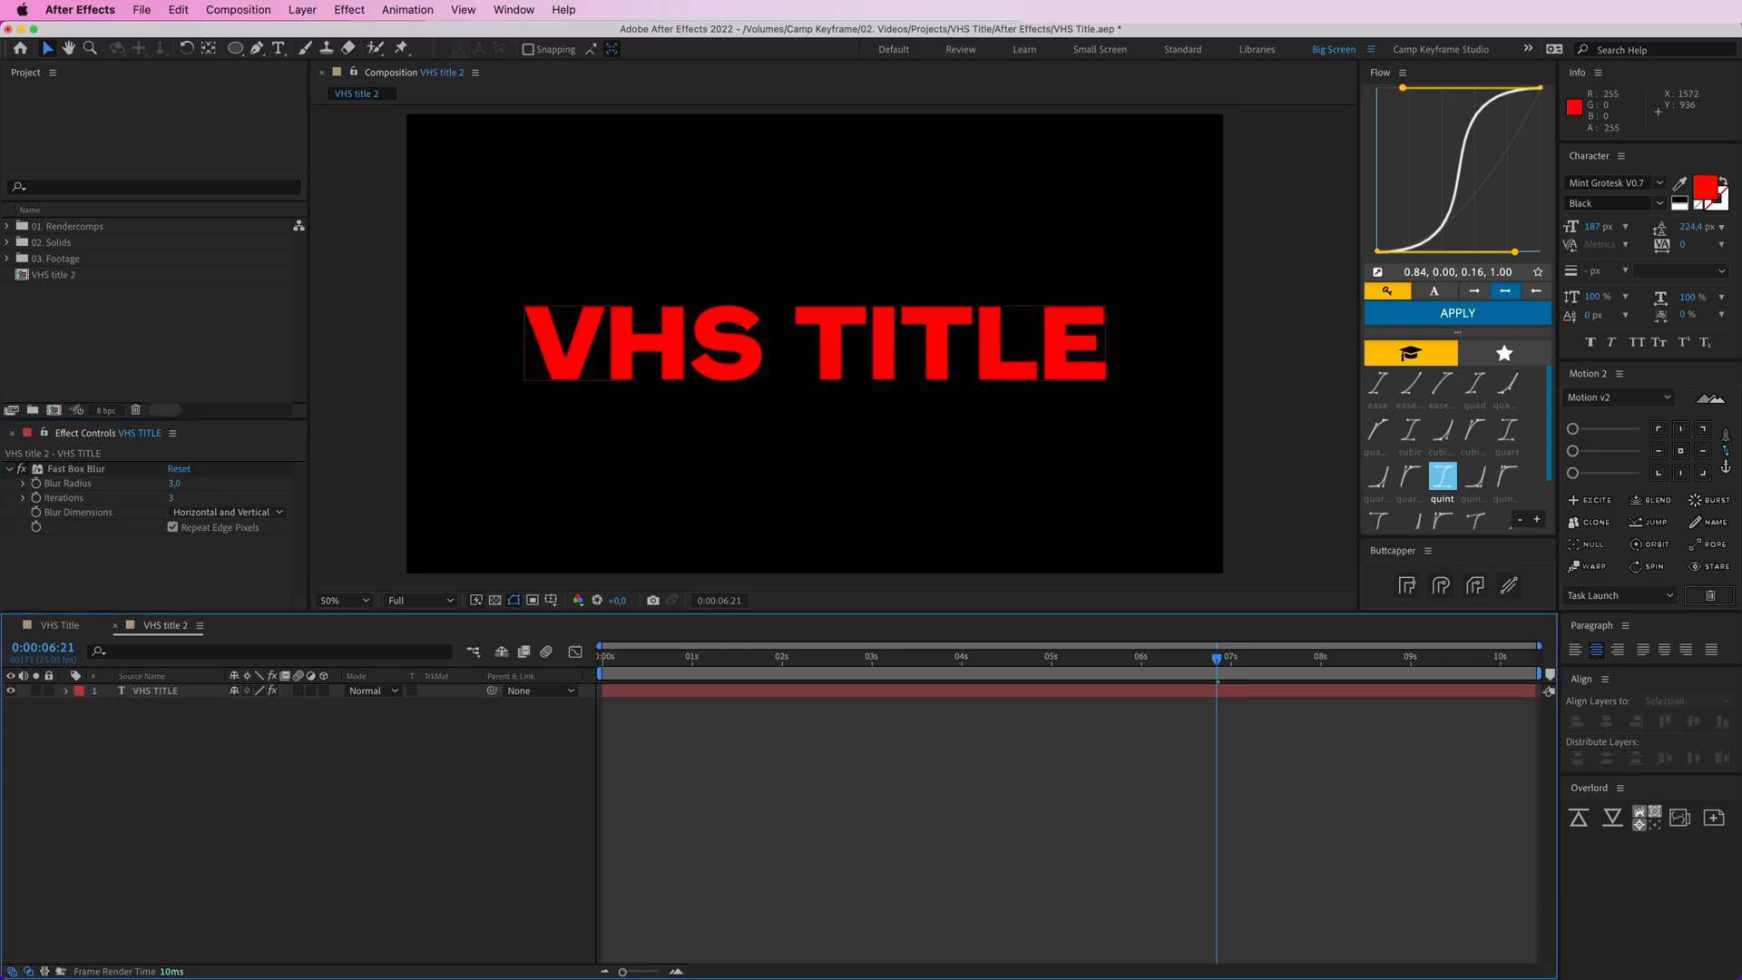
pyautogui.click(338, 599)
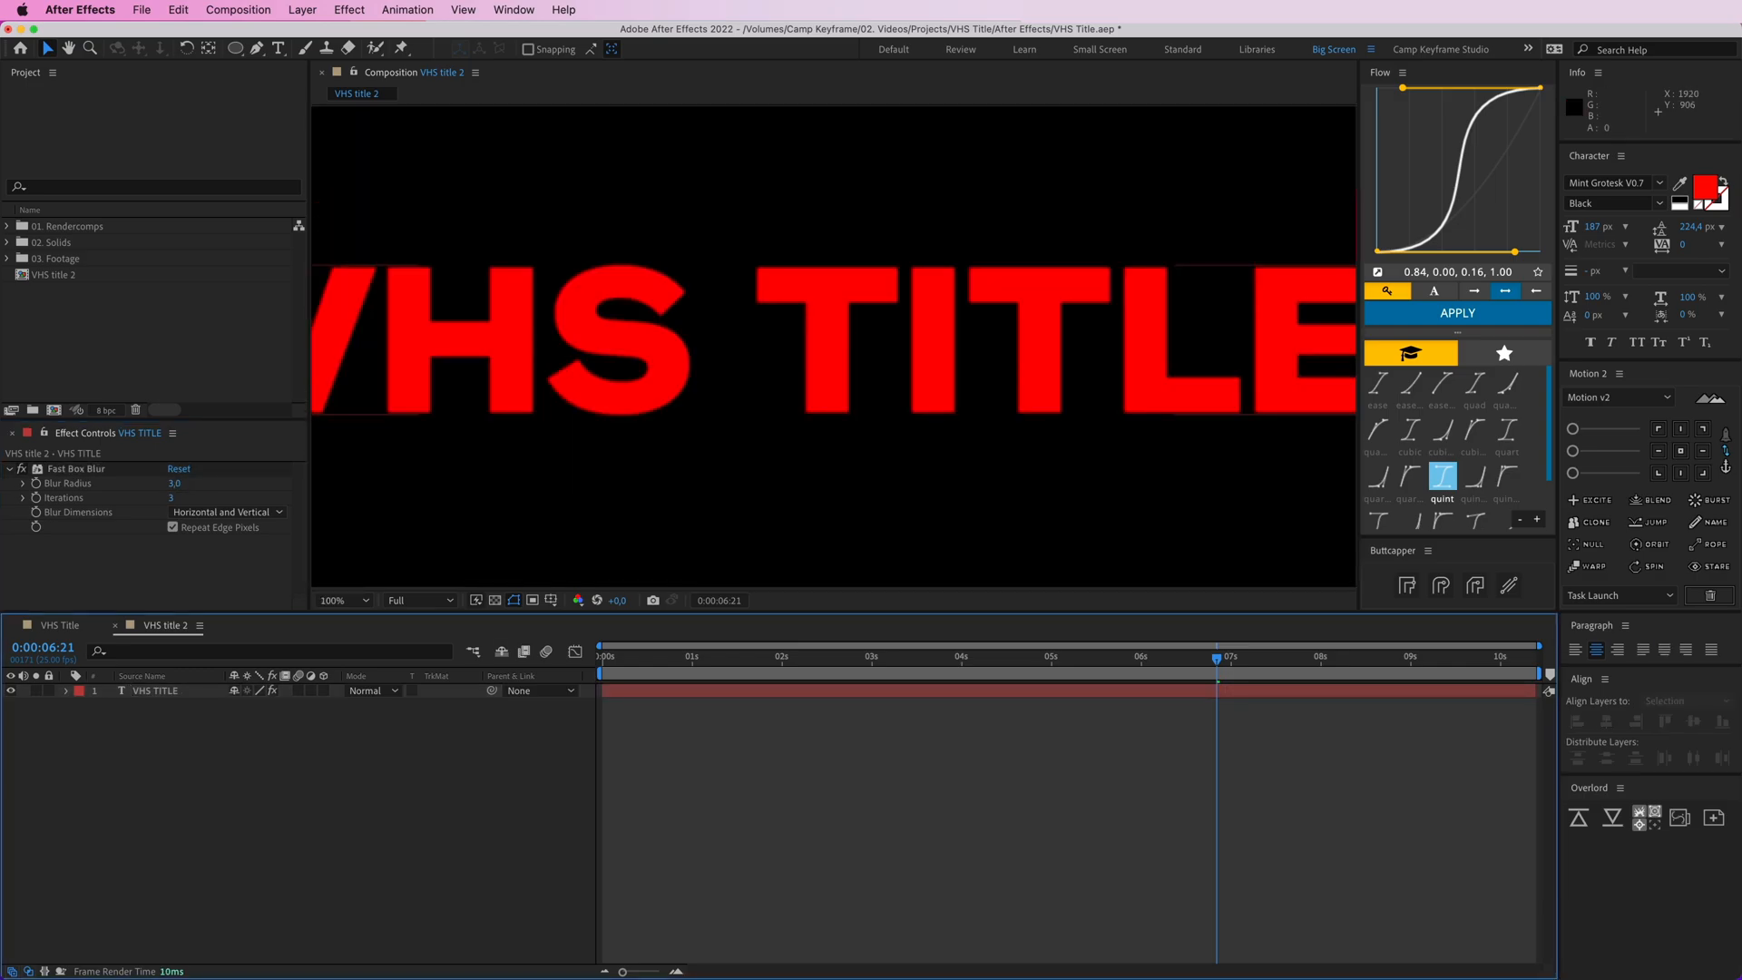
pyautogui.click(341, 599)
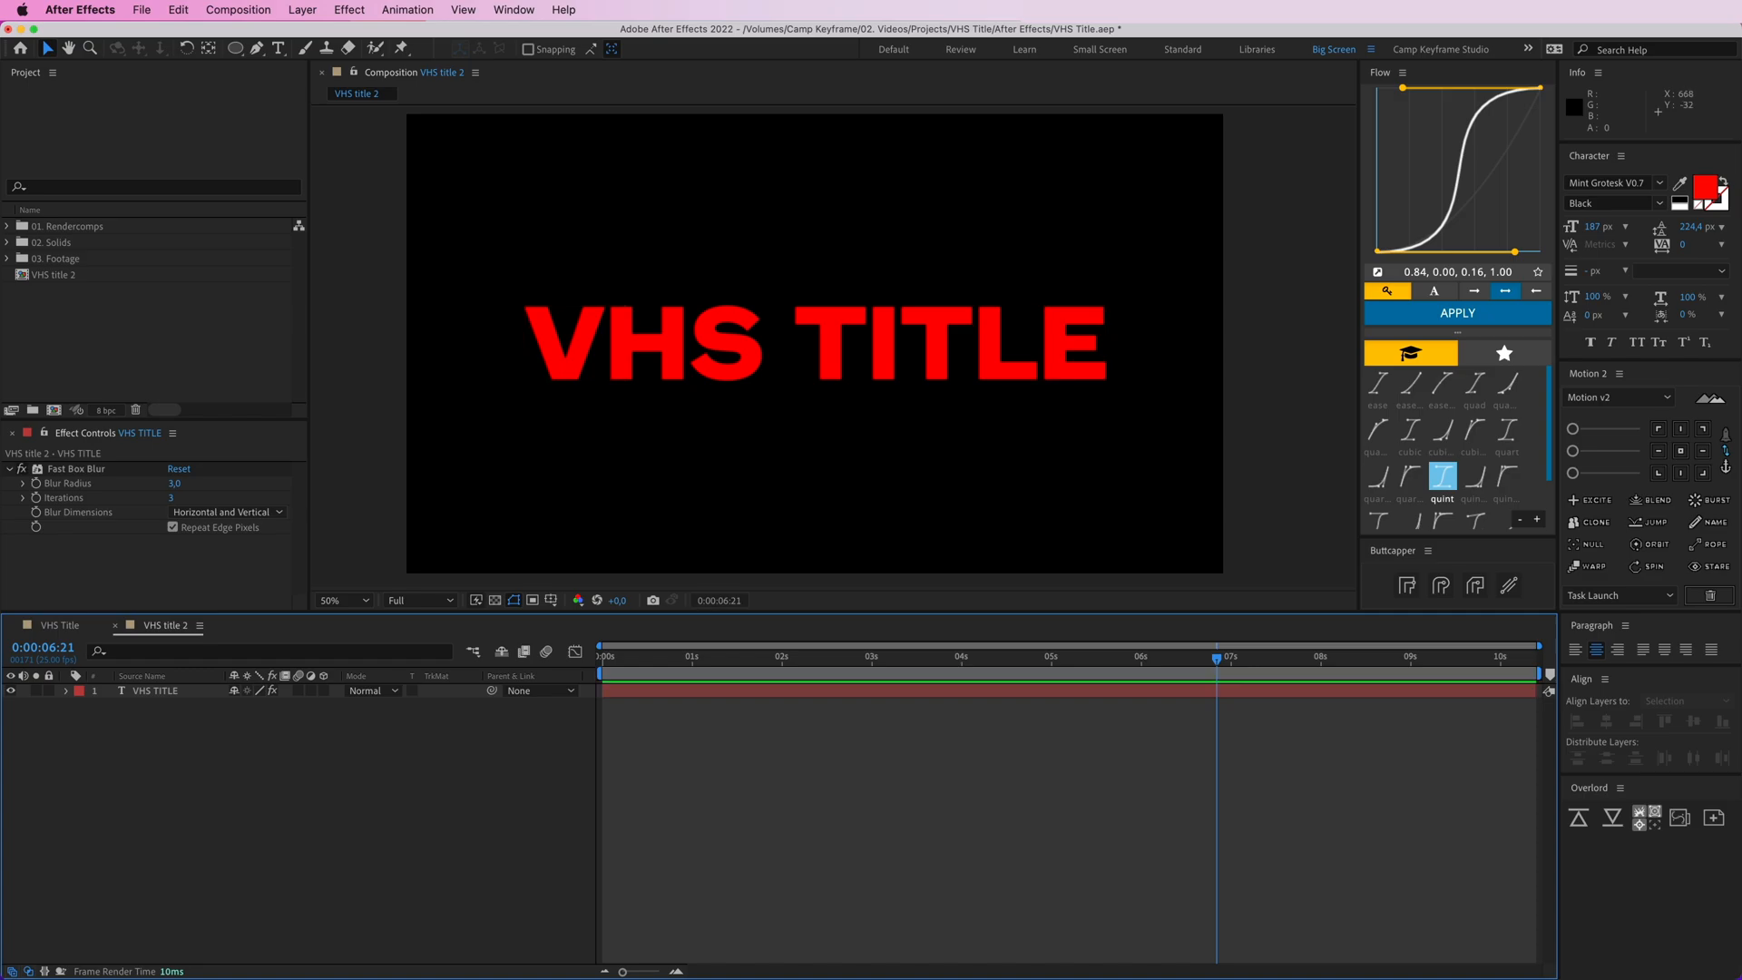
pyautogui.click(811, 344)
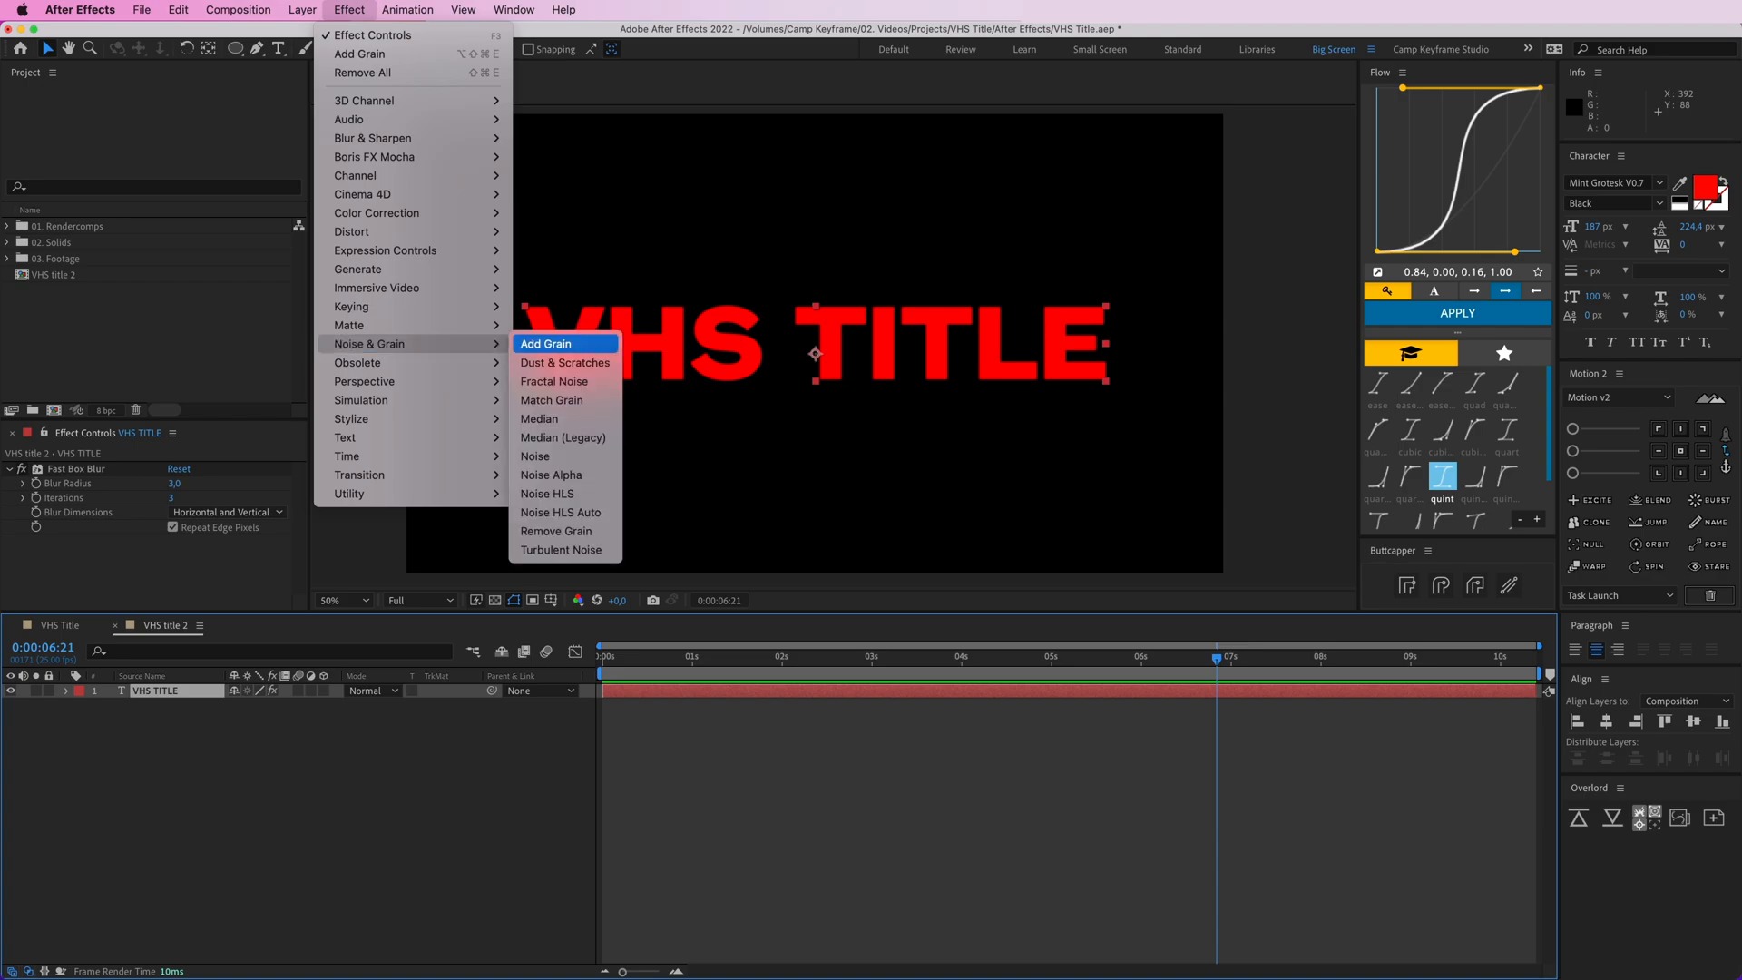
# Step: Add a Noise effect with 23% amount of noise to the title
pyautogui.click(535, 456)
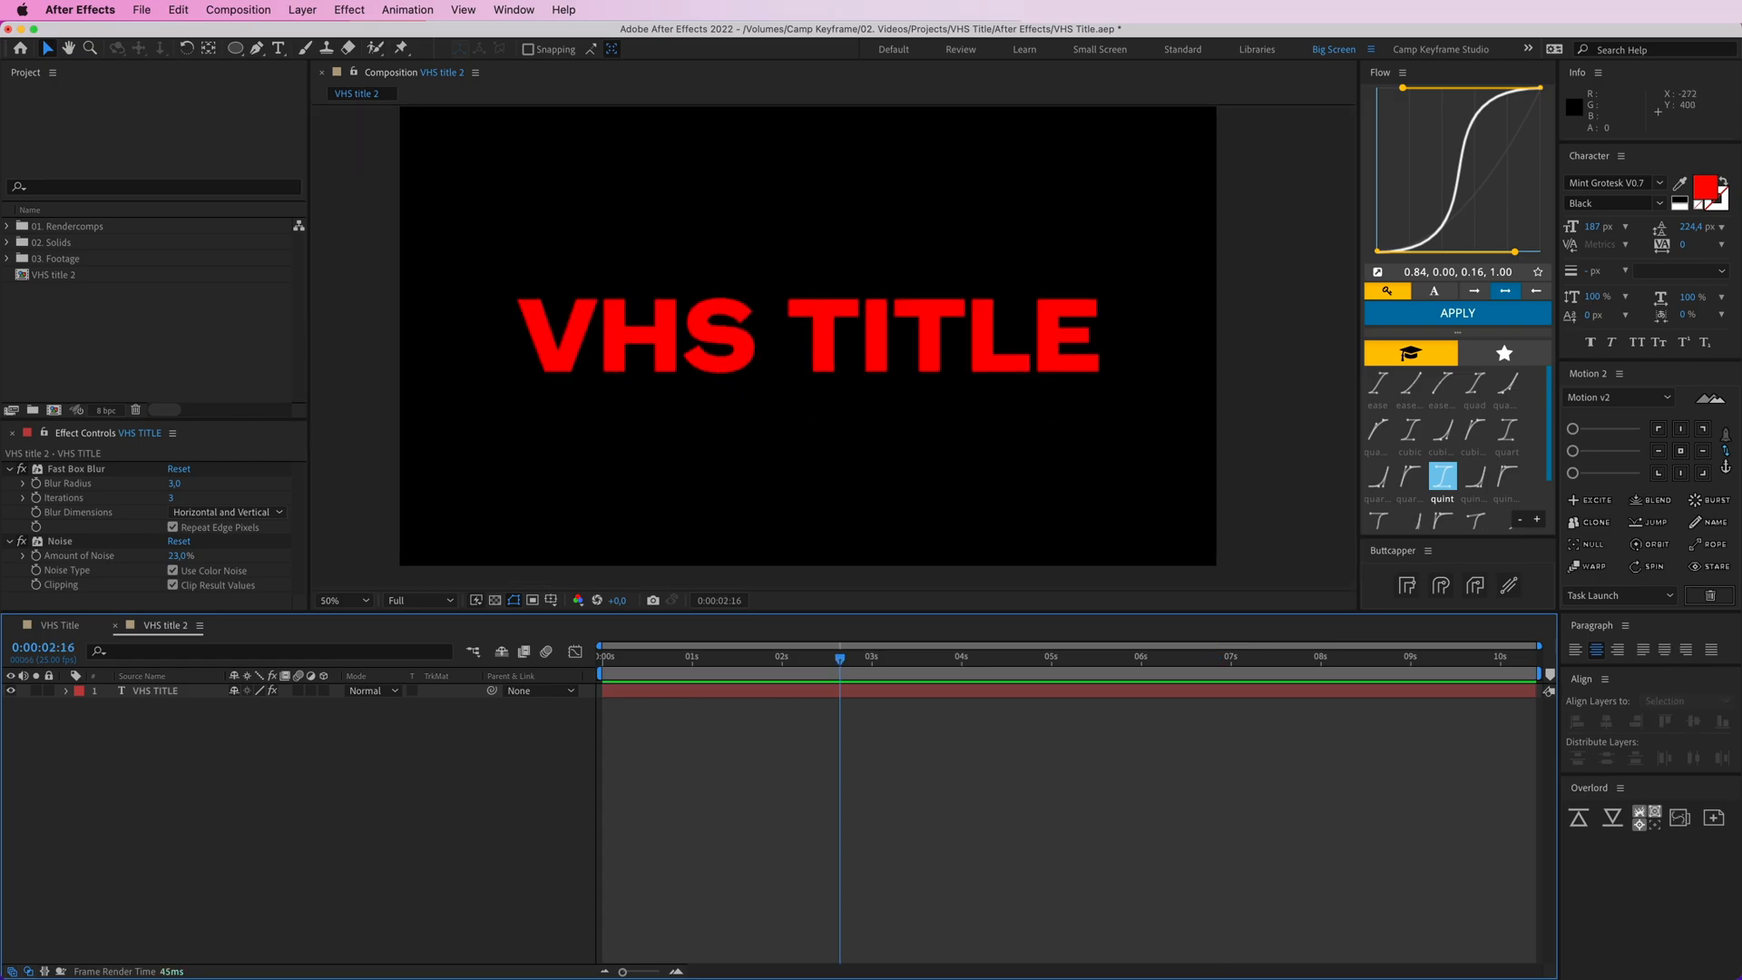
pyautogui.click(301, 9)
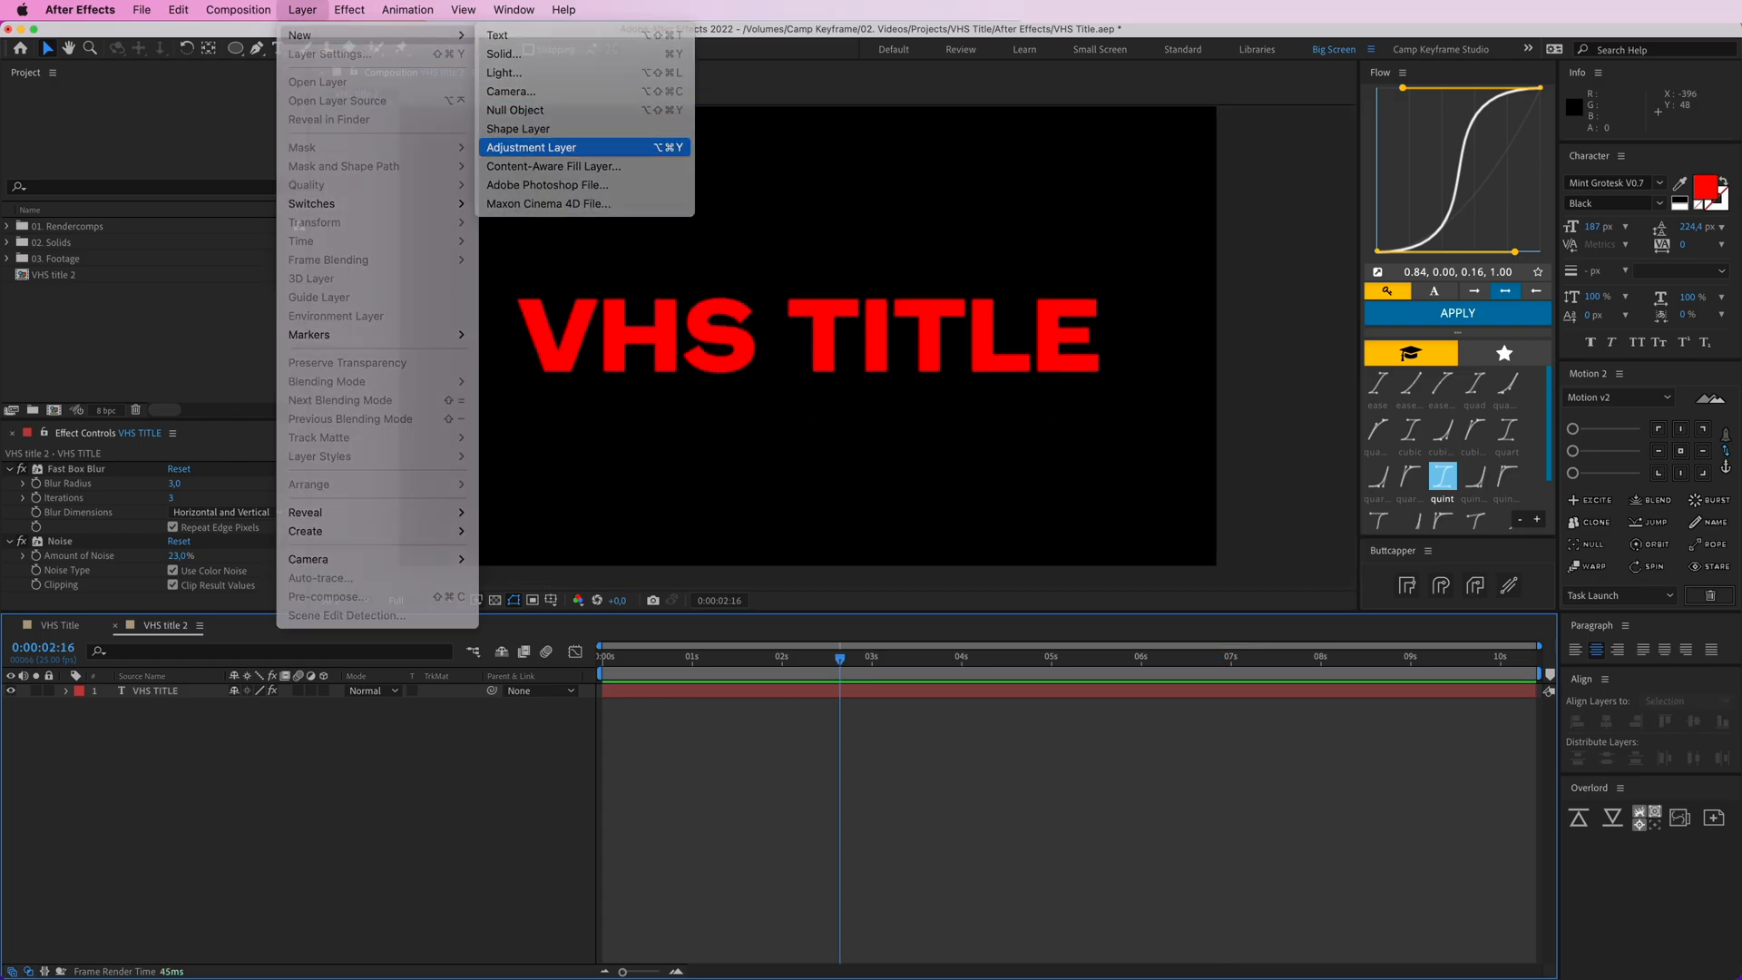
# Step: Add an adjustment layer above VHS TITLE carrying a Venetian Blinds effect
pyautogui.click(533, 147)
pyautogui.write('venitia')
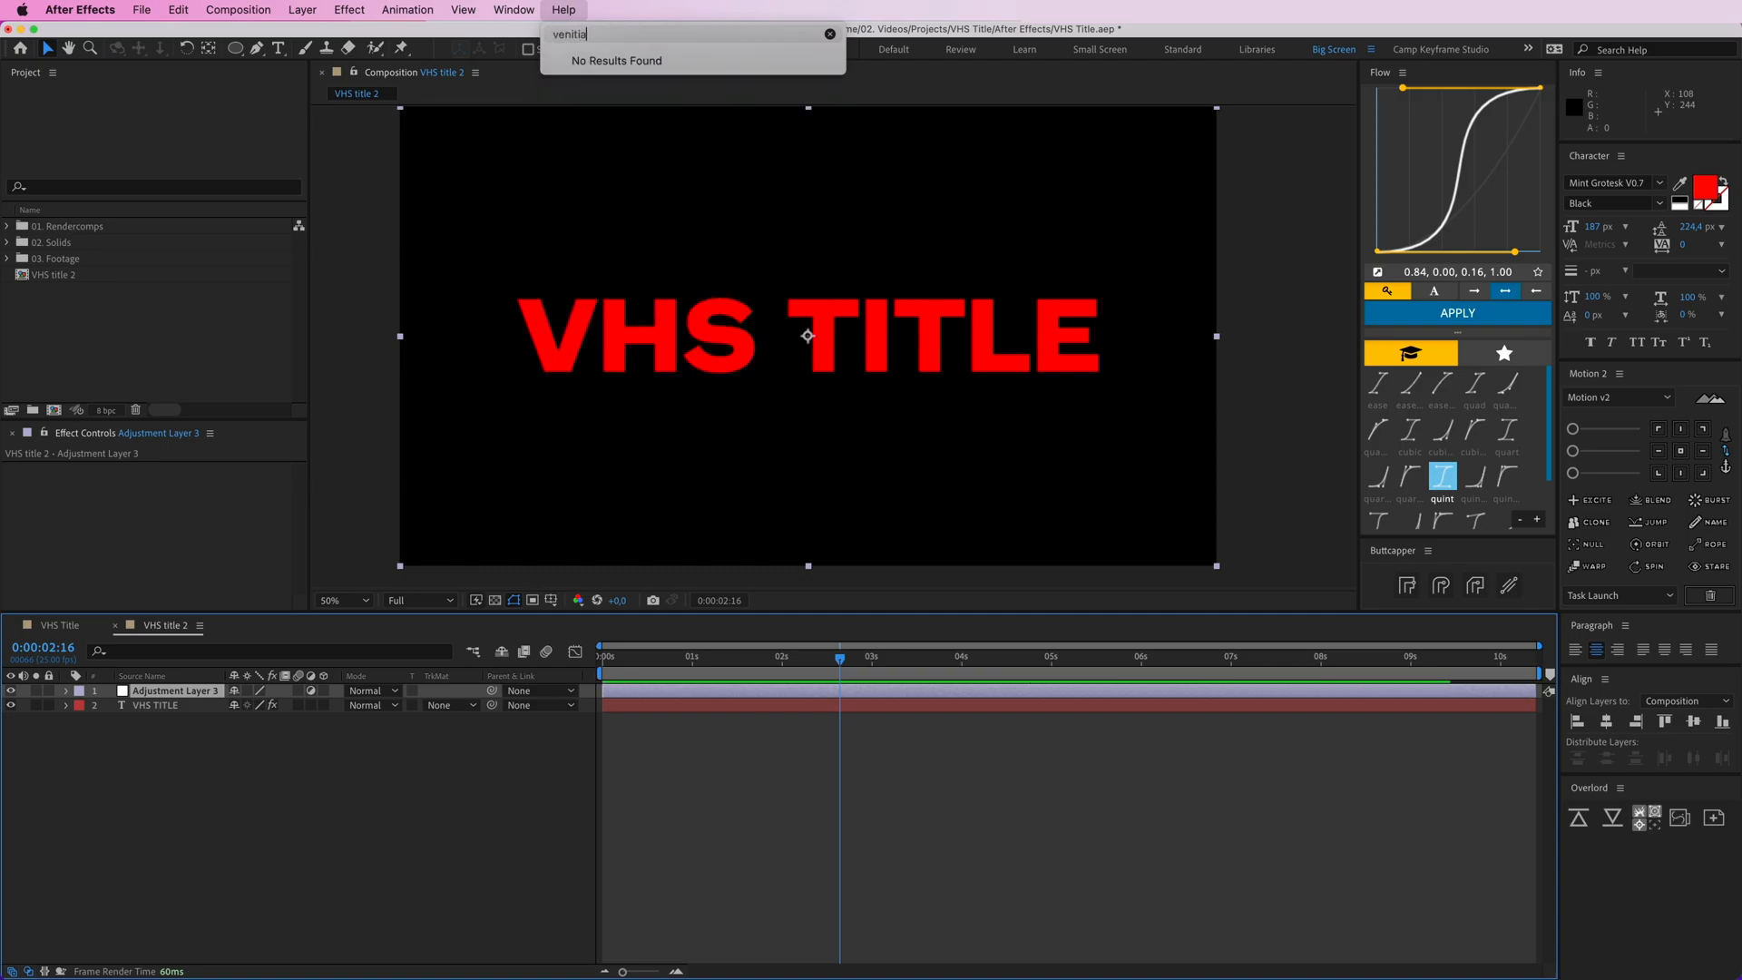
pyautogui.click(347, 9)
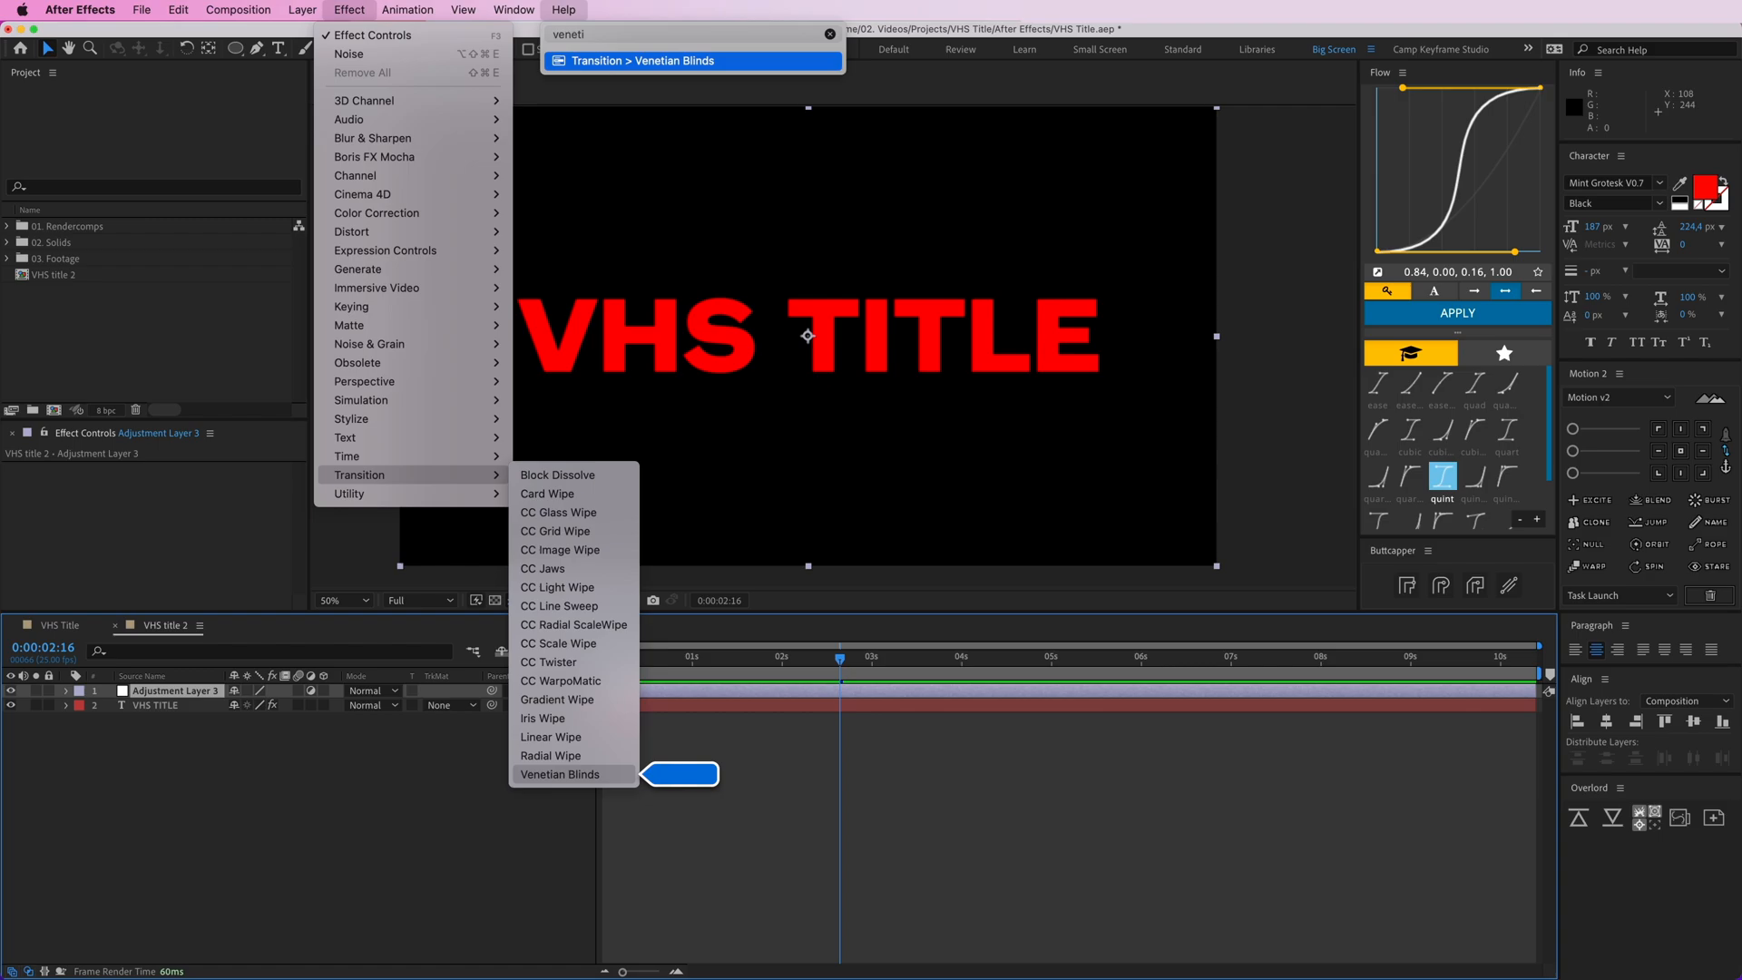
pyautogui.click(560, 774)
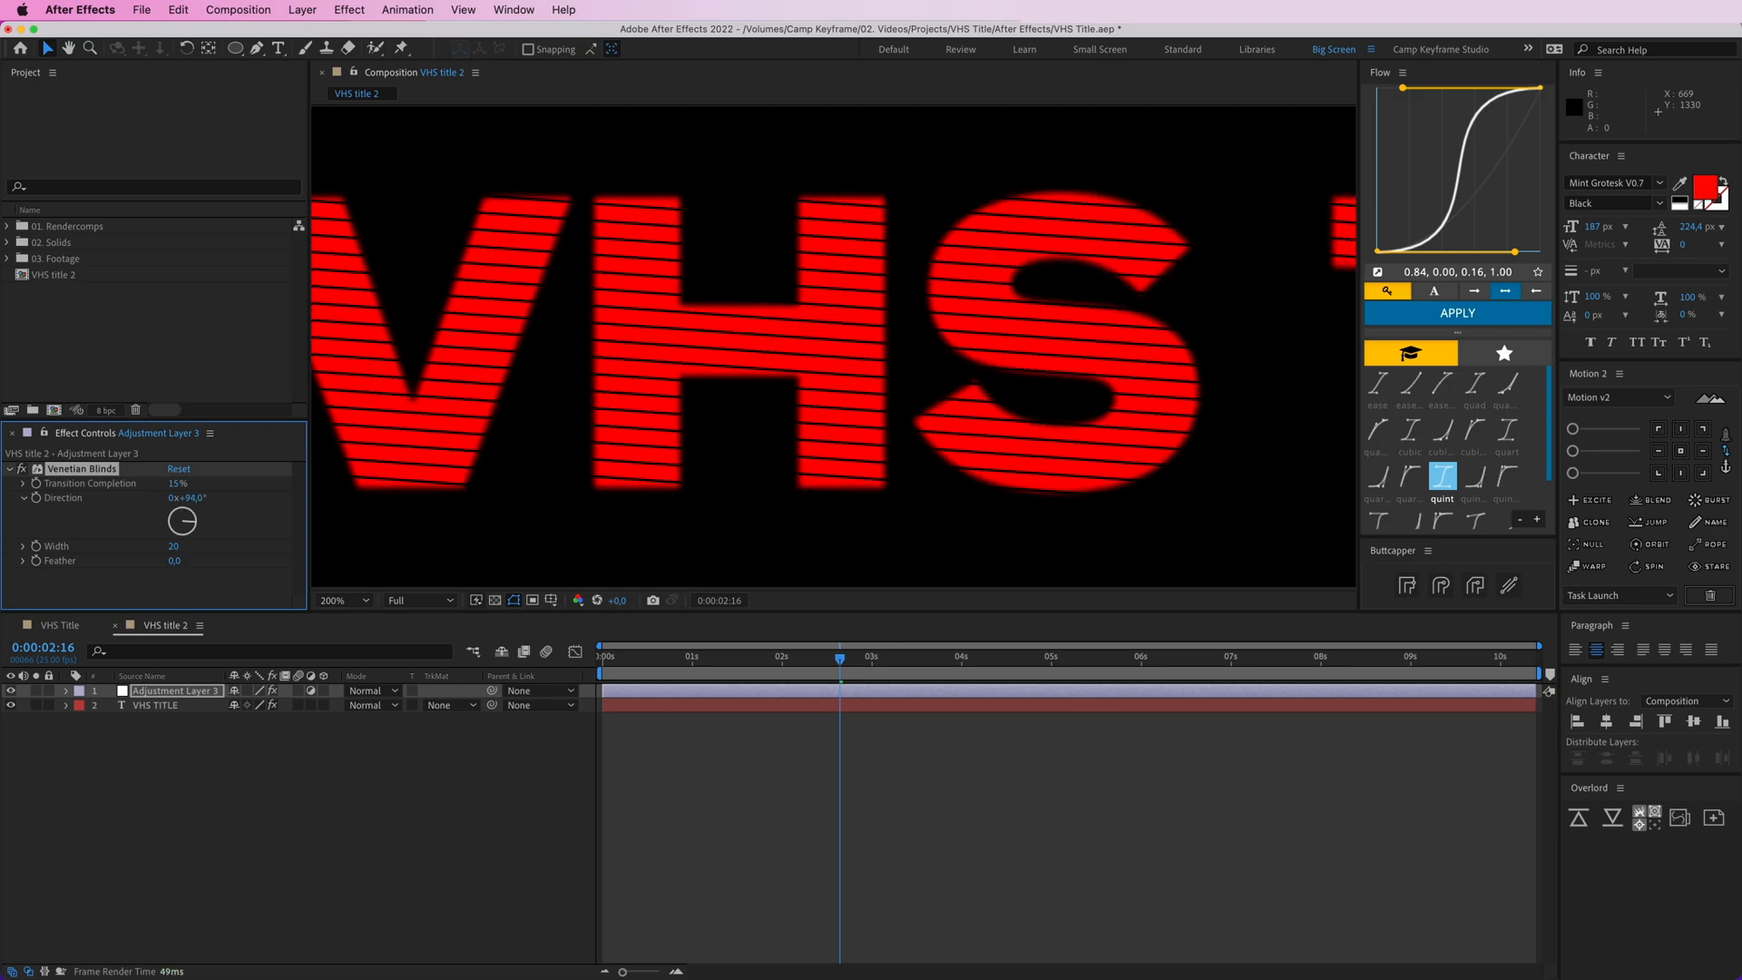
# Step: Set Venetian Blinds width to 5 and feather to 2
pyautogui.doubleClick(200, 498)
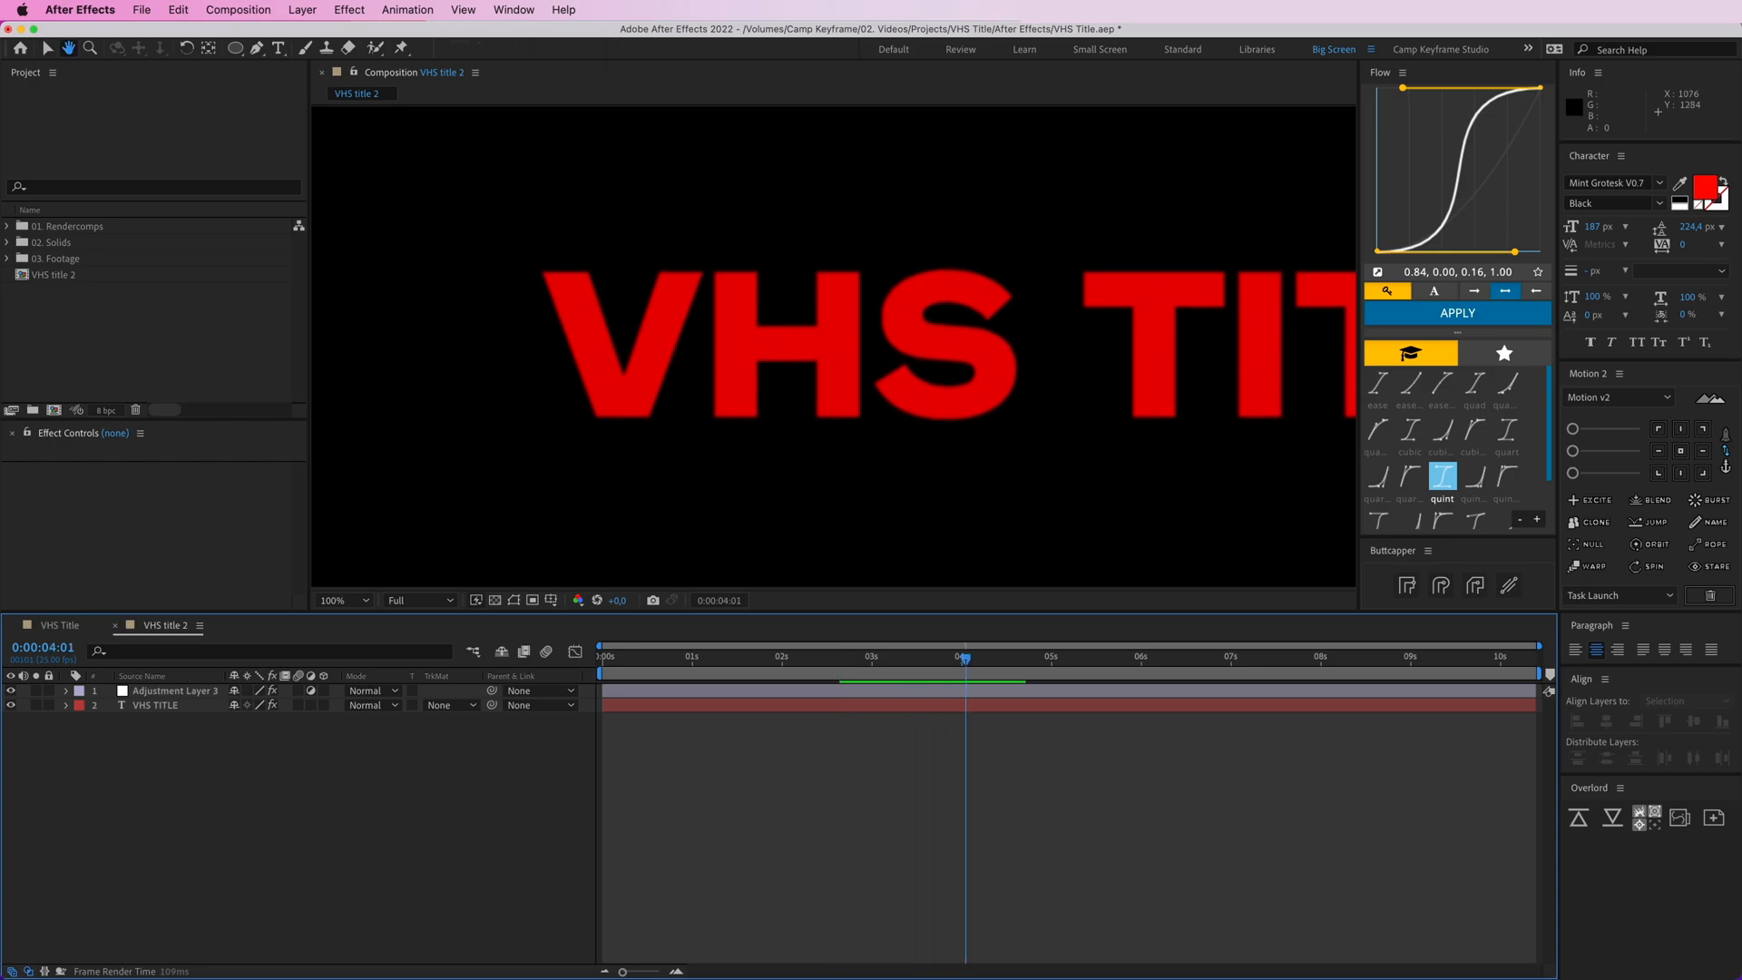
pyautogui.click(174, 689)
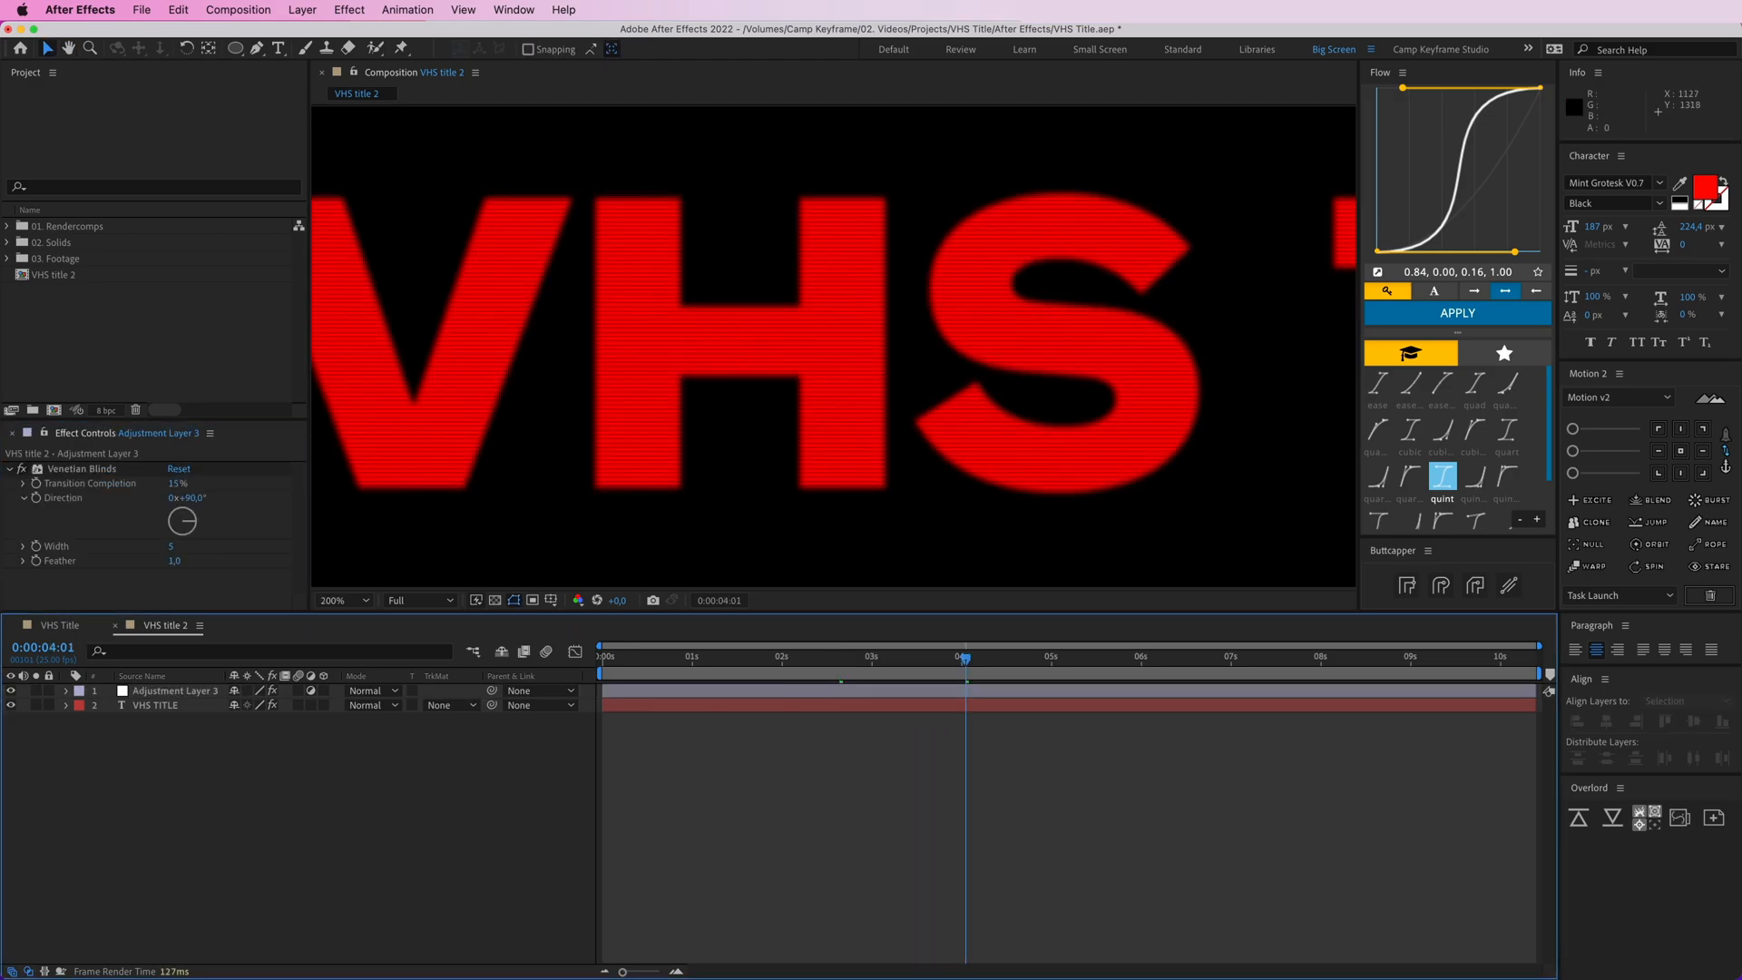
pyautogui.click(338, 600)
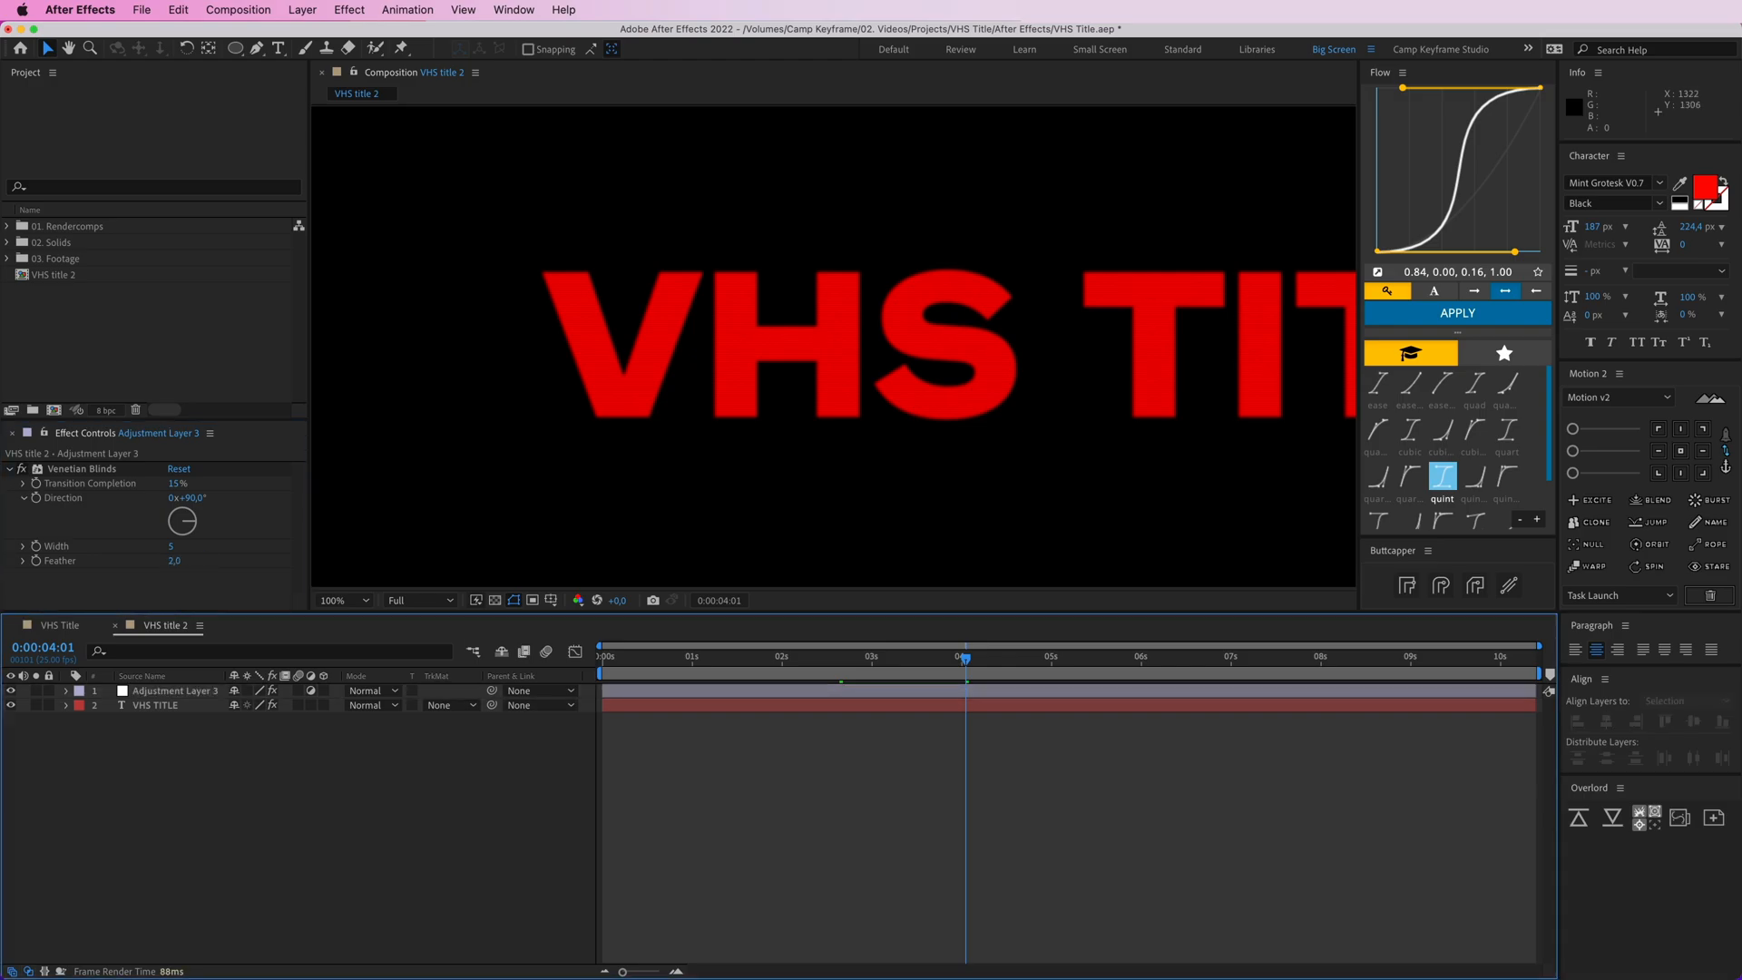
pyautogui.click(338, 600)
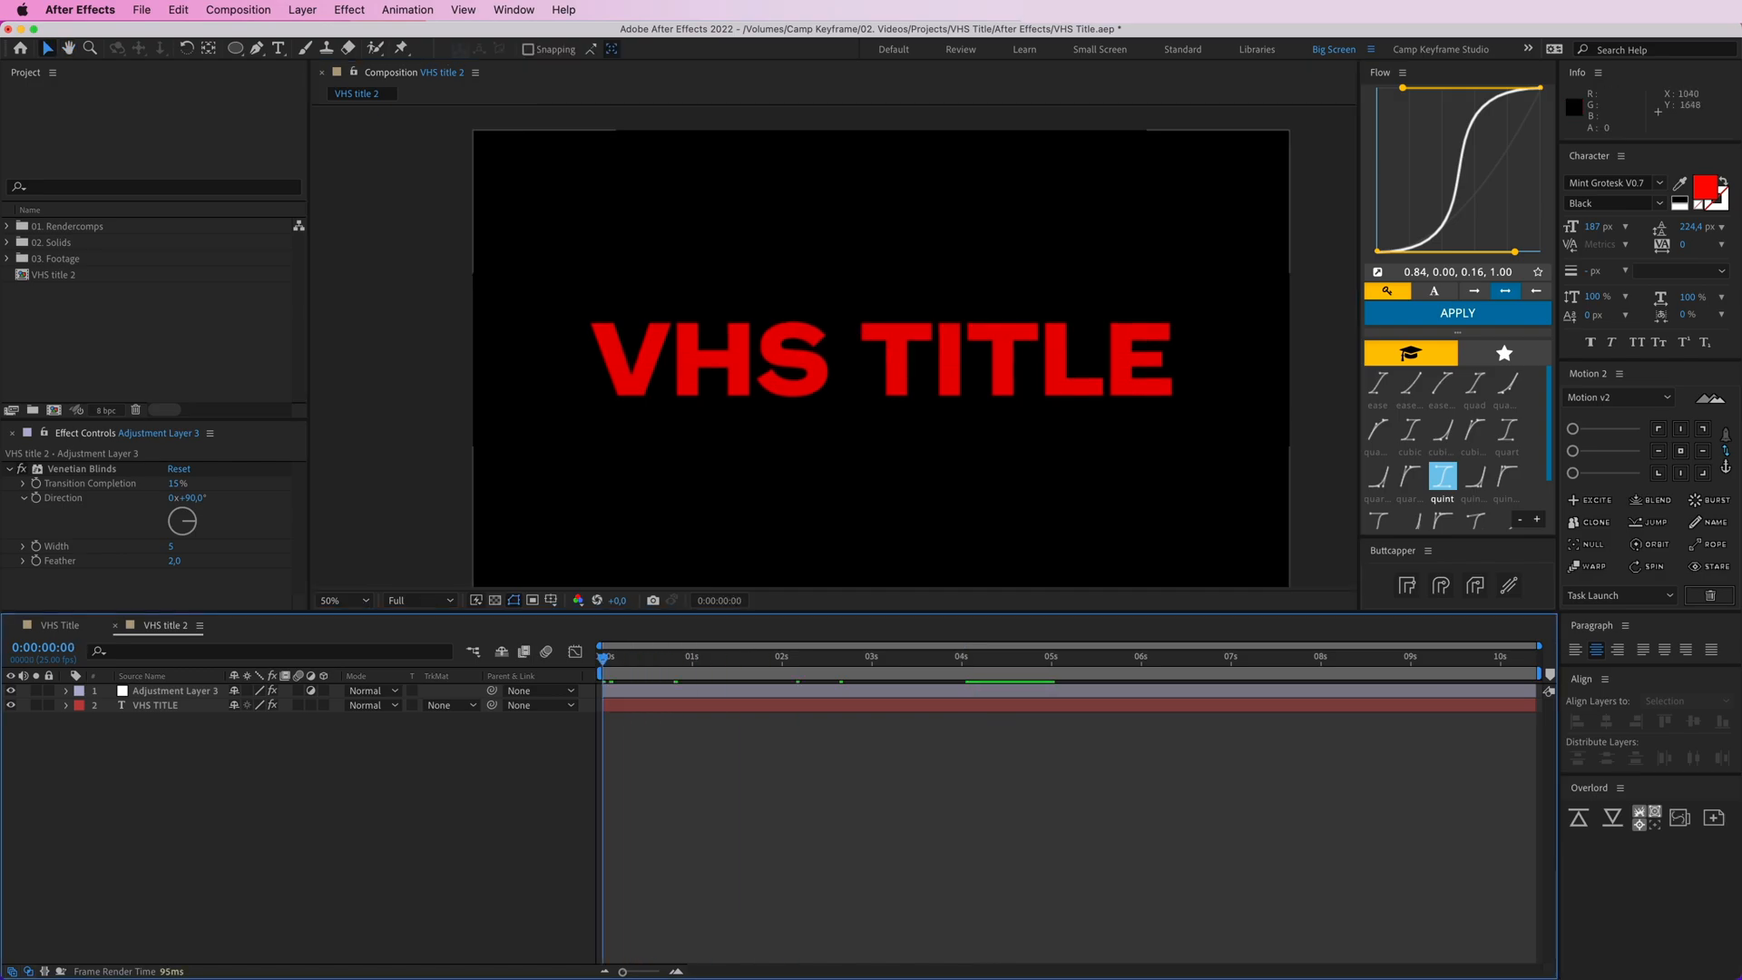
# Step: Keyframe the adjustment layer's Opacity with varying values so the scanlines flicker
pyautogui.click(336, 599)
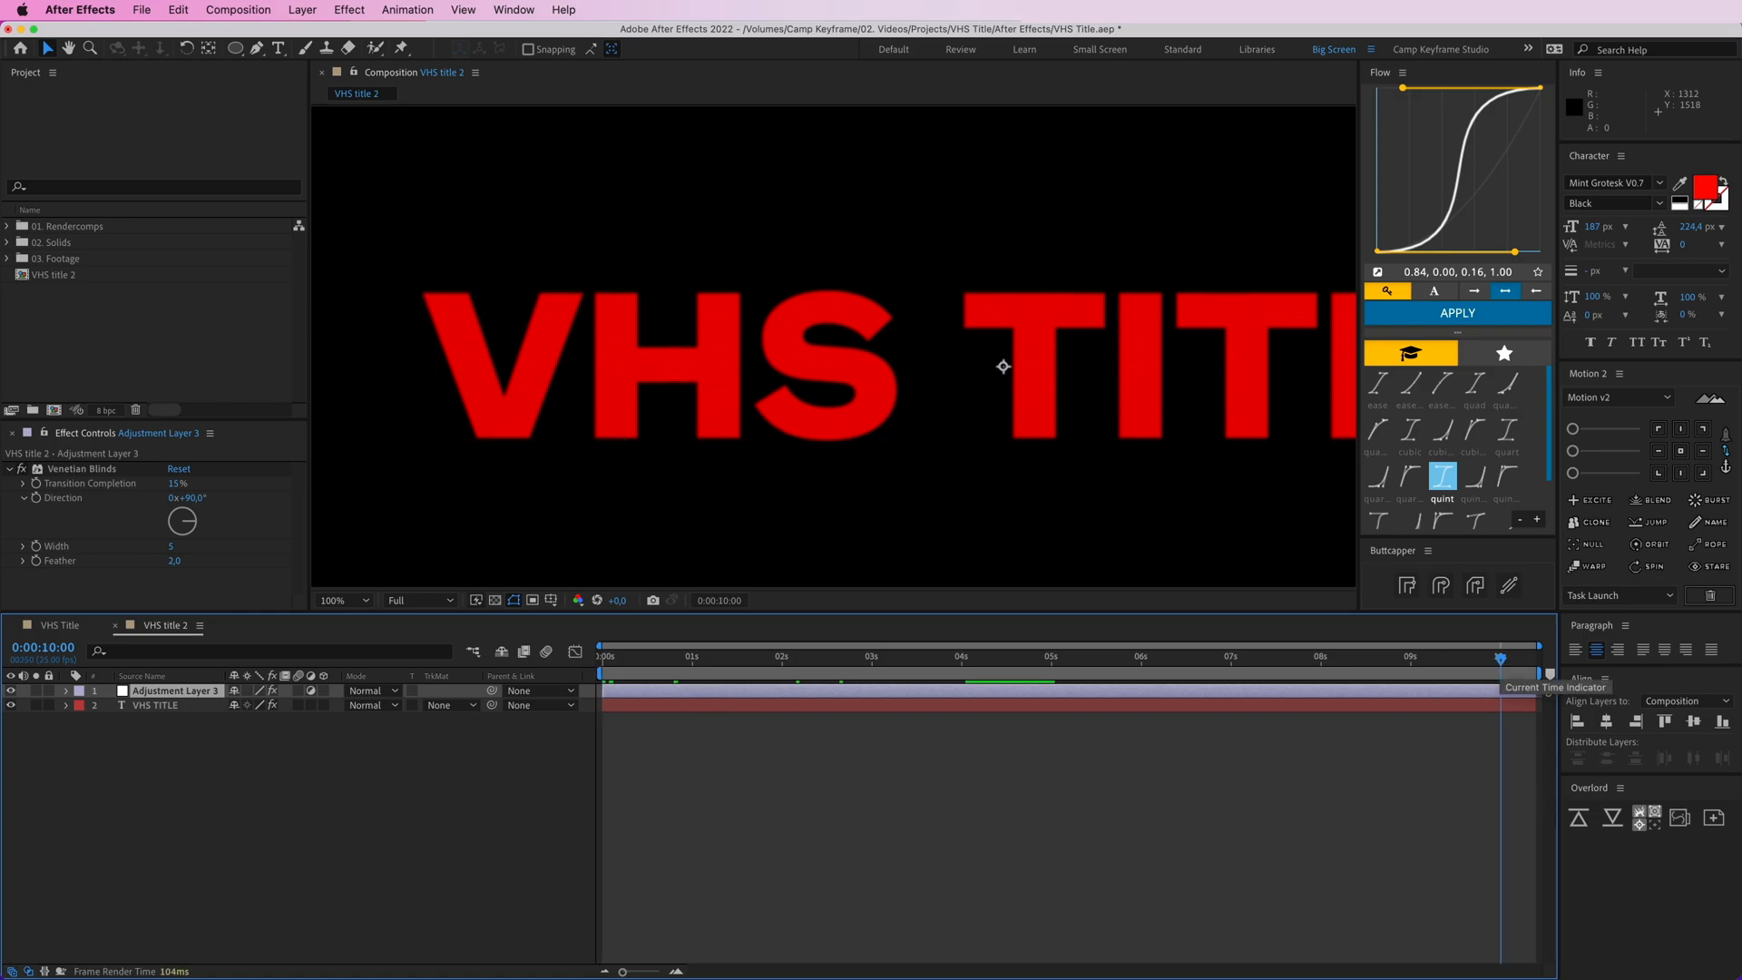
pyautogui.click(650, 655)
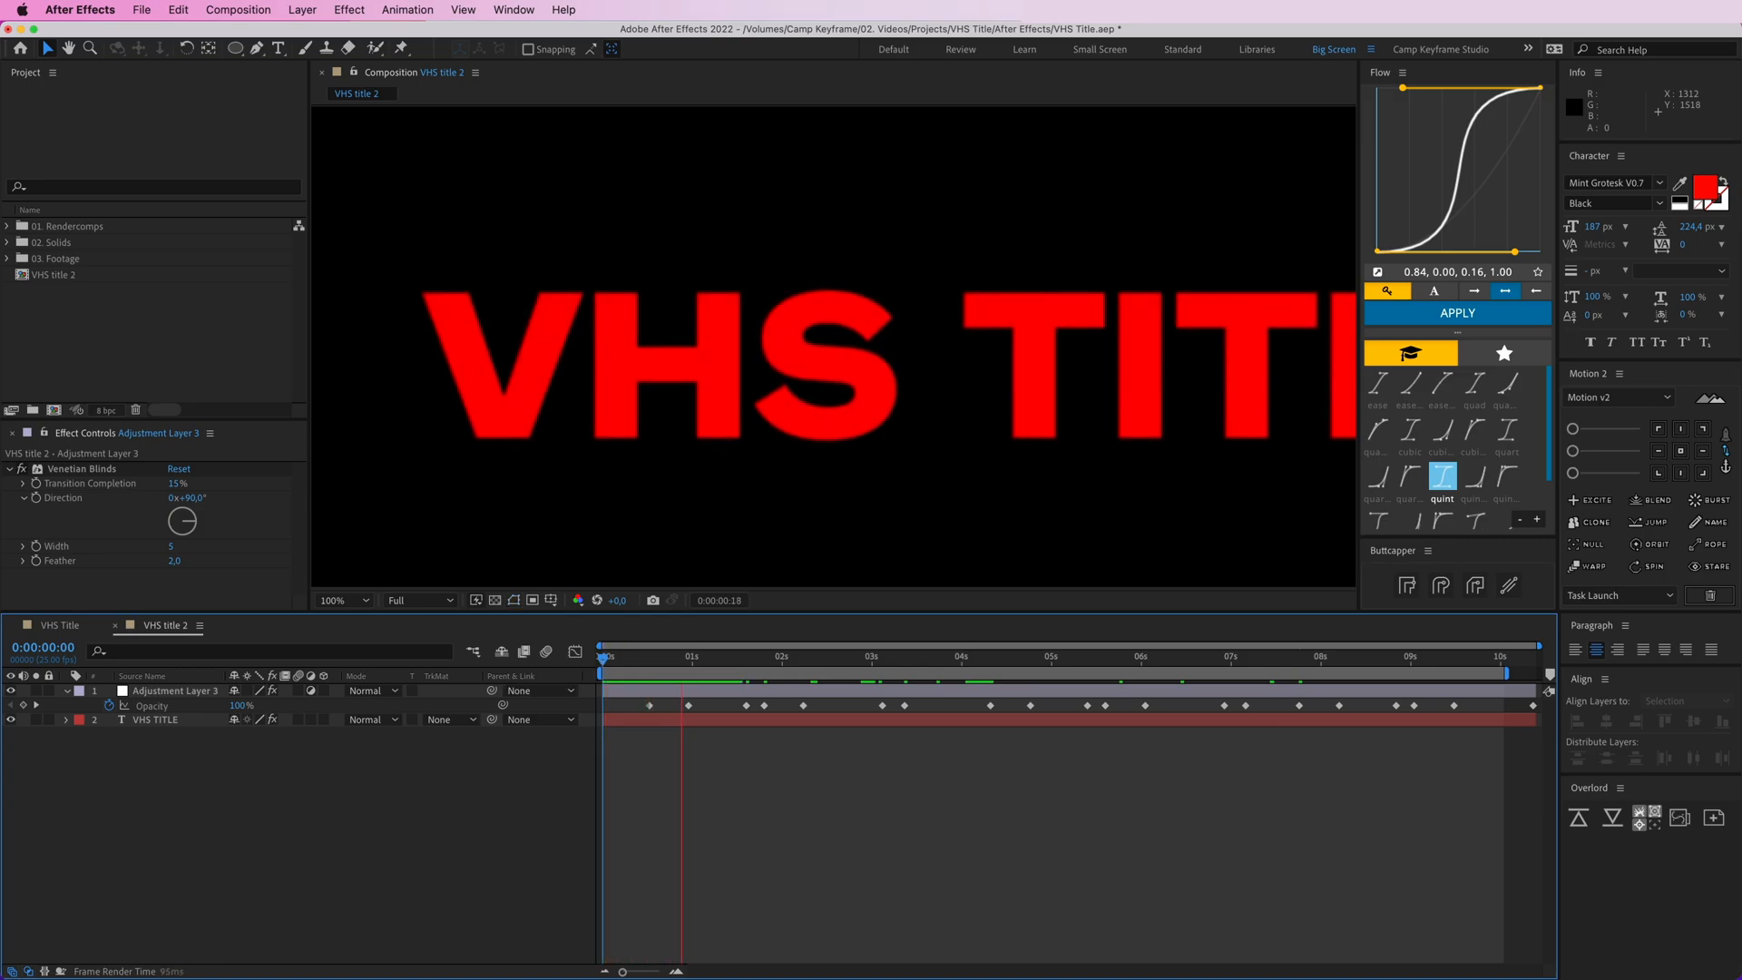
pyautogui.click(861, 655)
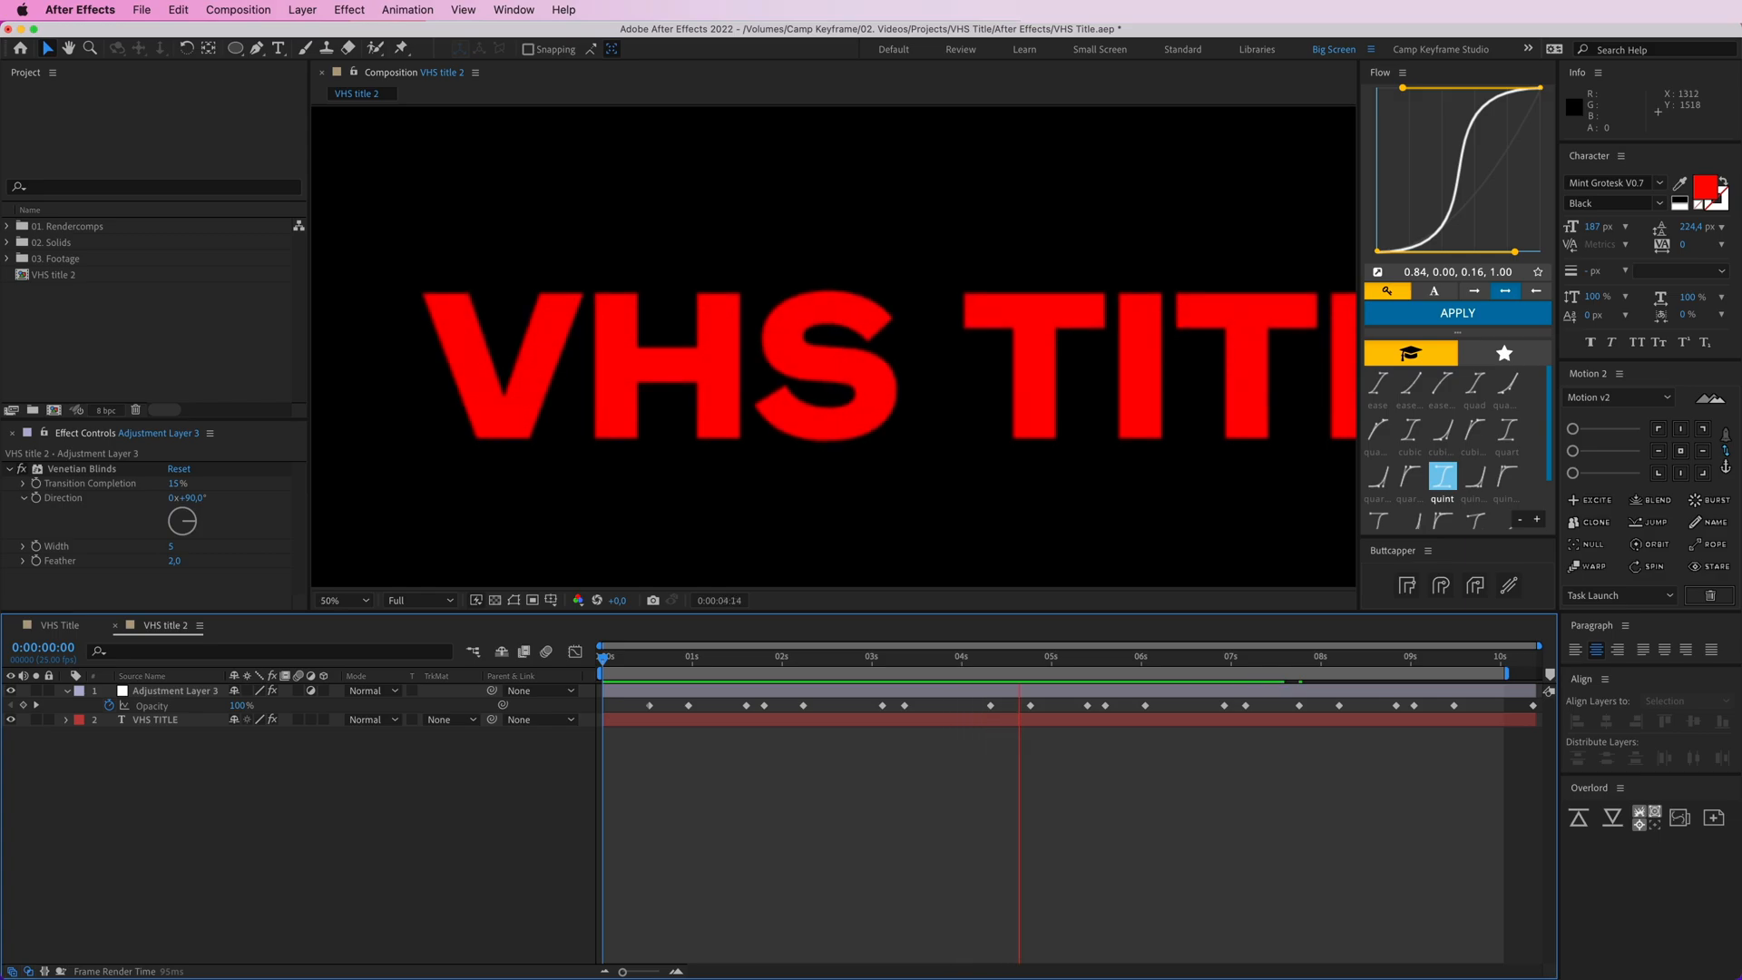
pyautogui.click(1083, 655)
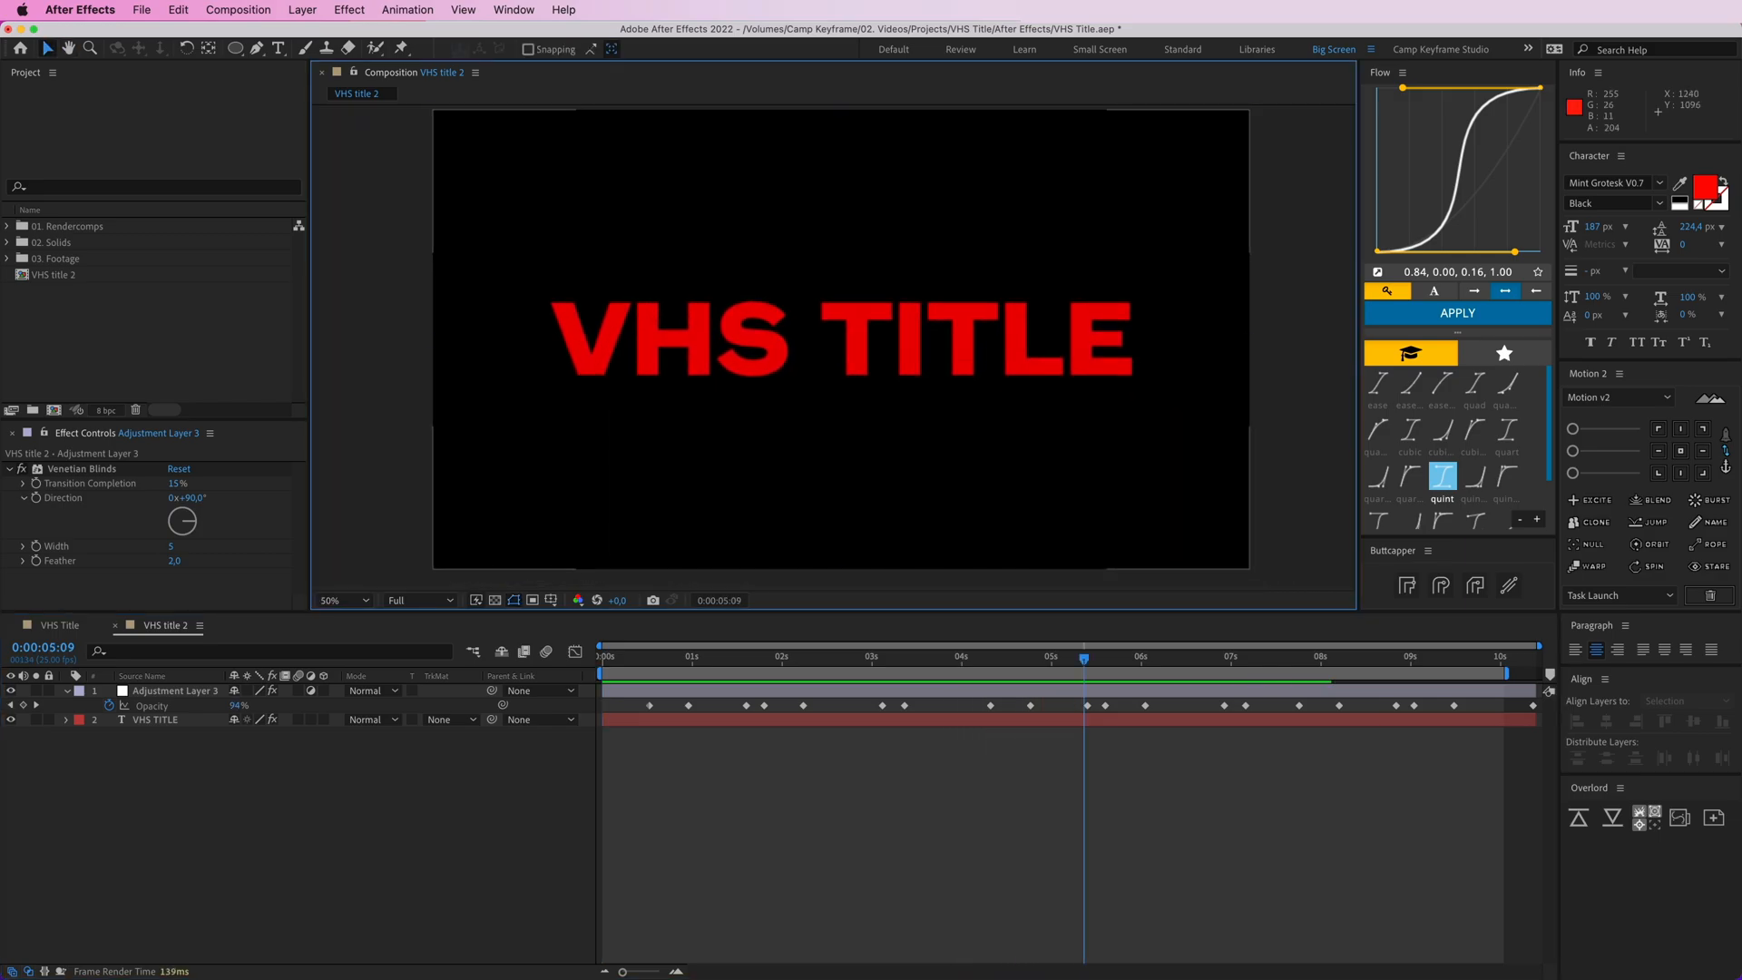
pyautogui.click(155, 718)
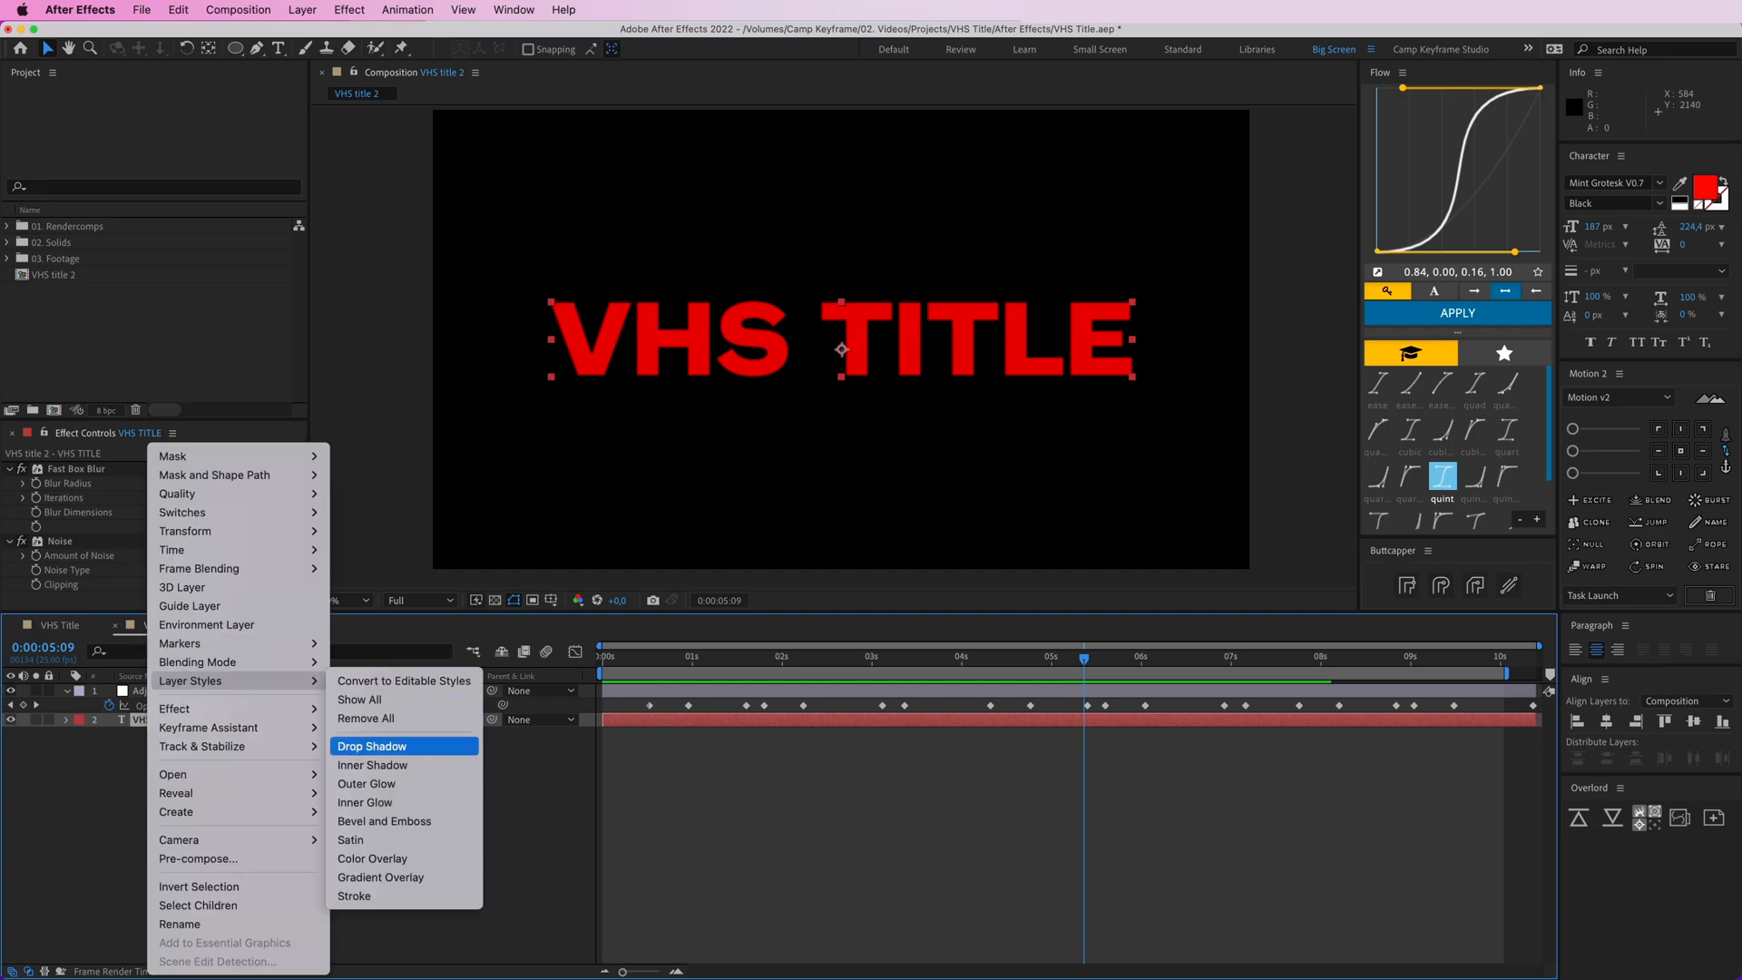
# Step: Give the VHS TITLE layer a red Outer Glow layer style of size 30
pyautogui.click(365, 783)
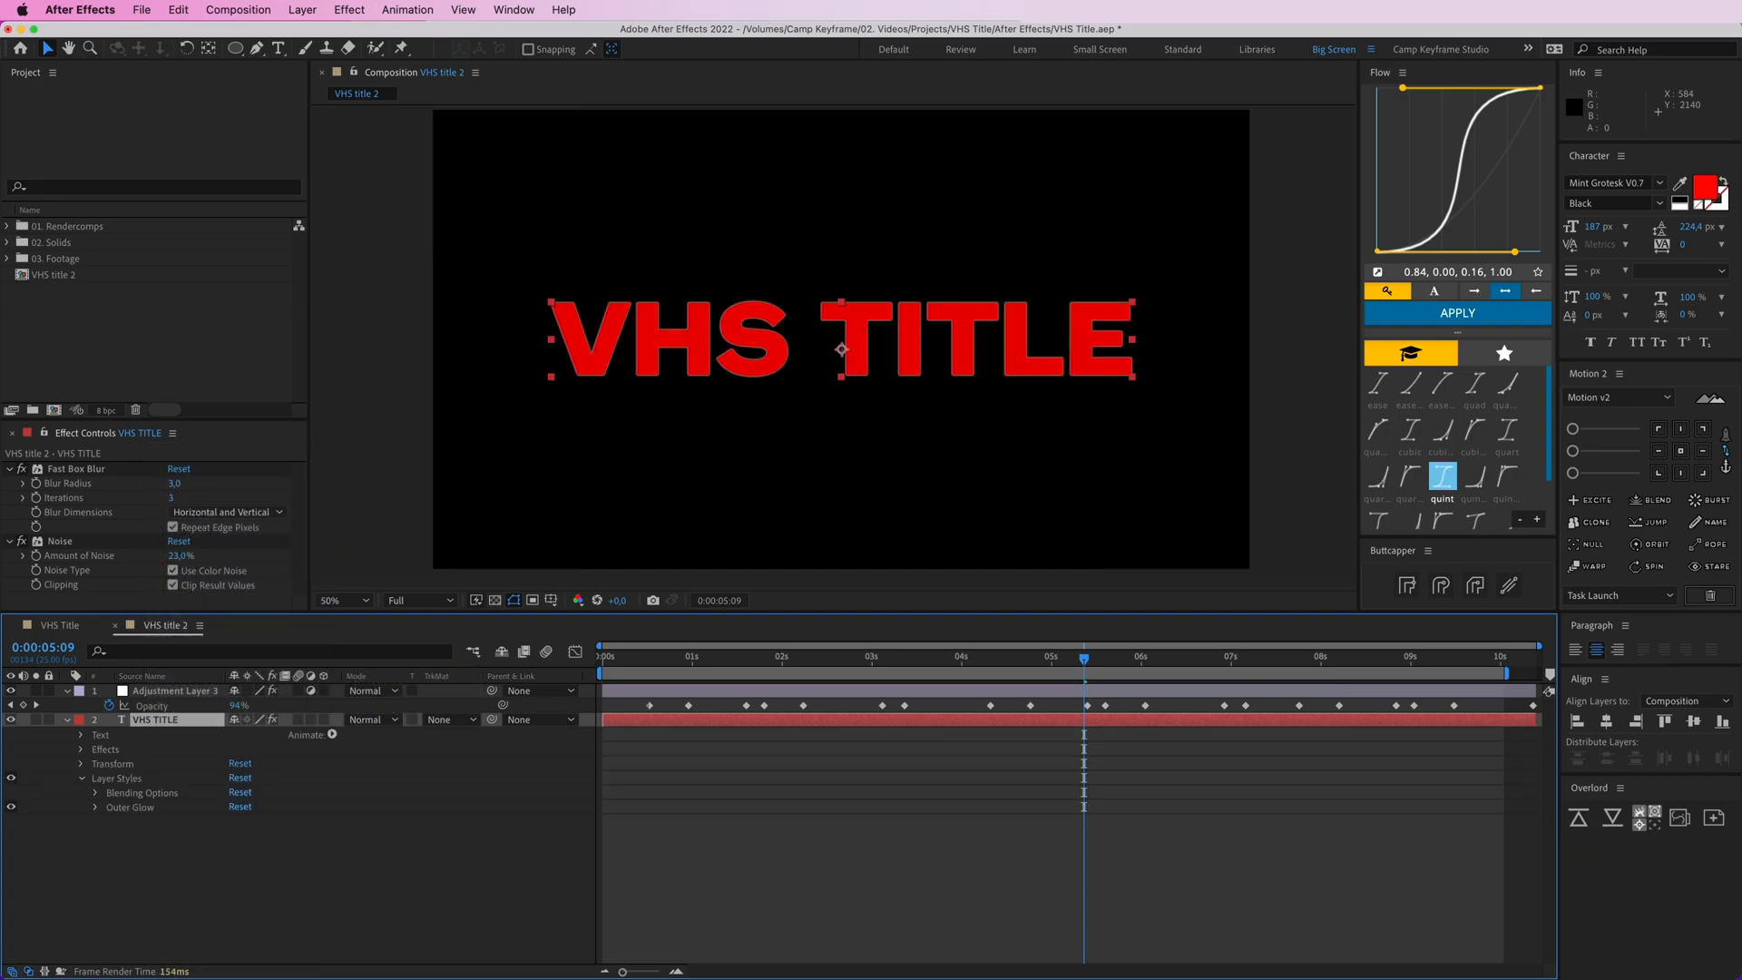
pyautogui.click(97, 807)
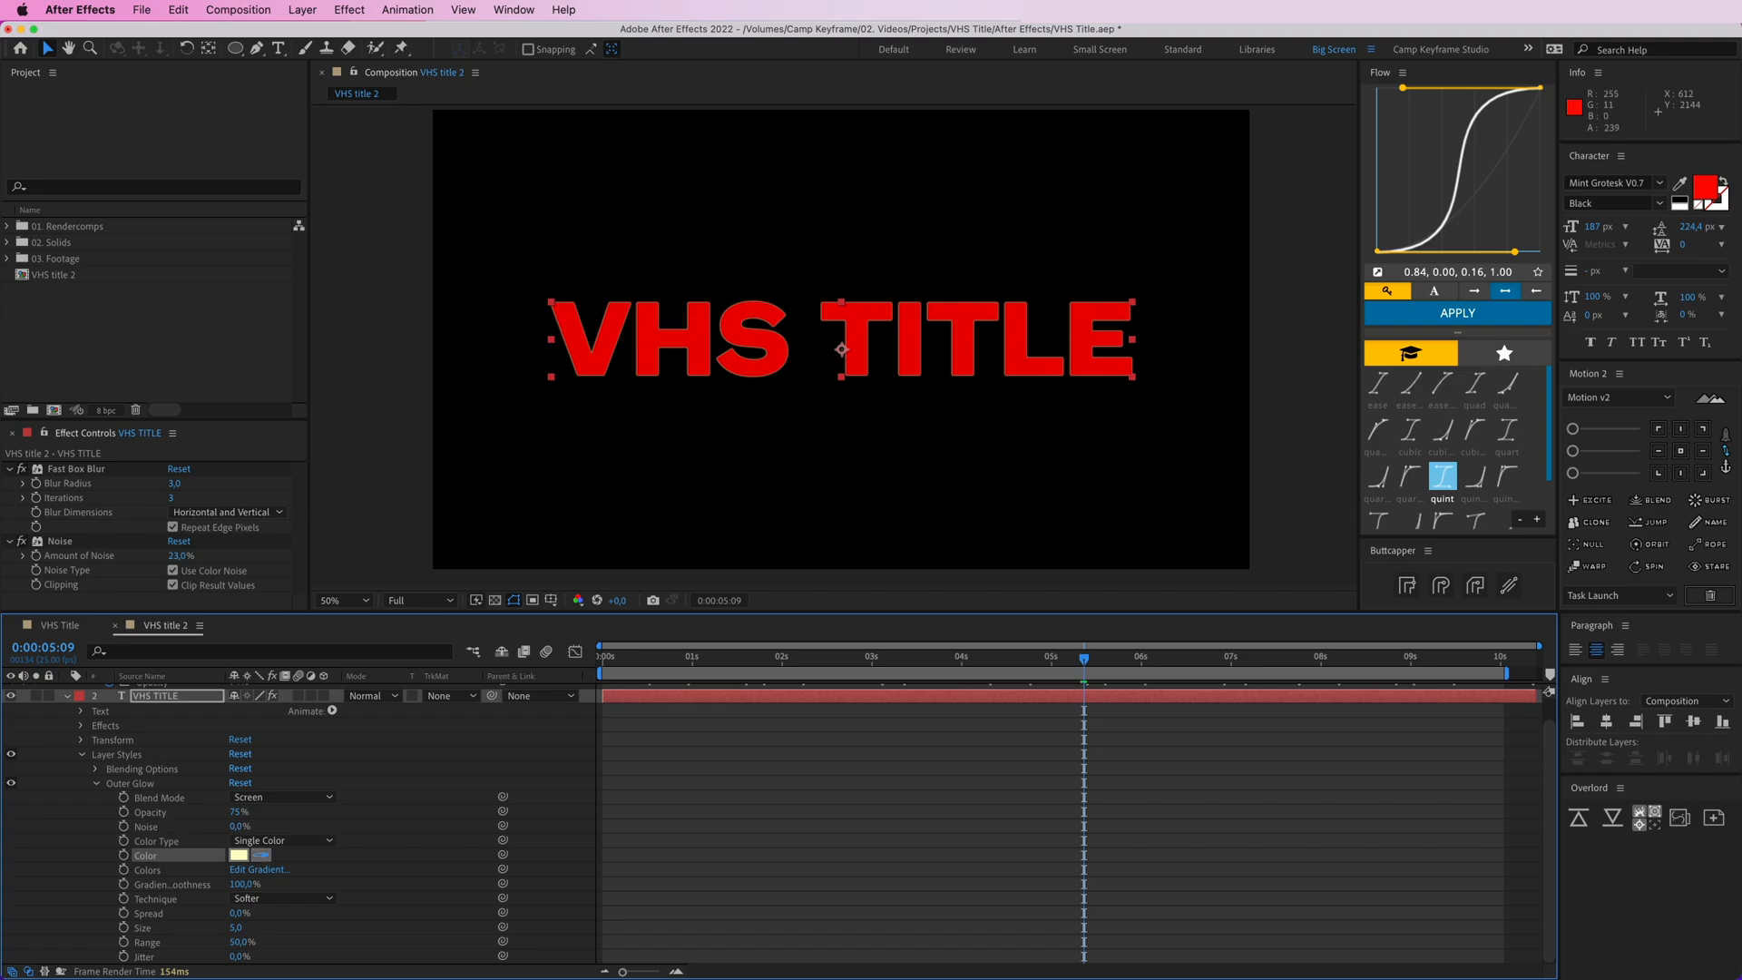
pyautogui.click(370, 600)
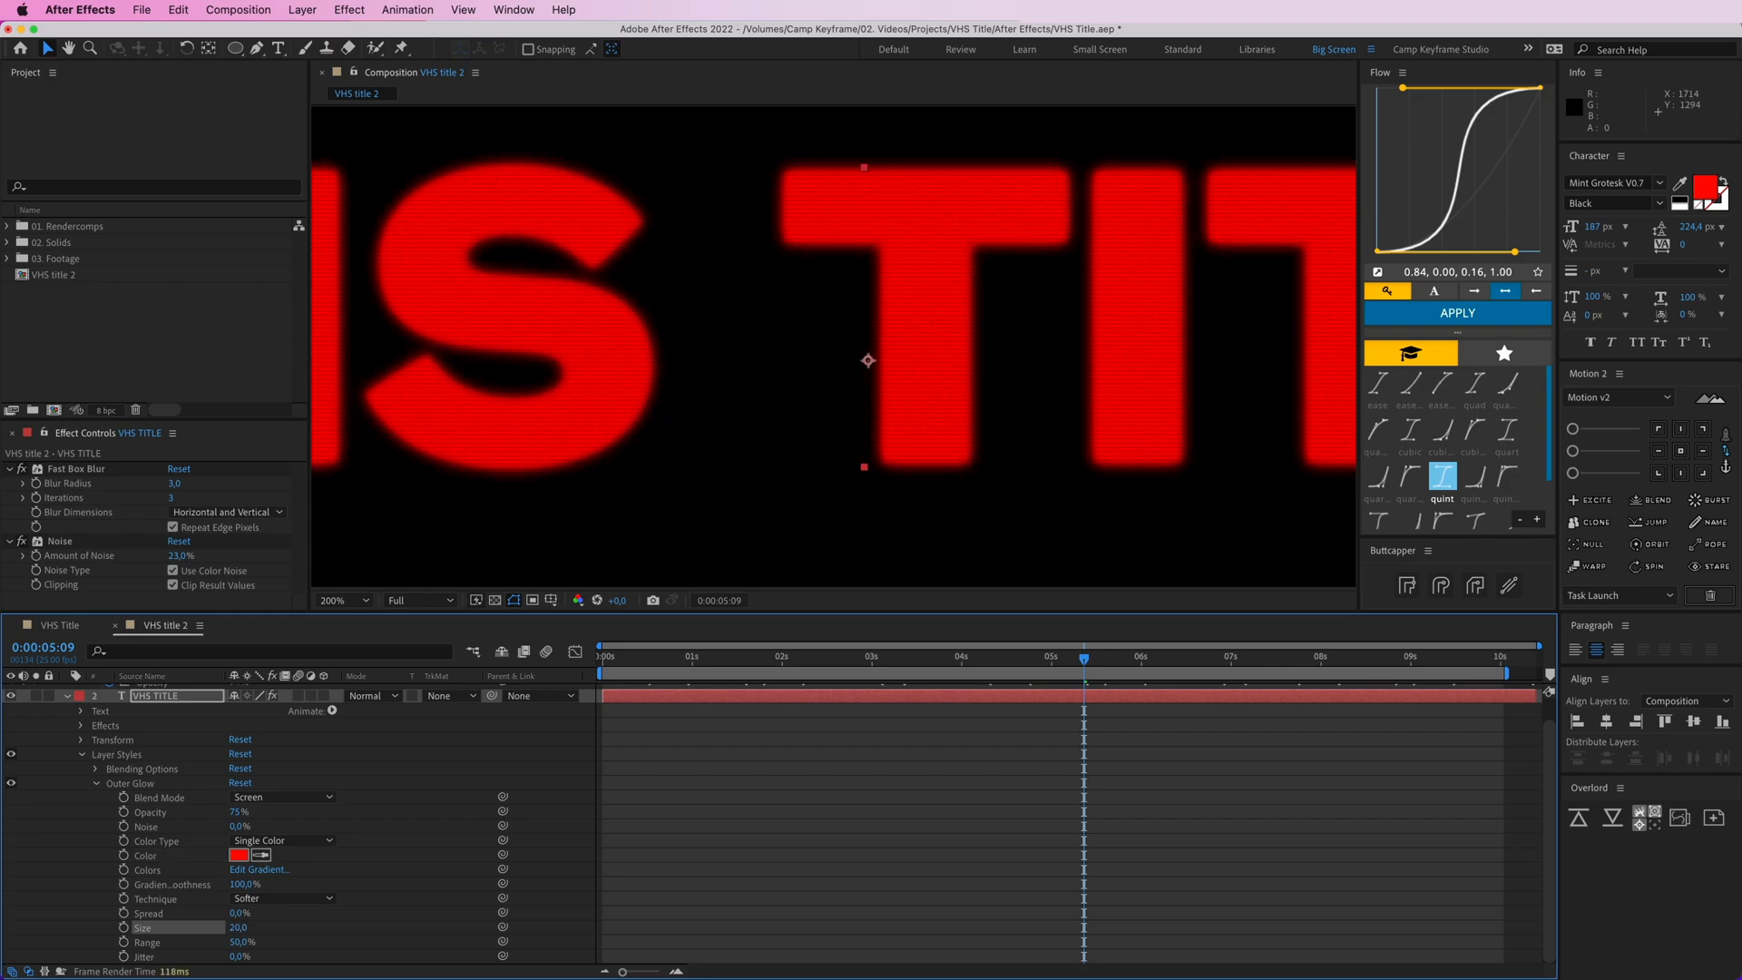
pyautogui.click(337, 600)
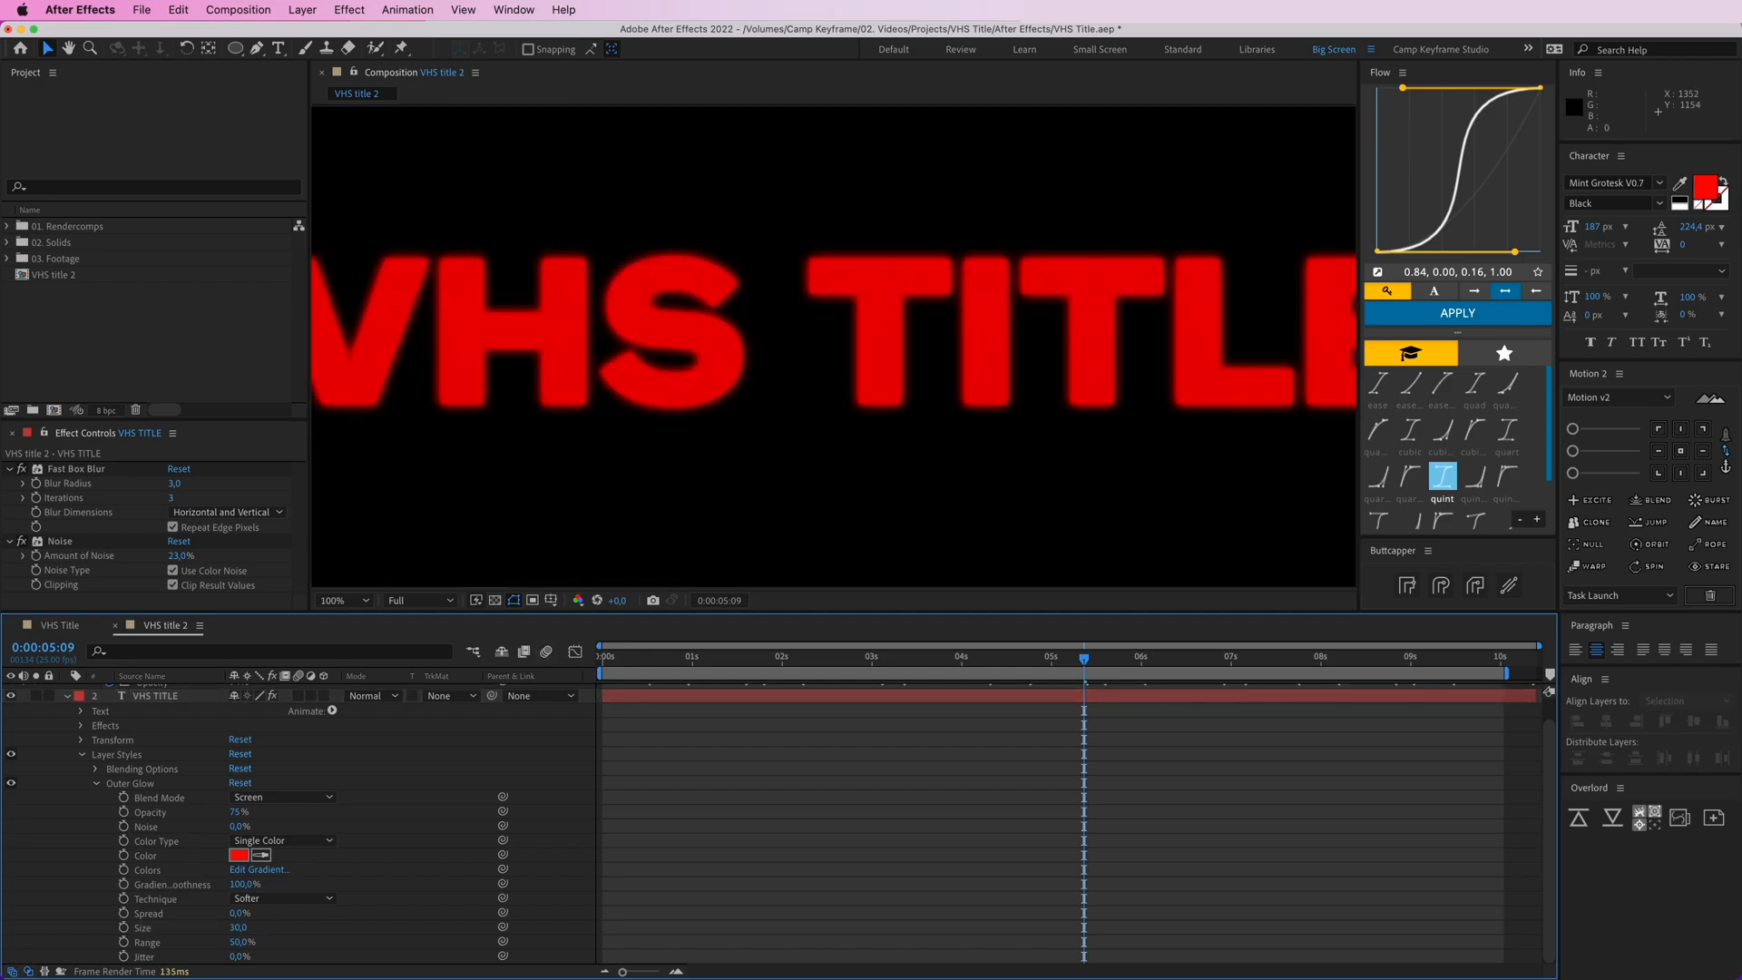
pyautogui.click(336, 599)
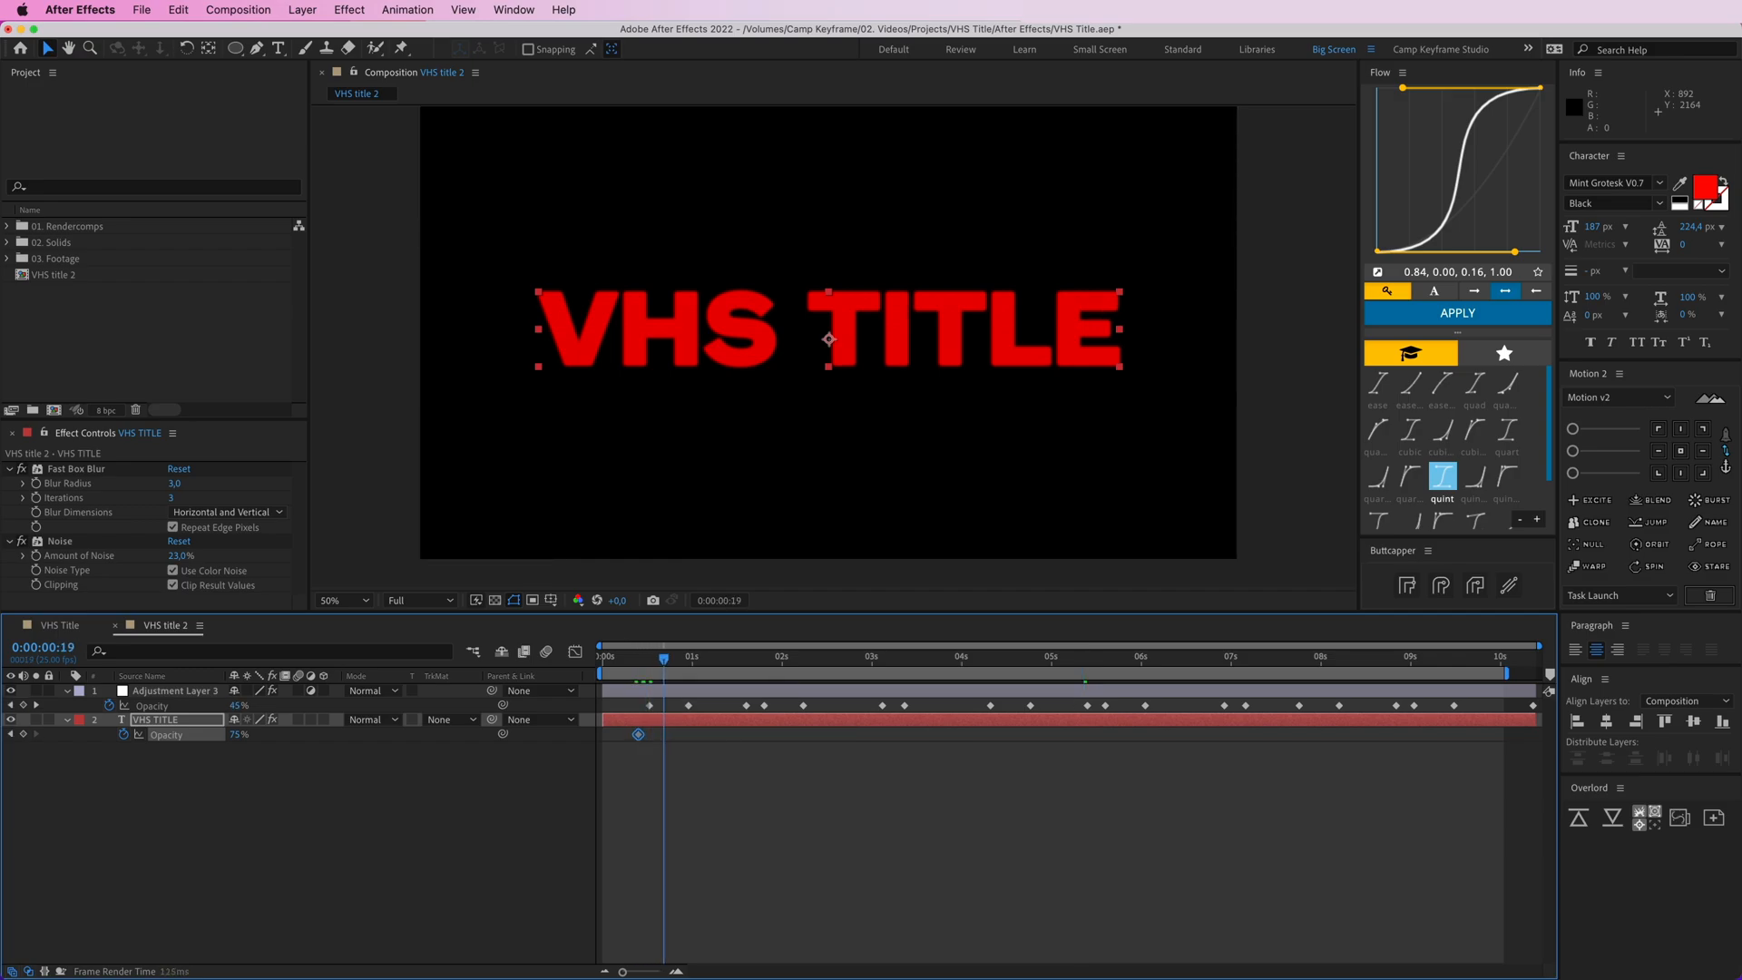
# Step: Add varying Opacity keyframes to VHS TITLE throughout the timeline and play it back
pyautogui.click(678, 655)
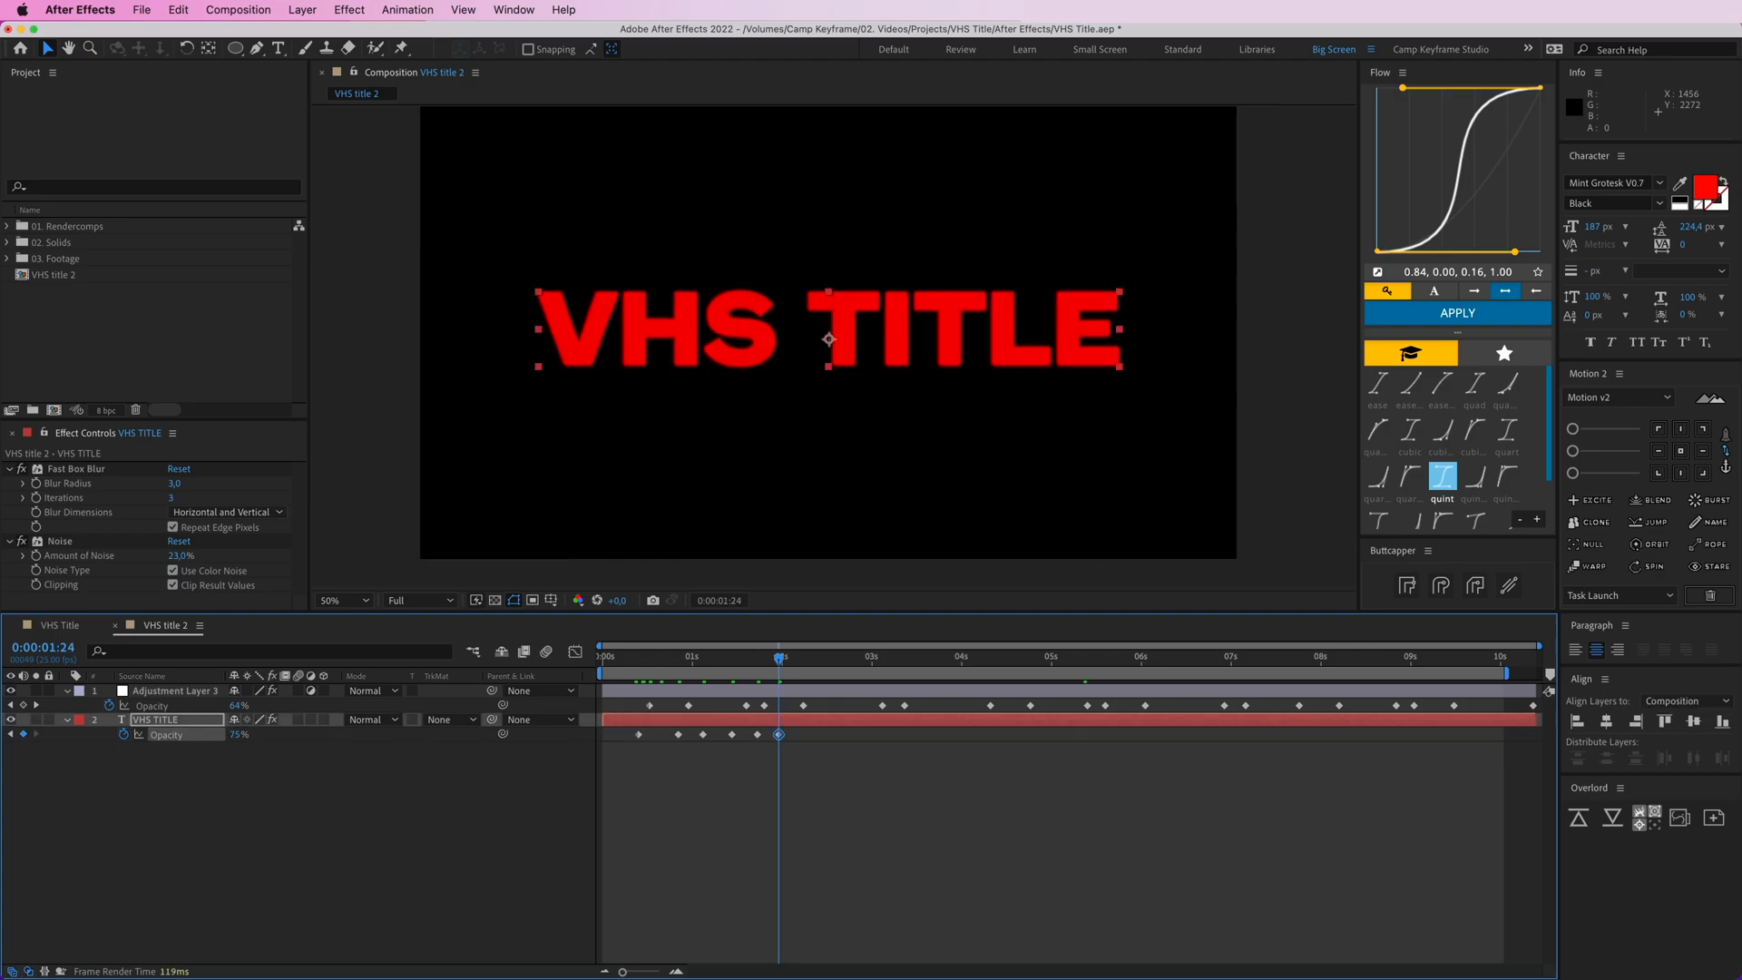
pyautogui.click(825, 655)
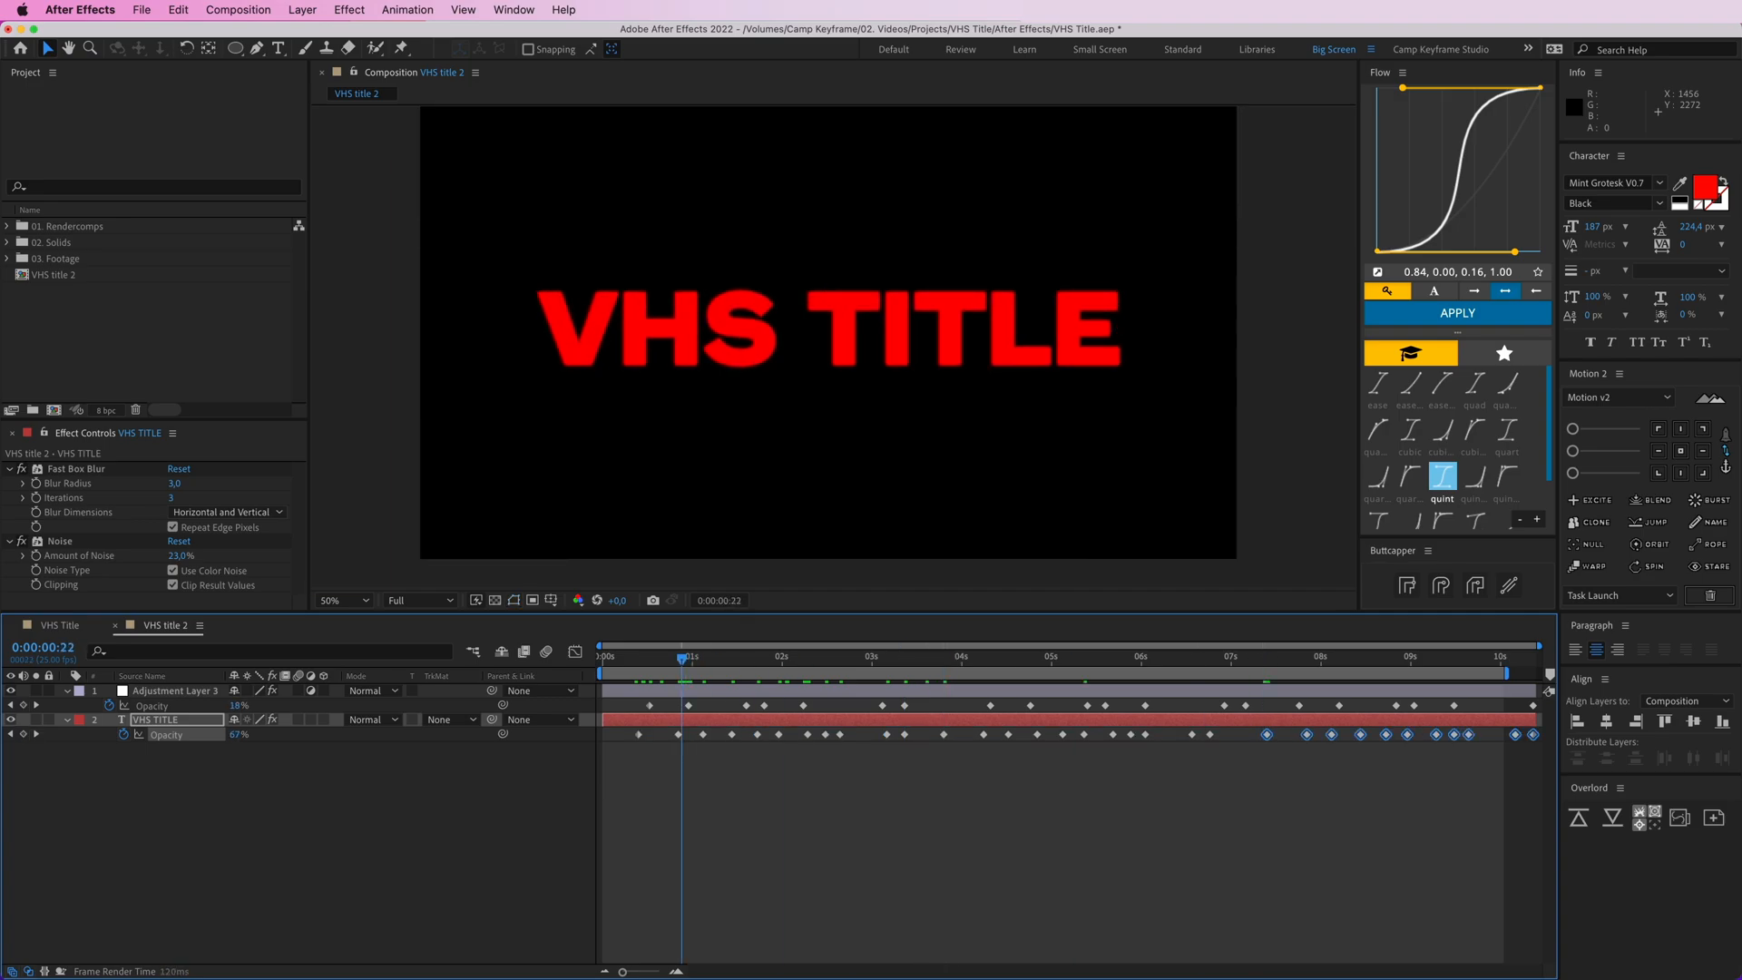
pyautogui.click(817, 655)
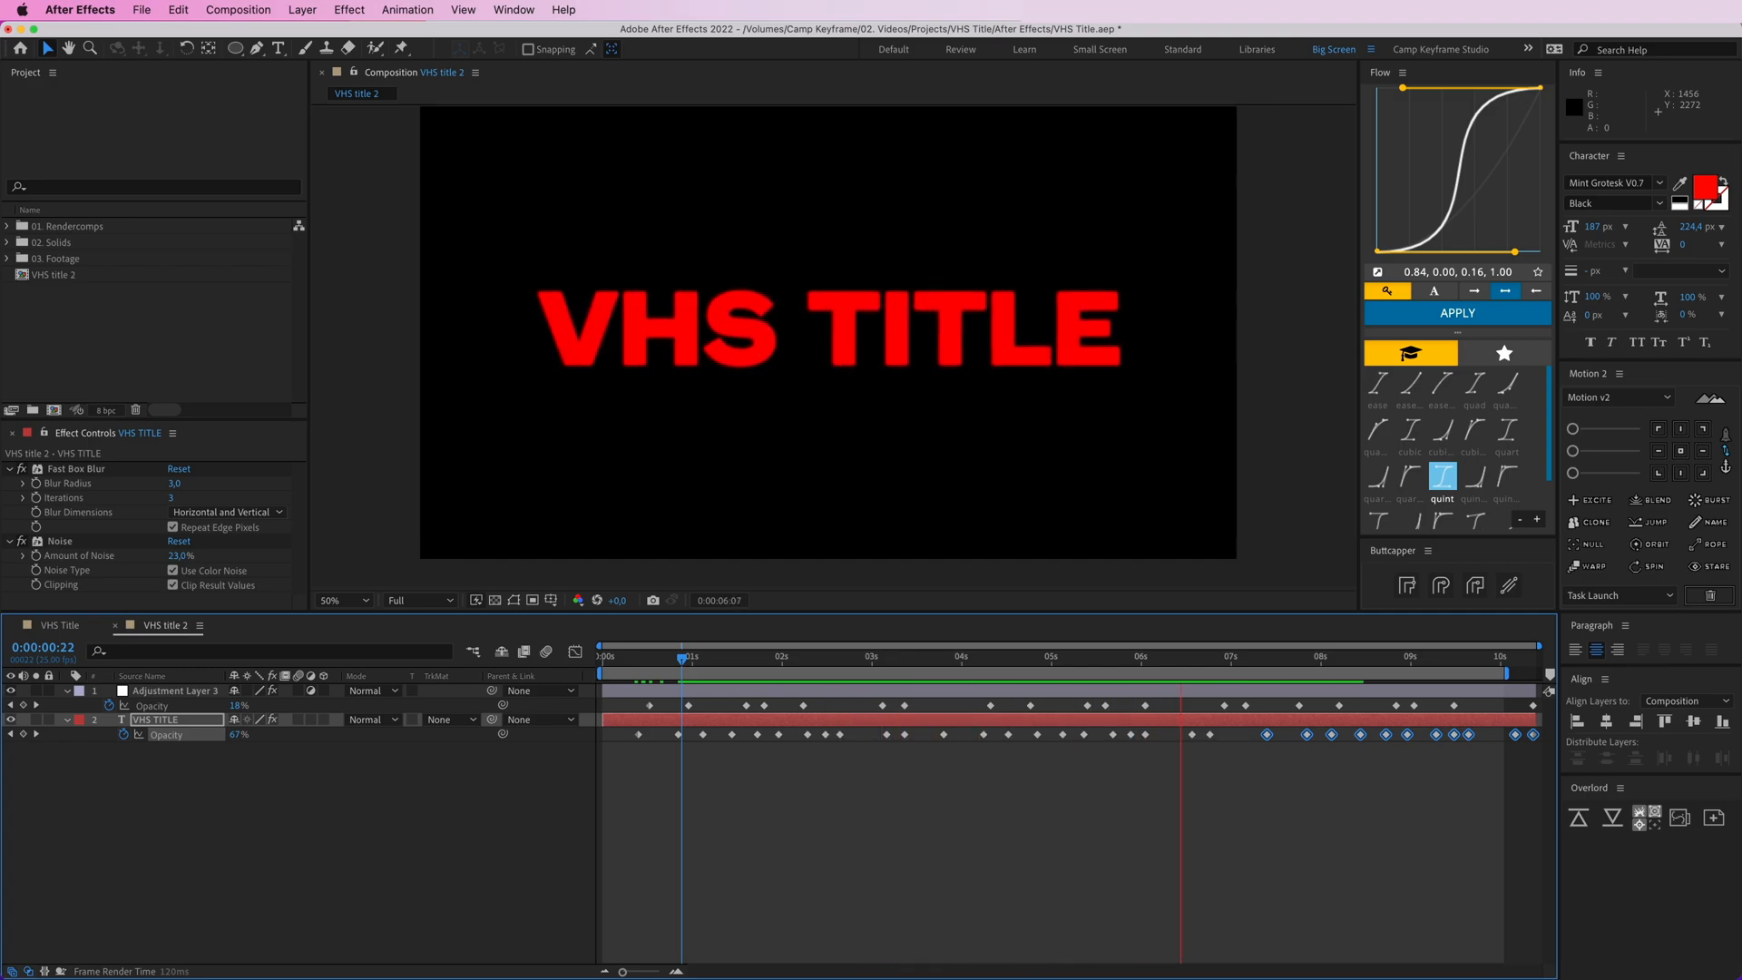
# Step: Add Adjustment Layer 4 with Posterize Time at 12 fps and preview the jittered animation
pyautogui.click(1291, 655)
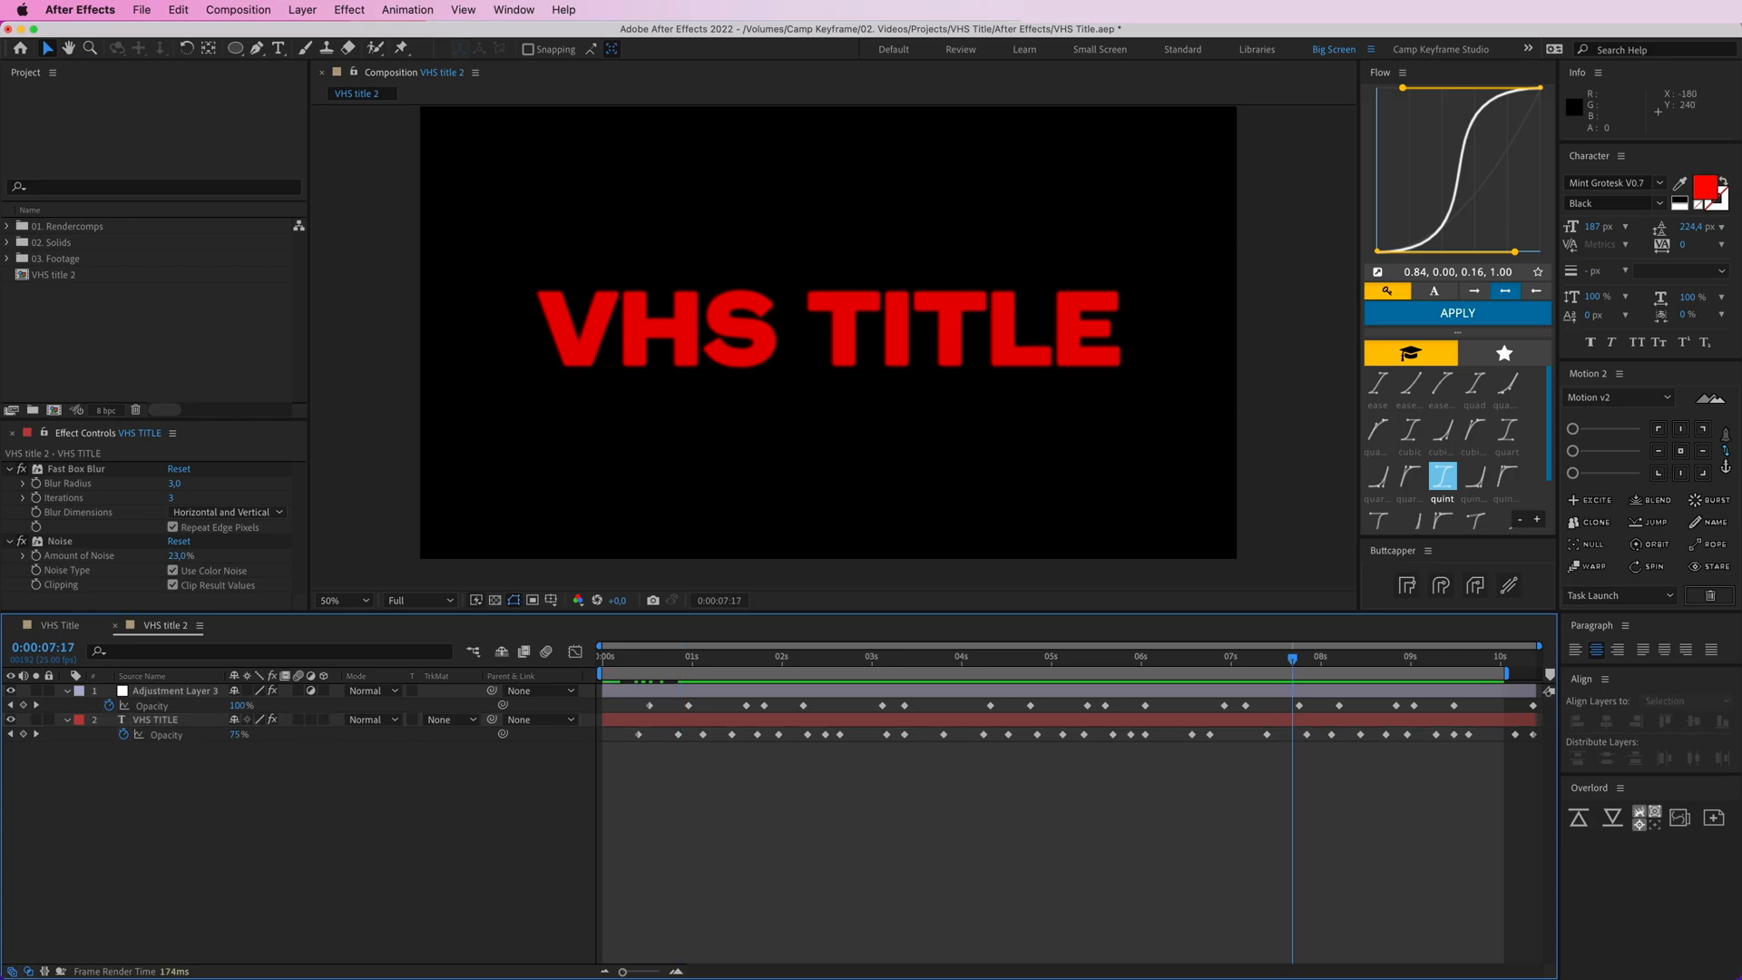
pyautogui.click(301, 9)
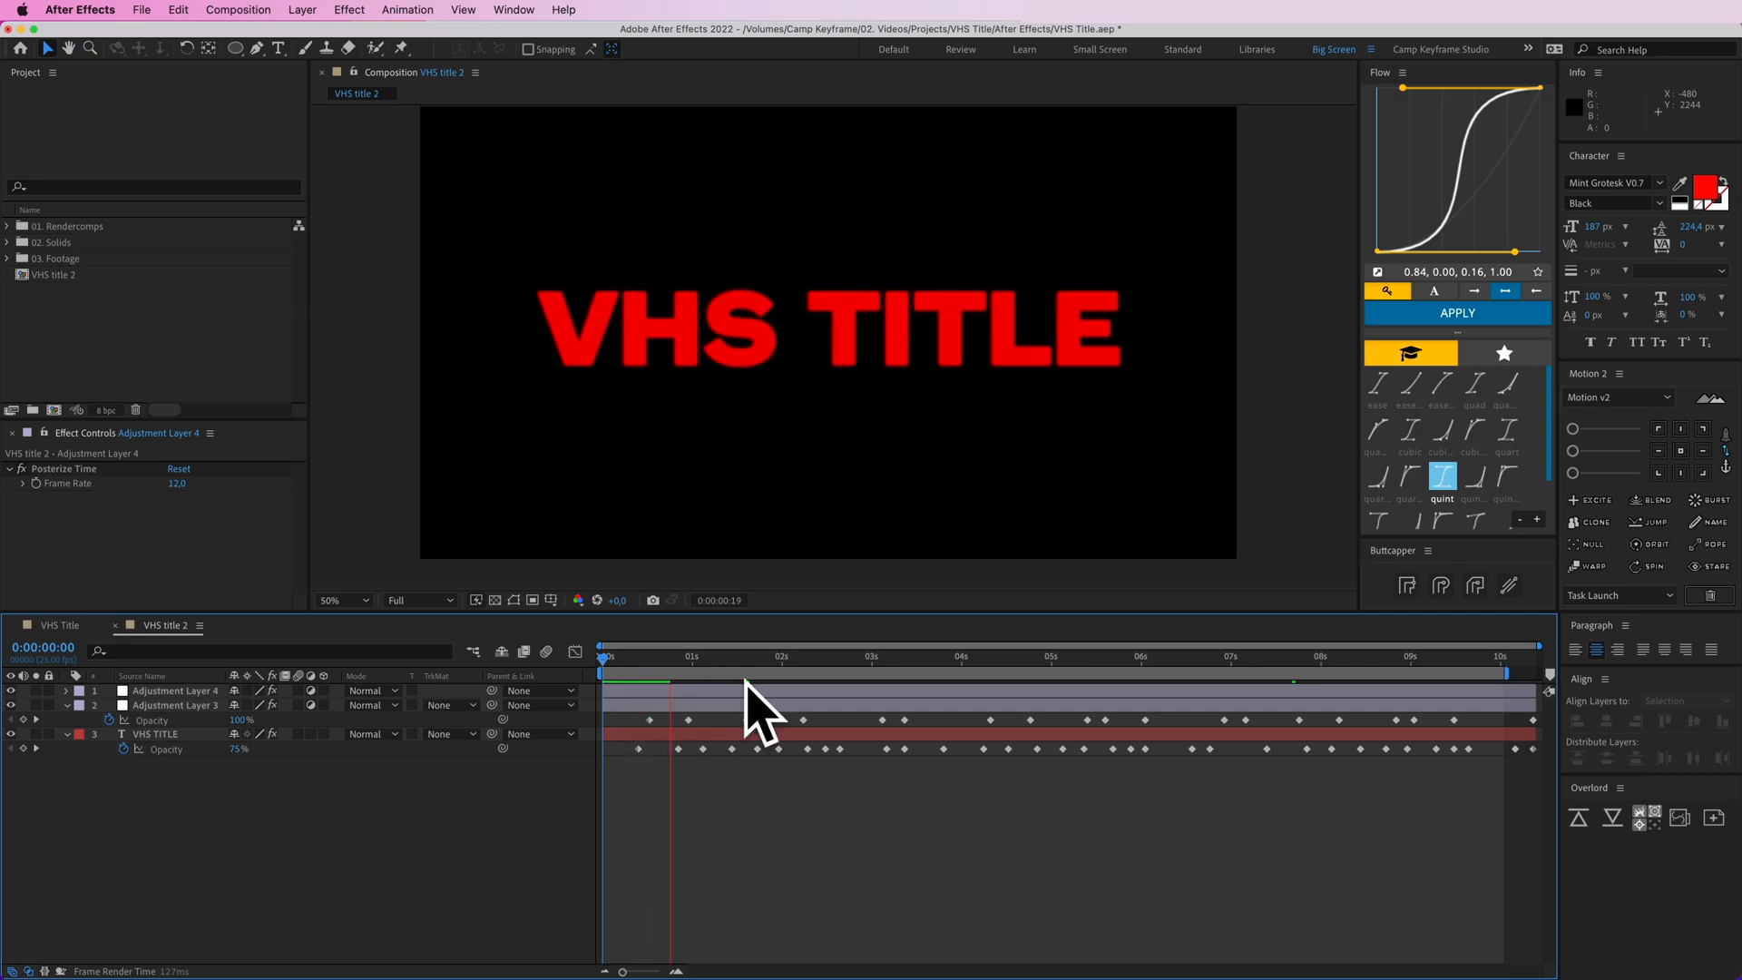
pyautogui.click(726, 674)
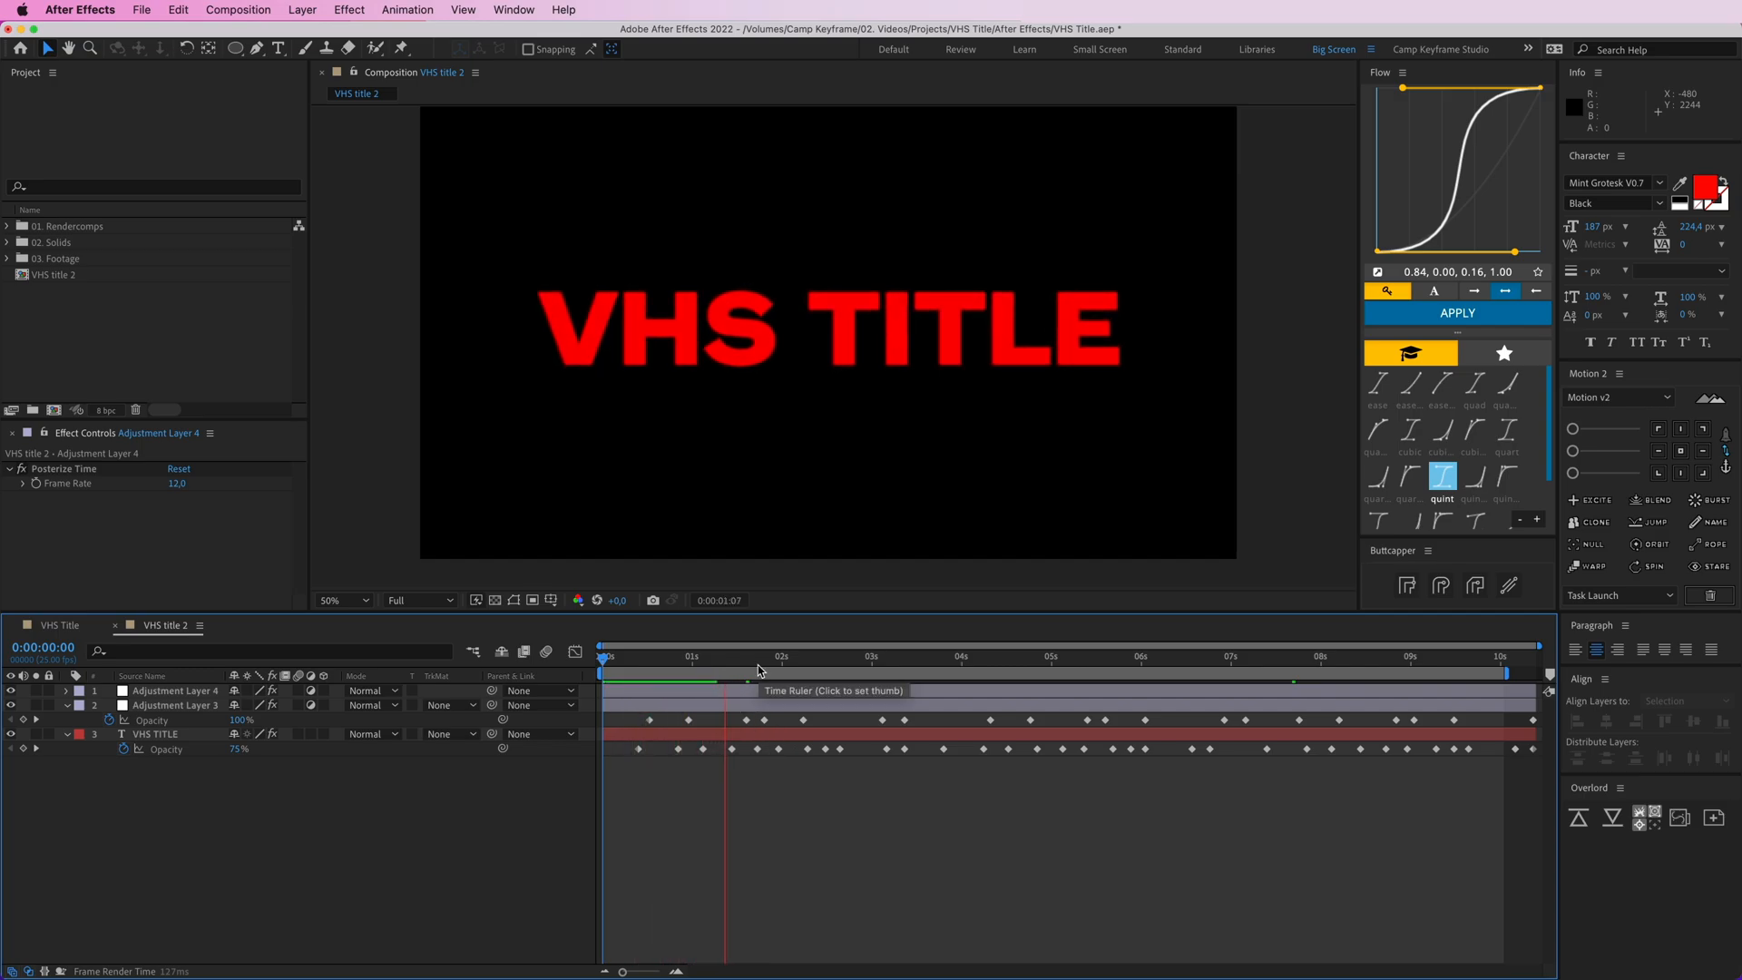
pyautogui.click(833, 668)
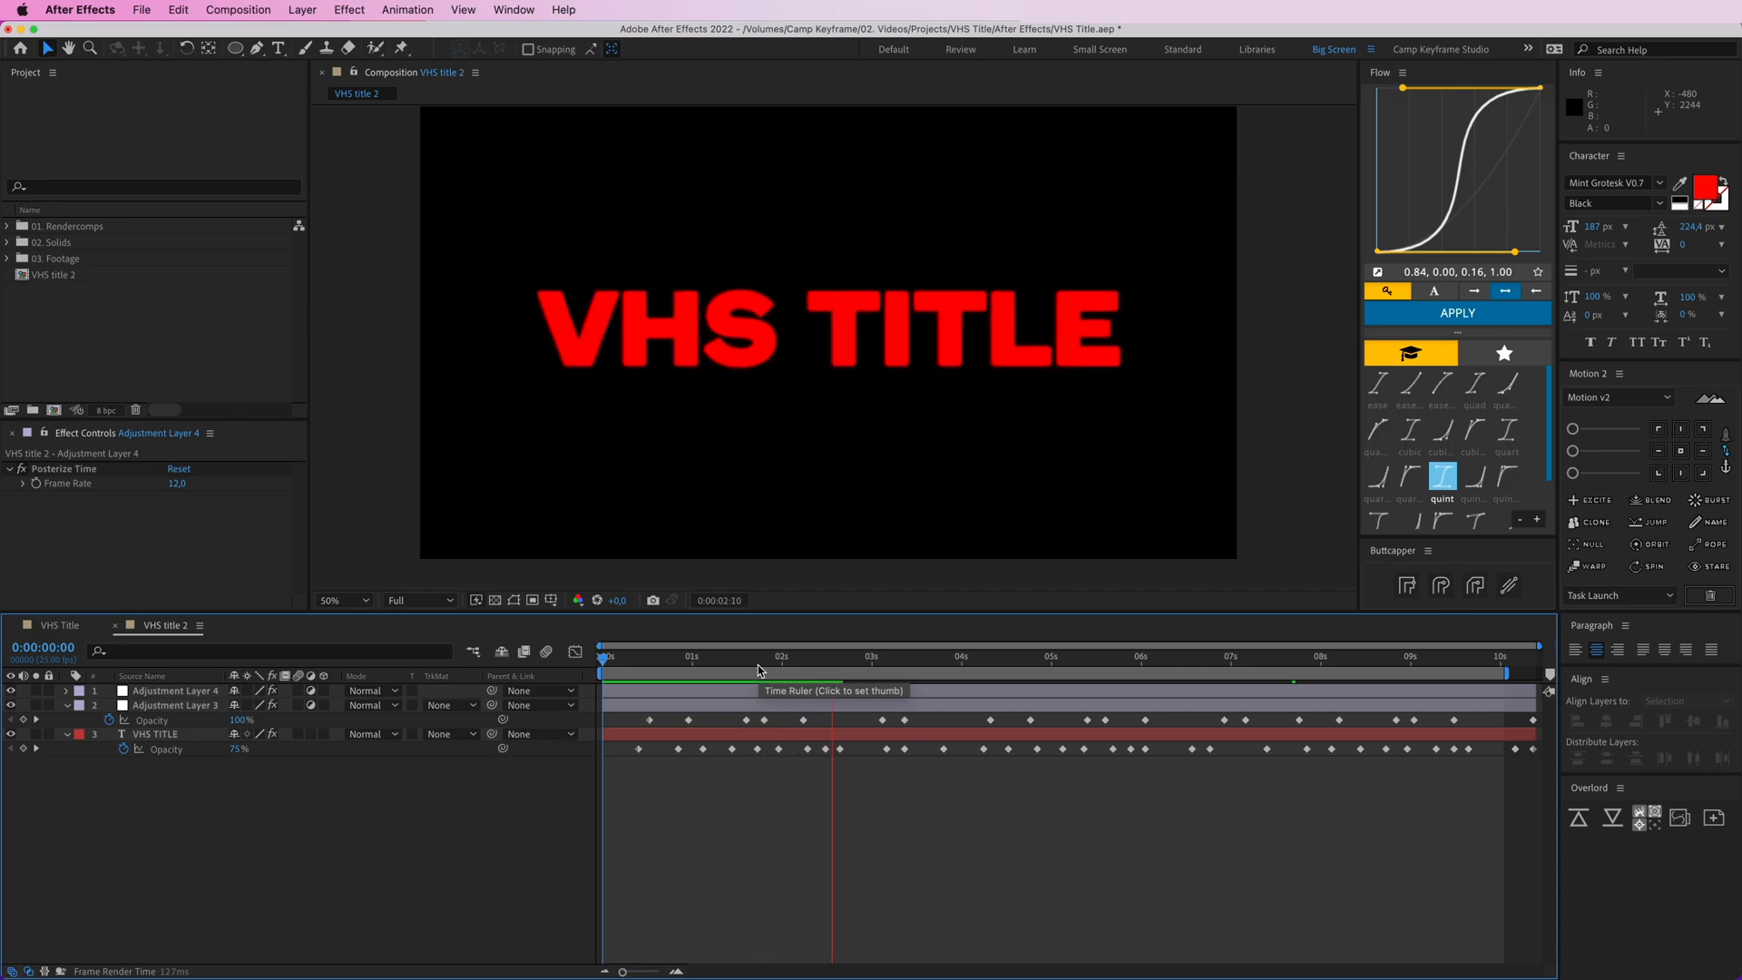
pyautogui.click(942, 655)
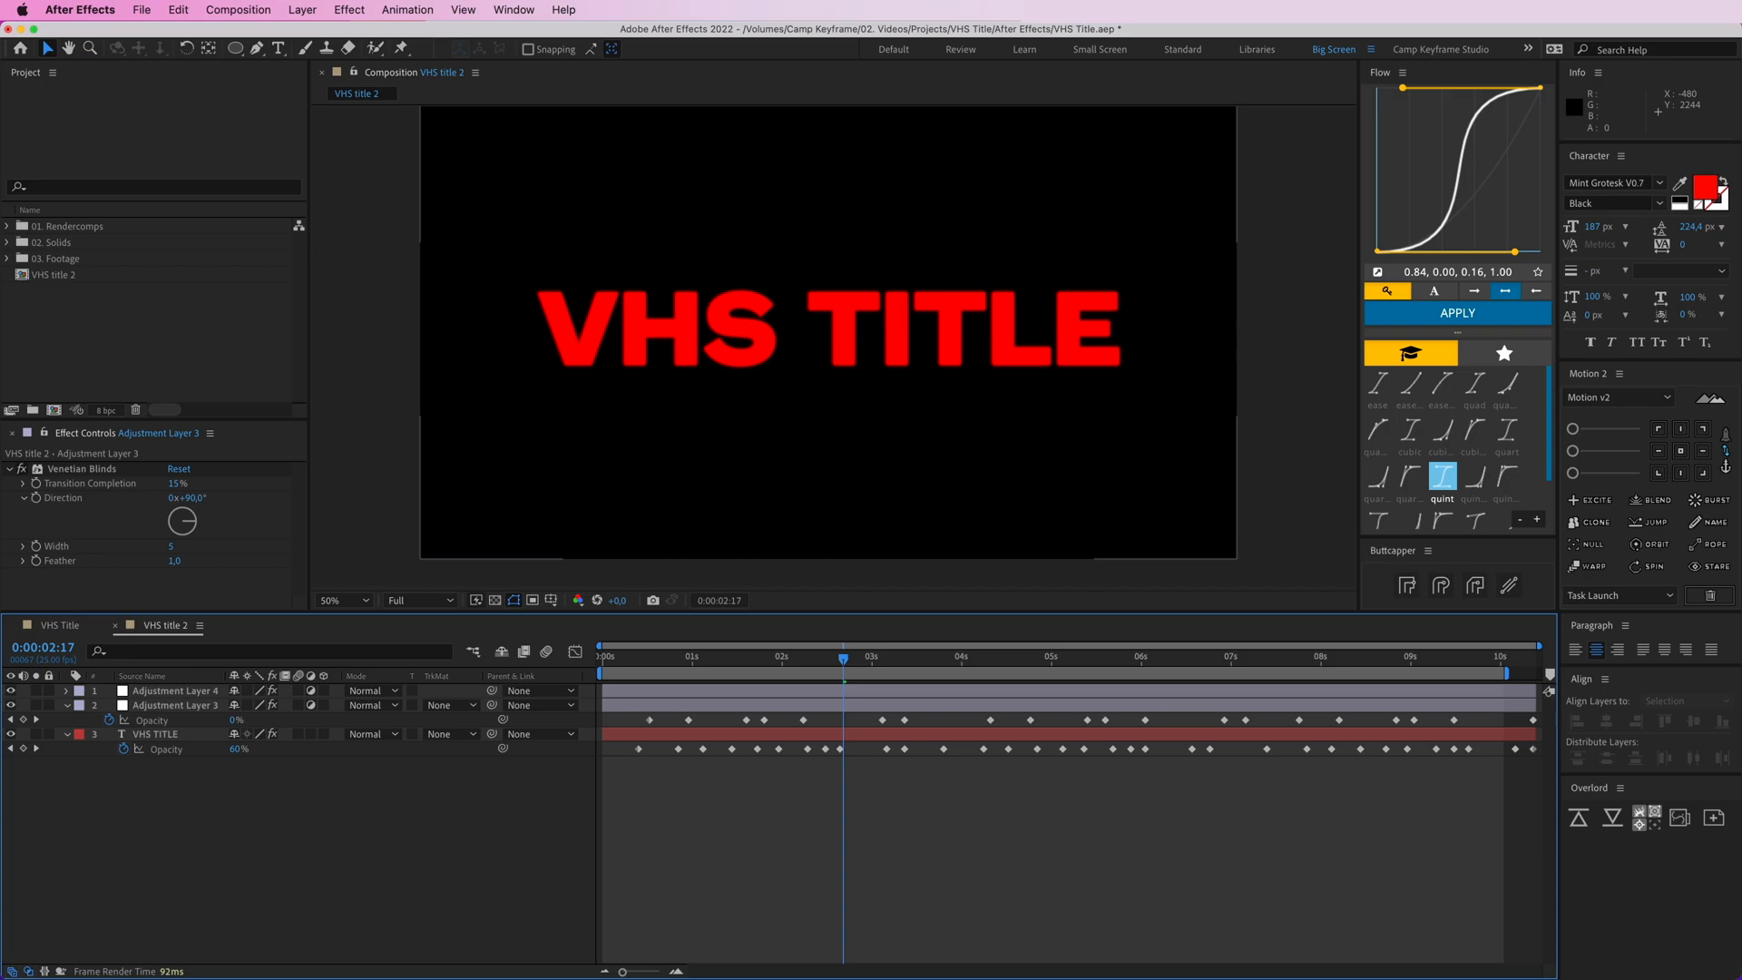
# Step: Magnify the preview to check scanlines, scrub later frames, and expand the 03. Footage folder
pyautogui.click(338, 600)
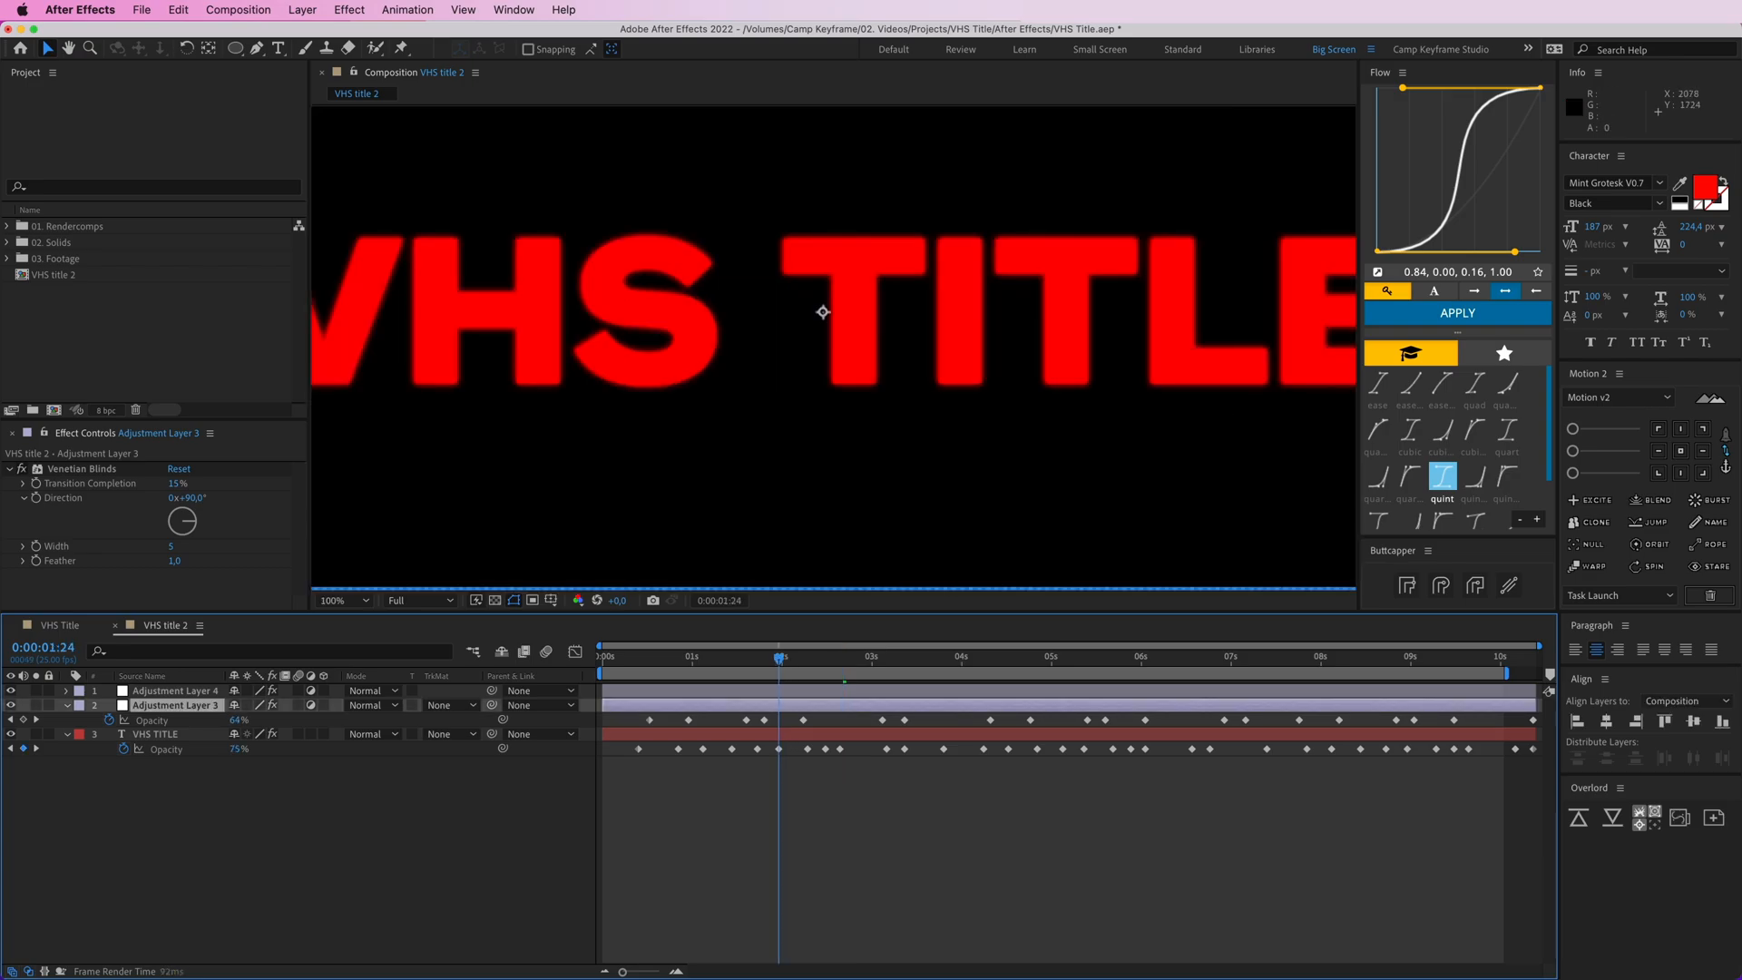
pyautogui.click(342, 599)
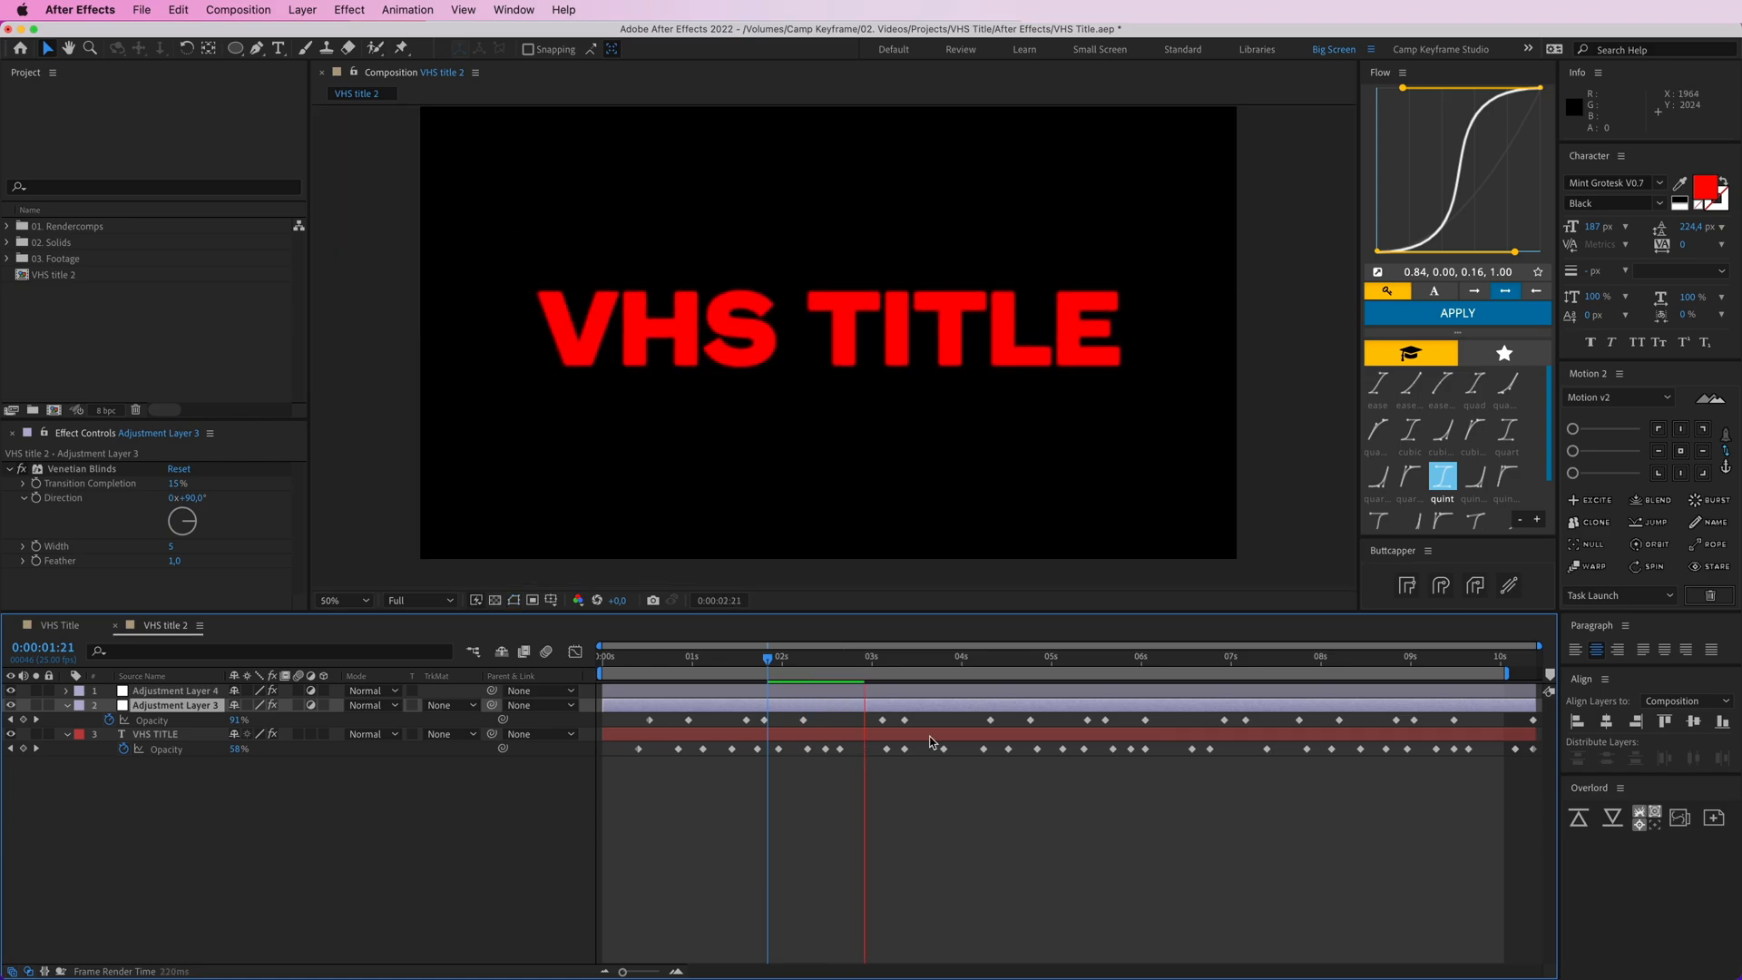
pyautogui.click(914, 655)
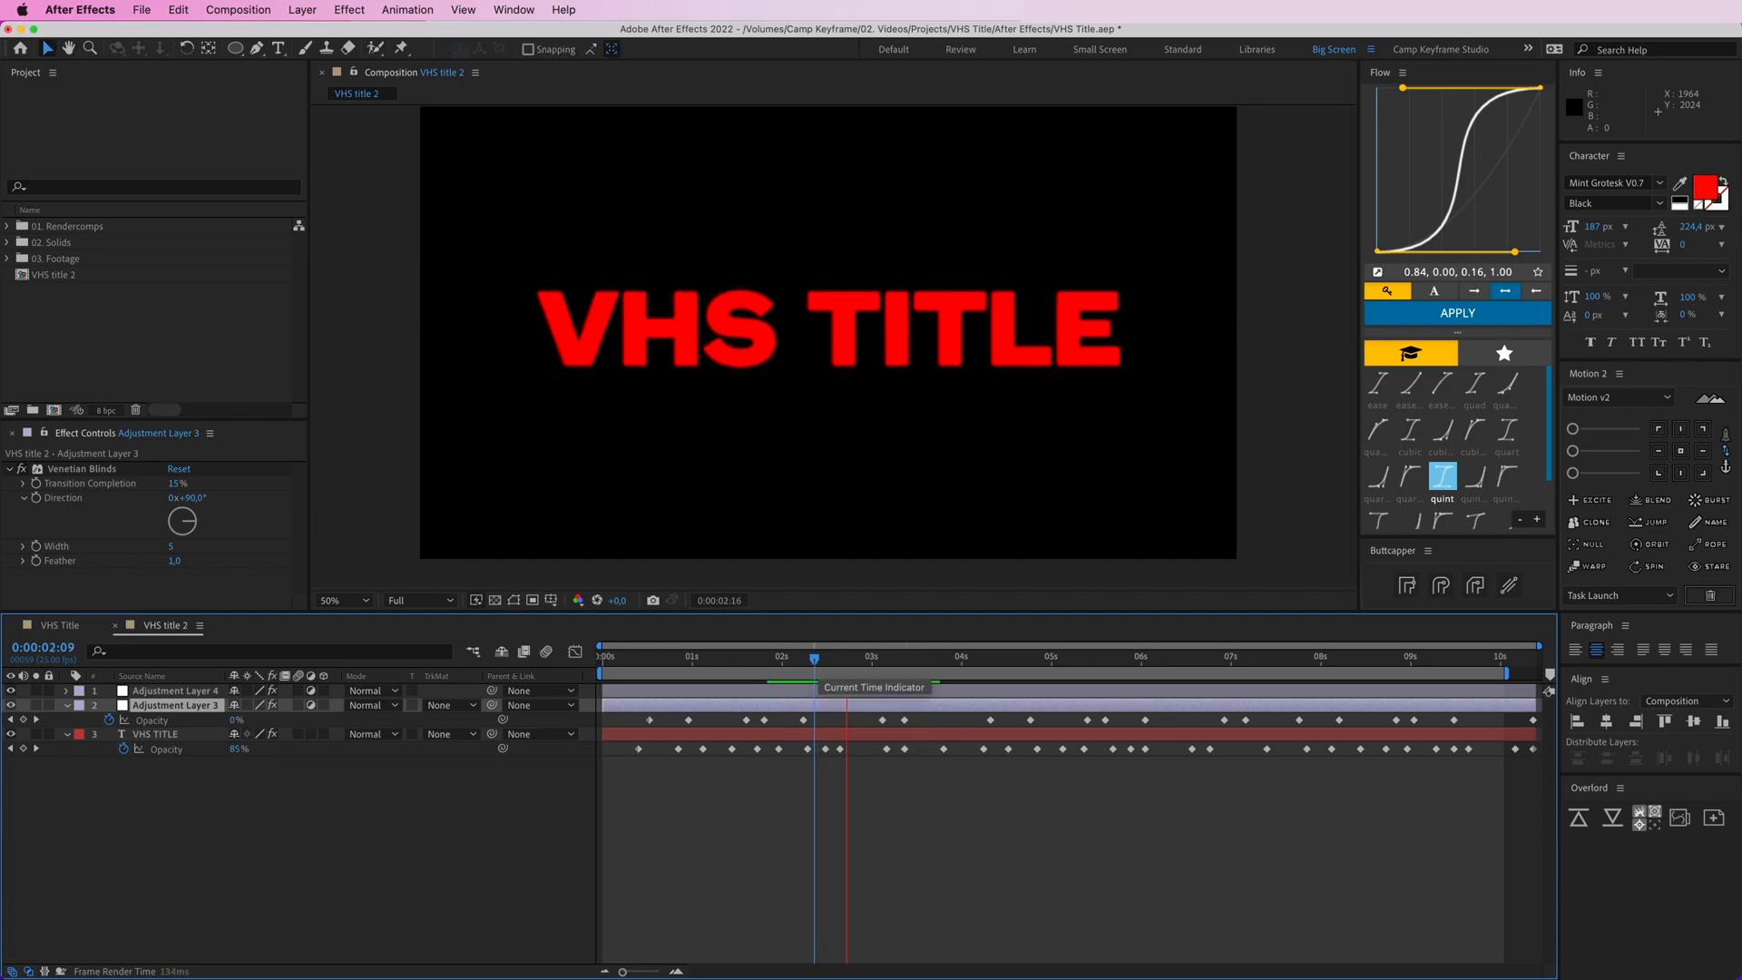
pyautogui.click(934, 657)
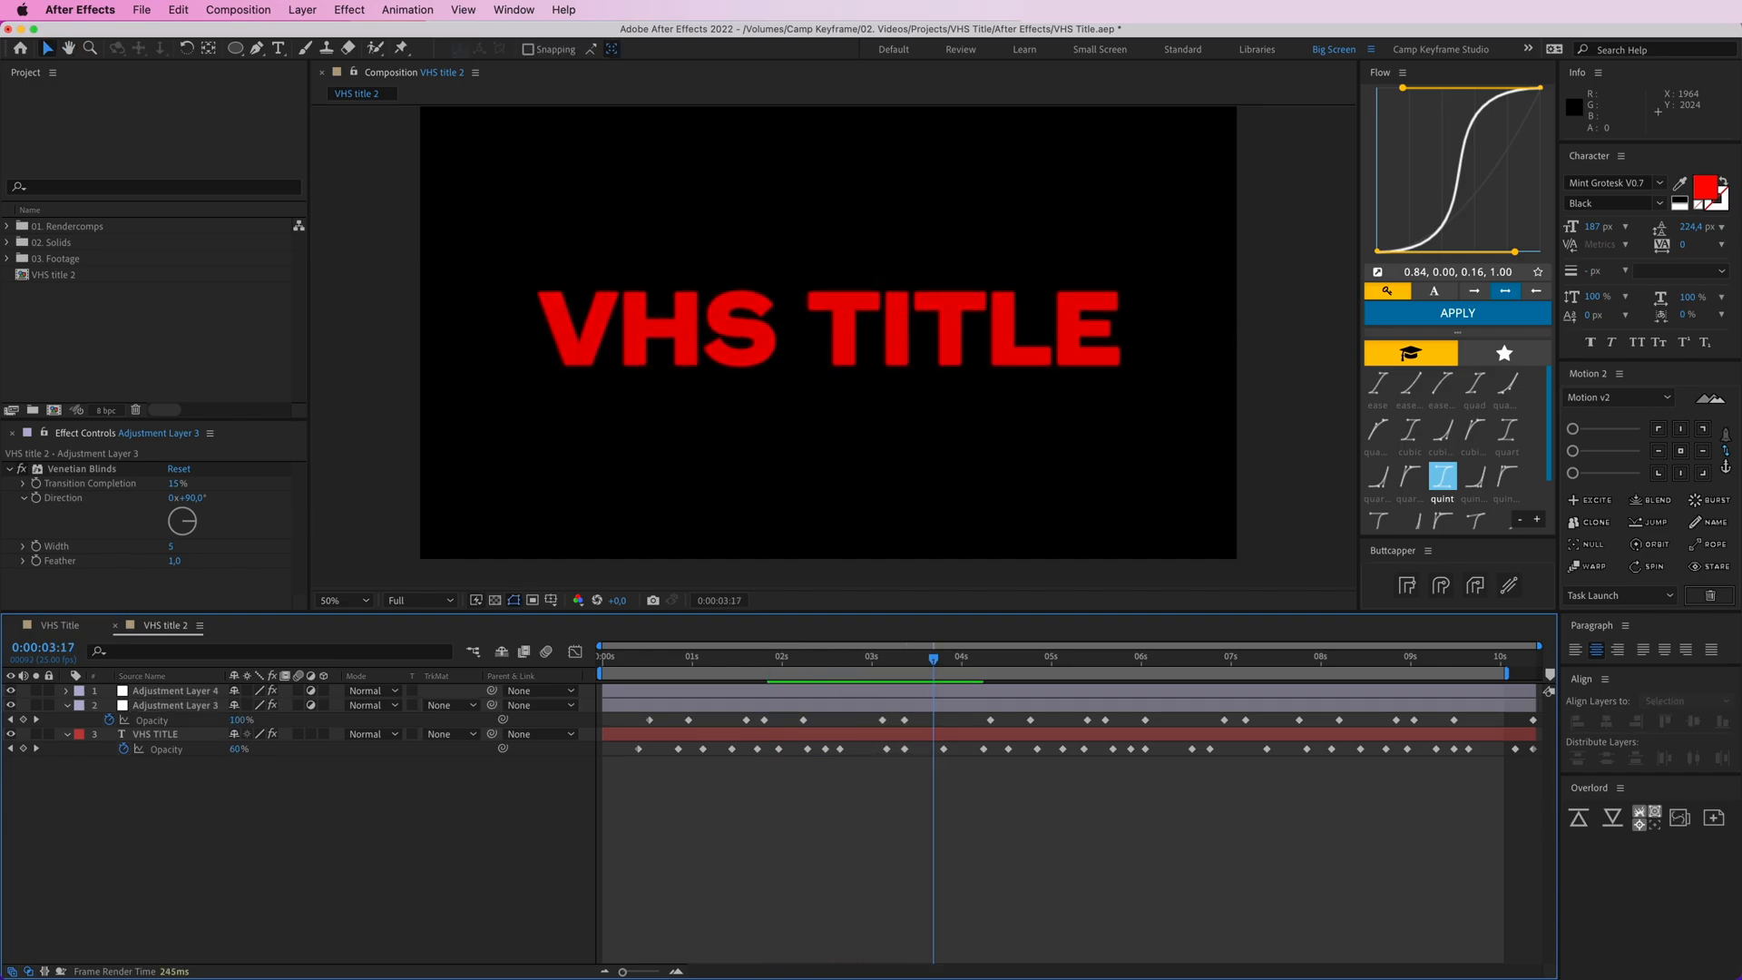
pyautogui.click(6, 257)
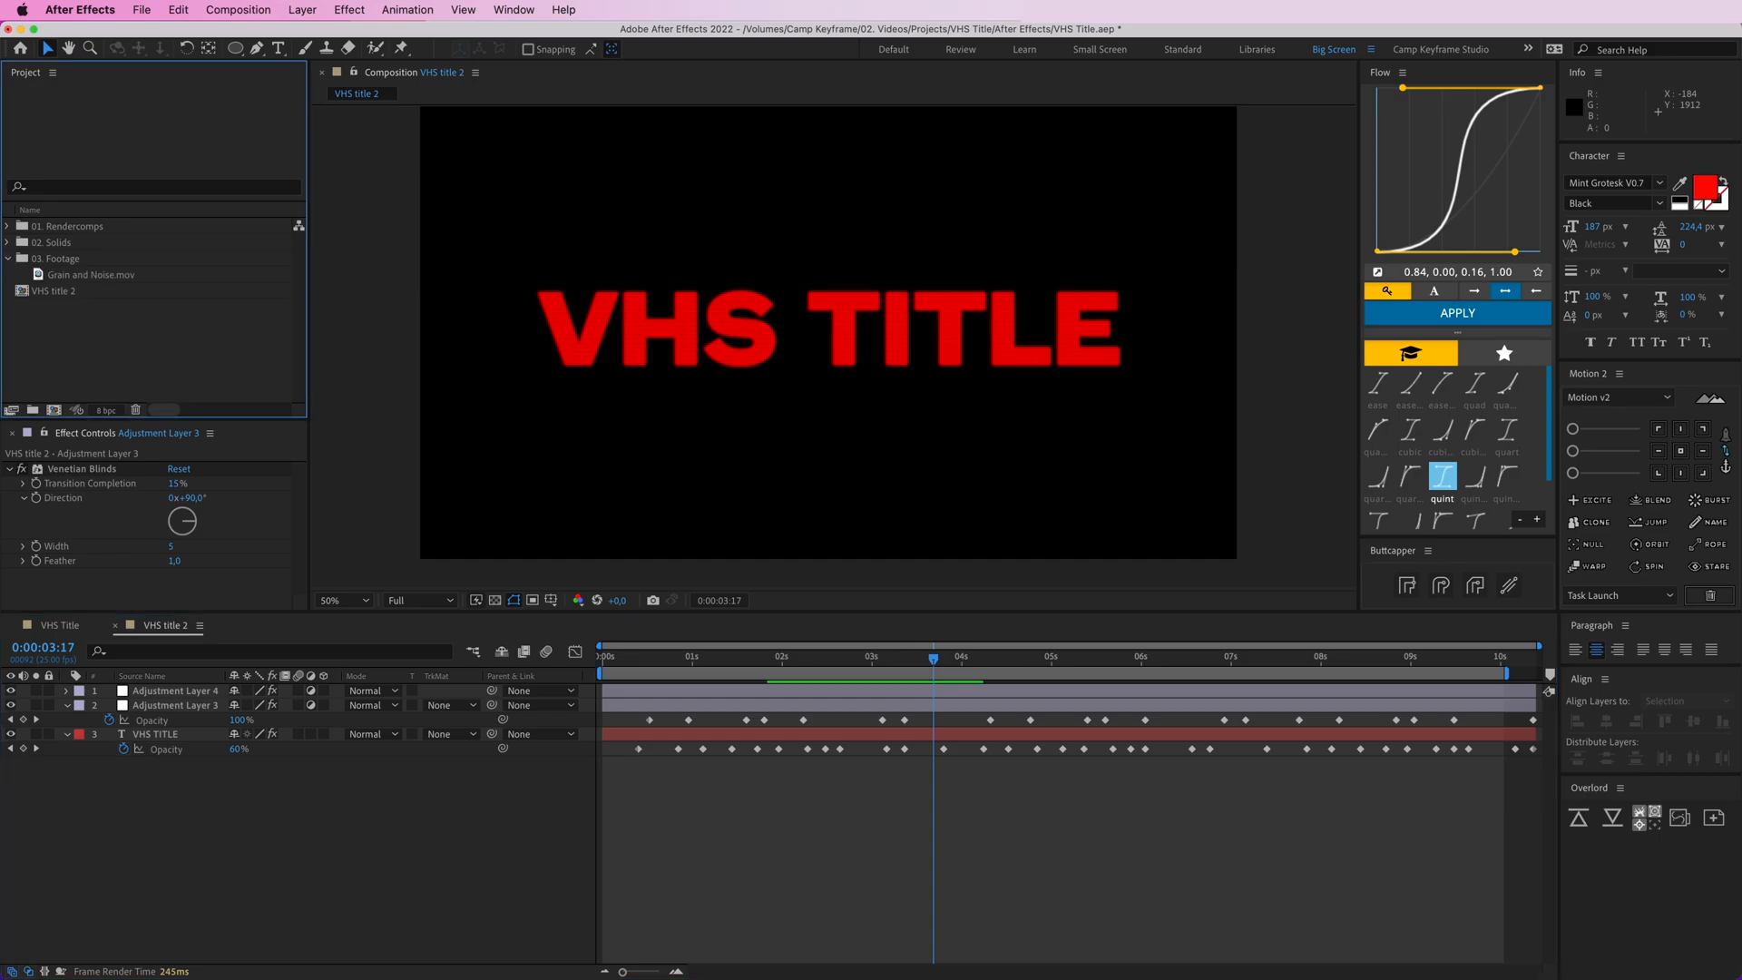
# Step: Place Grain and Noise.mov as the top VHS title 2 layer and preview the dust specks
pyautogui.click(91, 273)
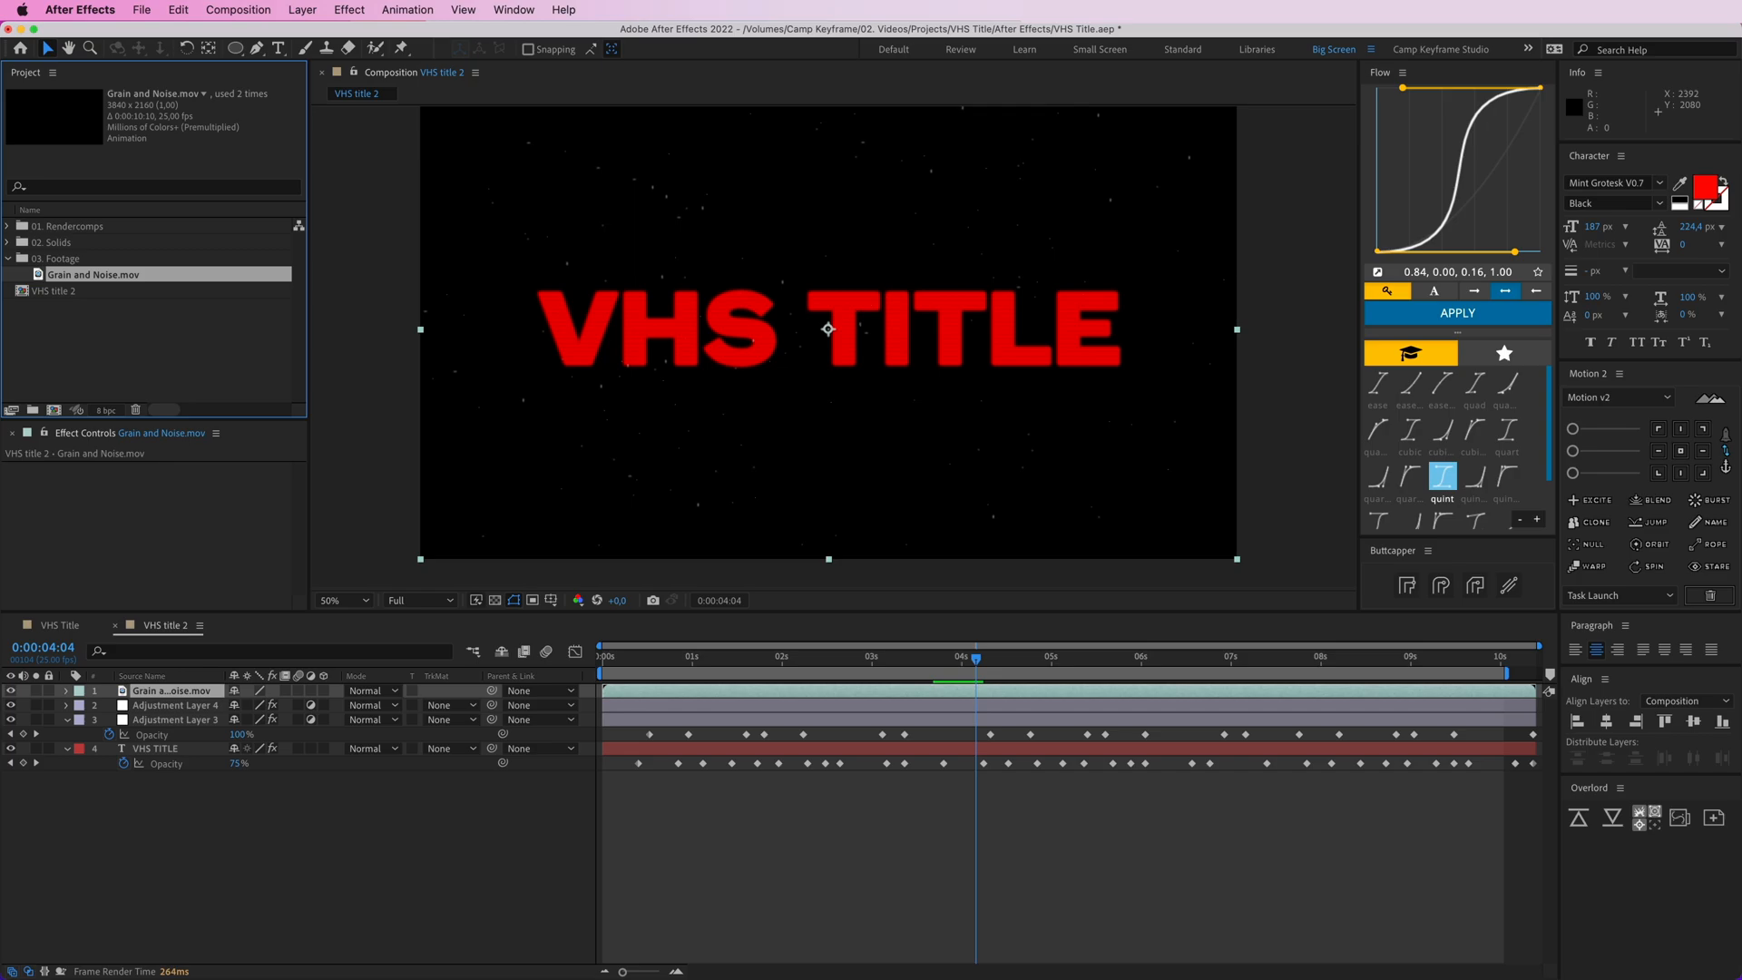
pyautogui.click(613, 655)
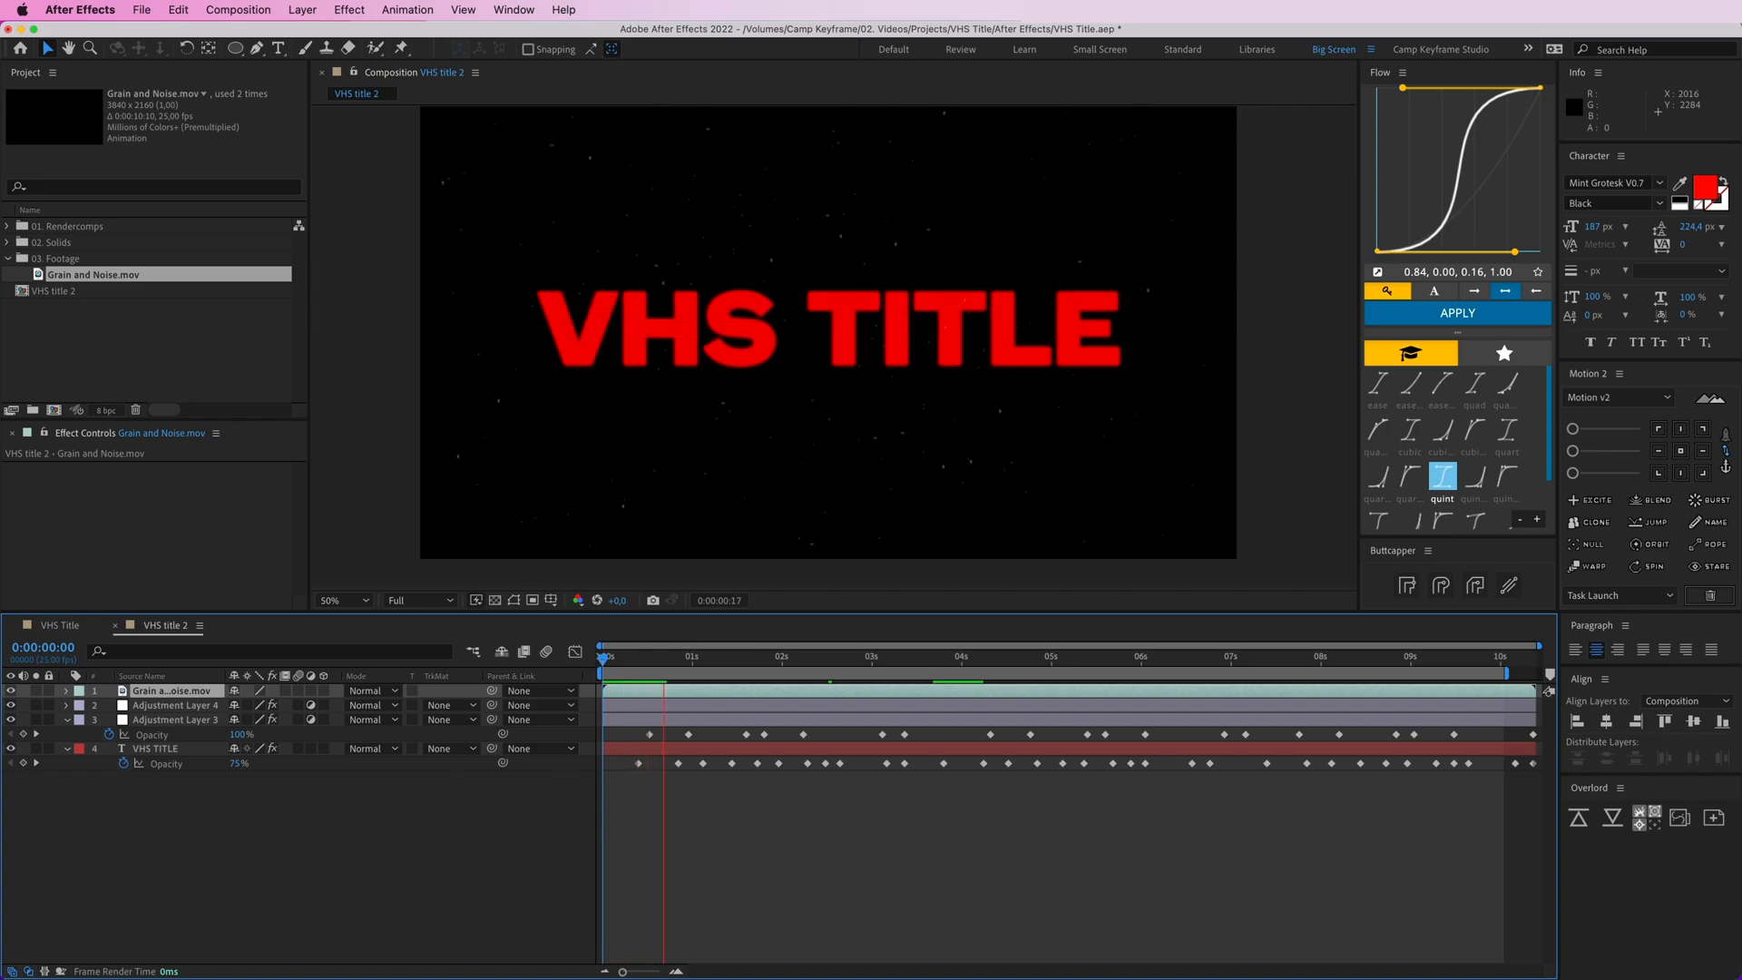
pyautogui.click(761, 655)
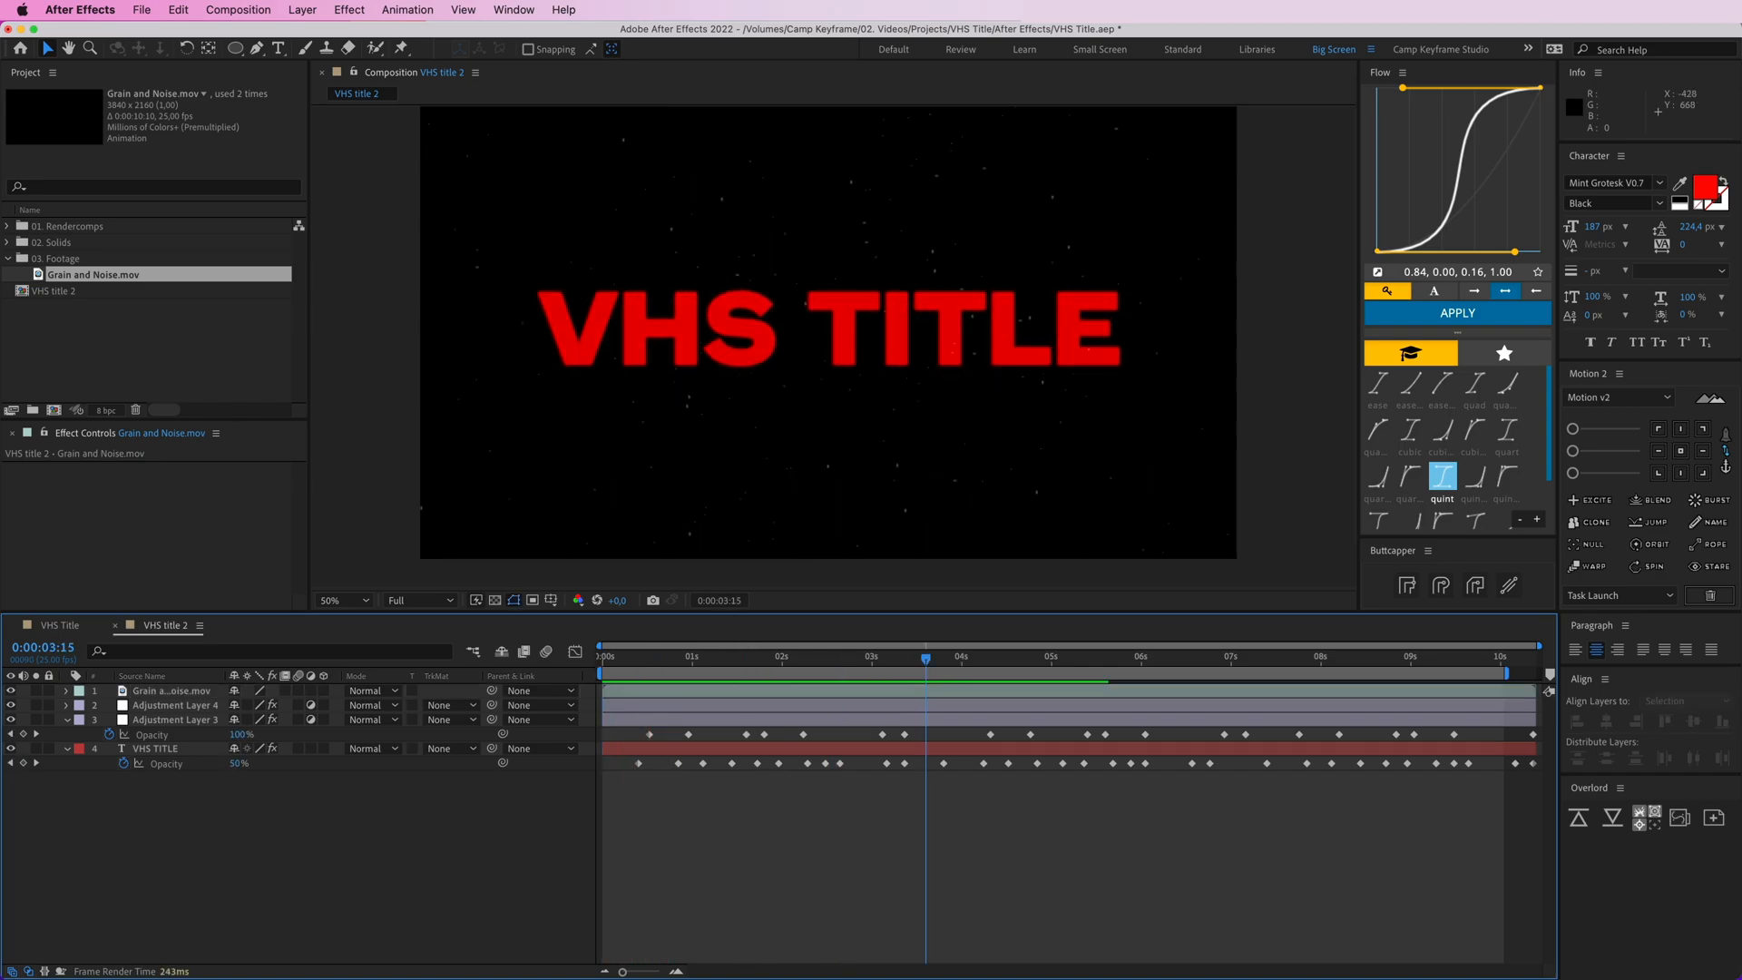
pyautogui.click(174, 704)
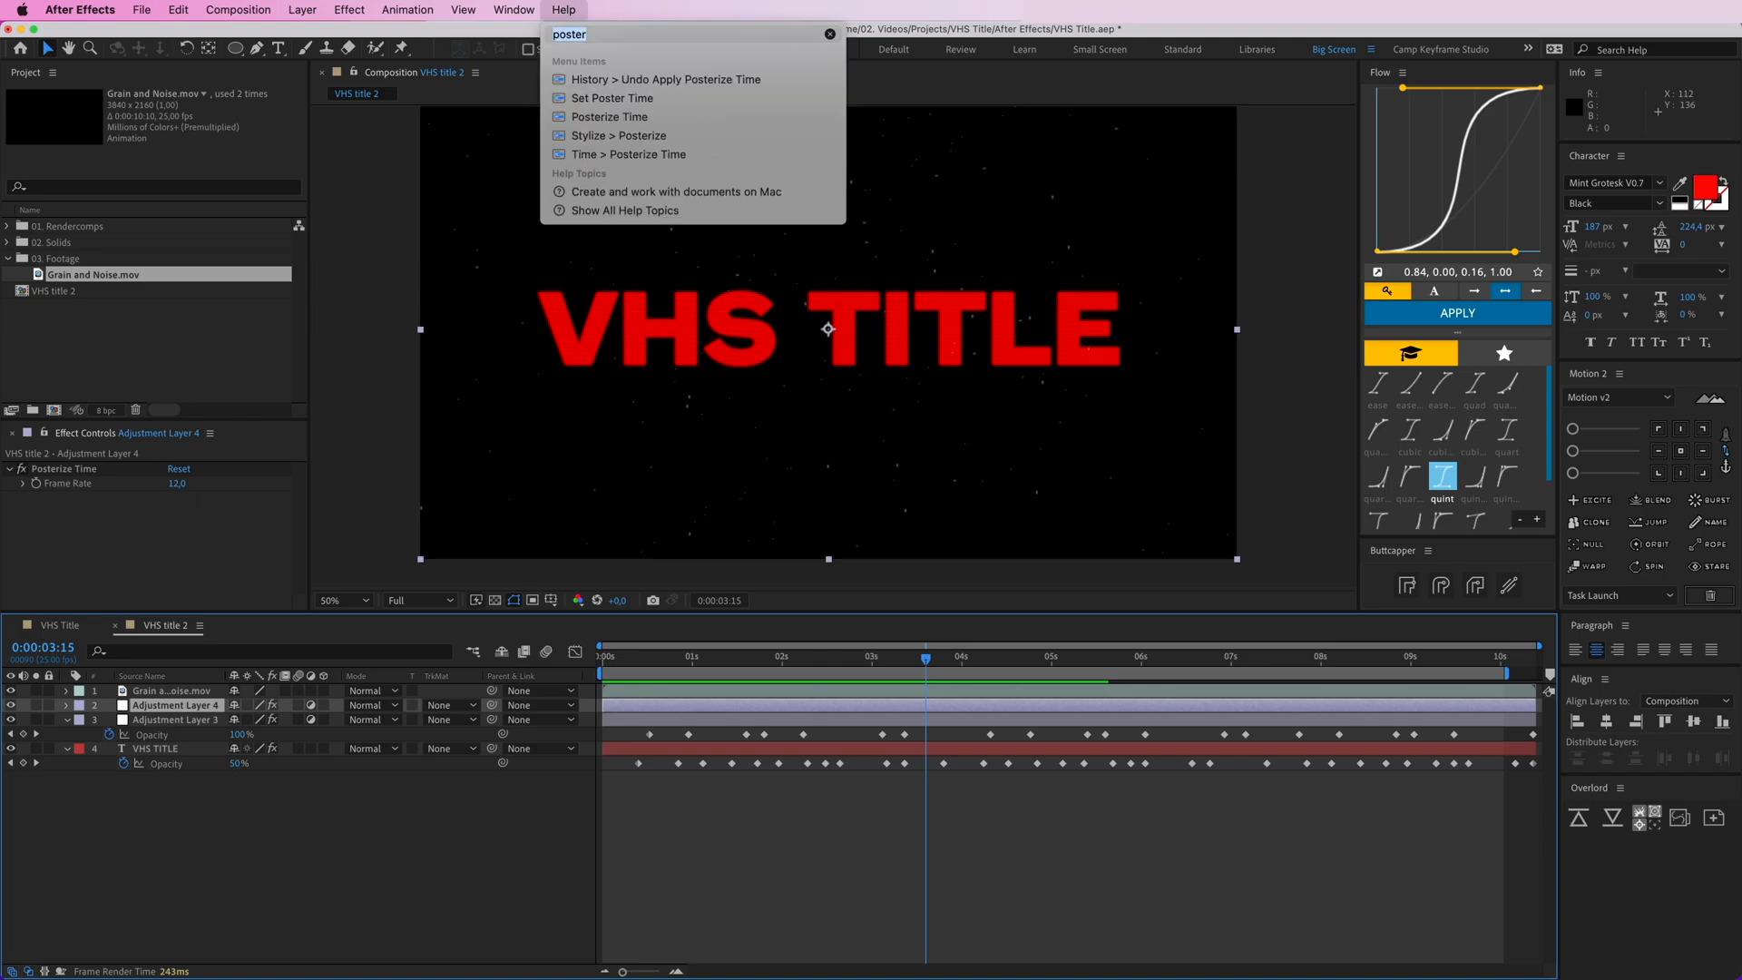
# Step: Give Adjustment Layer 4 a Noise effect at 10% amount and preview the result
pyautogui.click(348, 9)
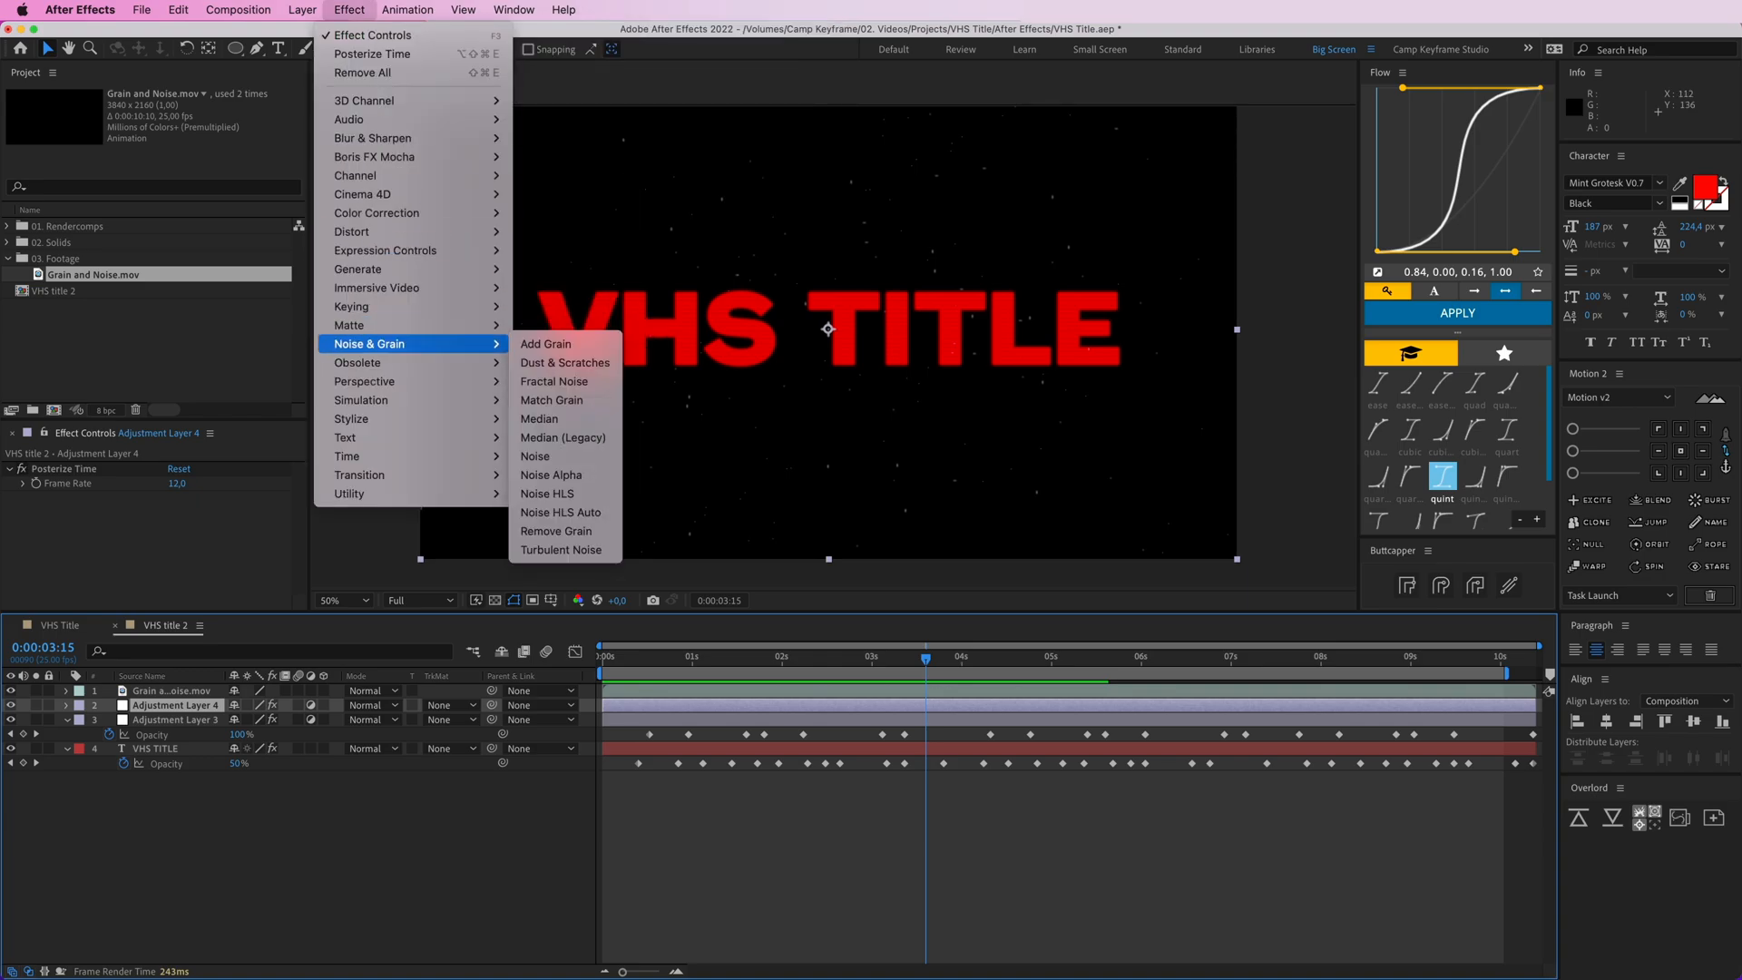
pyautogui.click(535, 457)
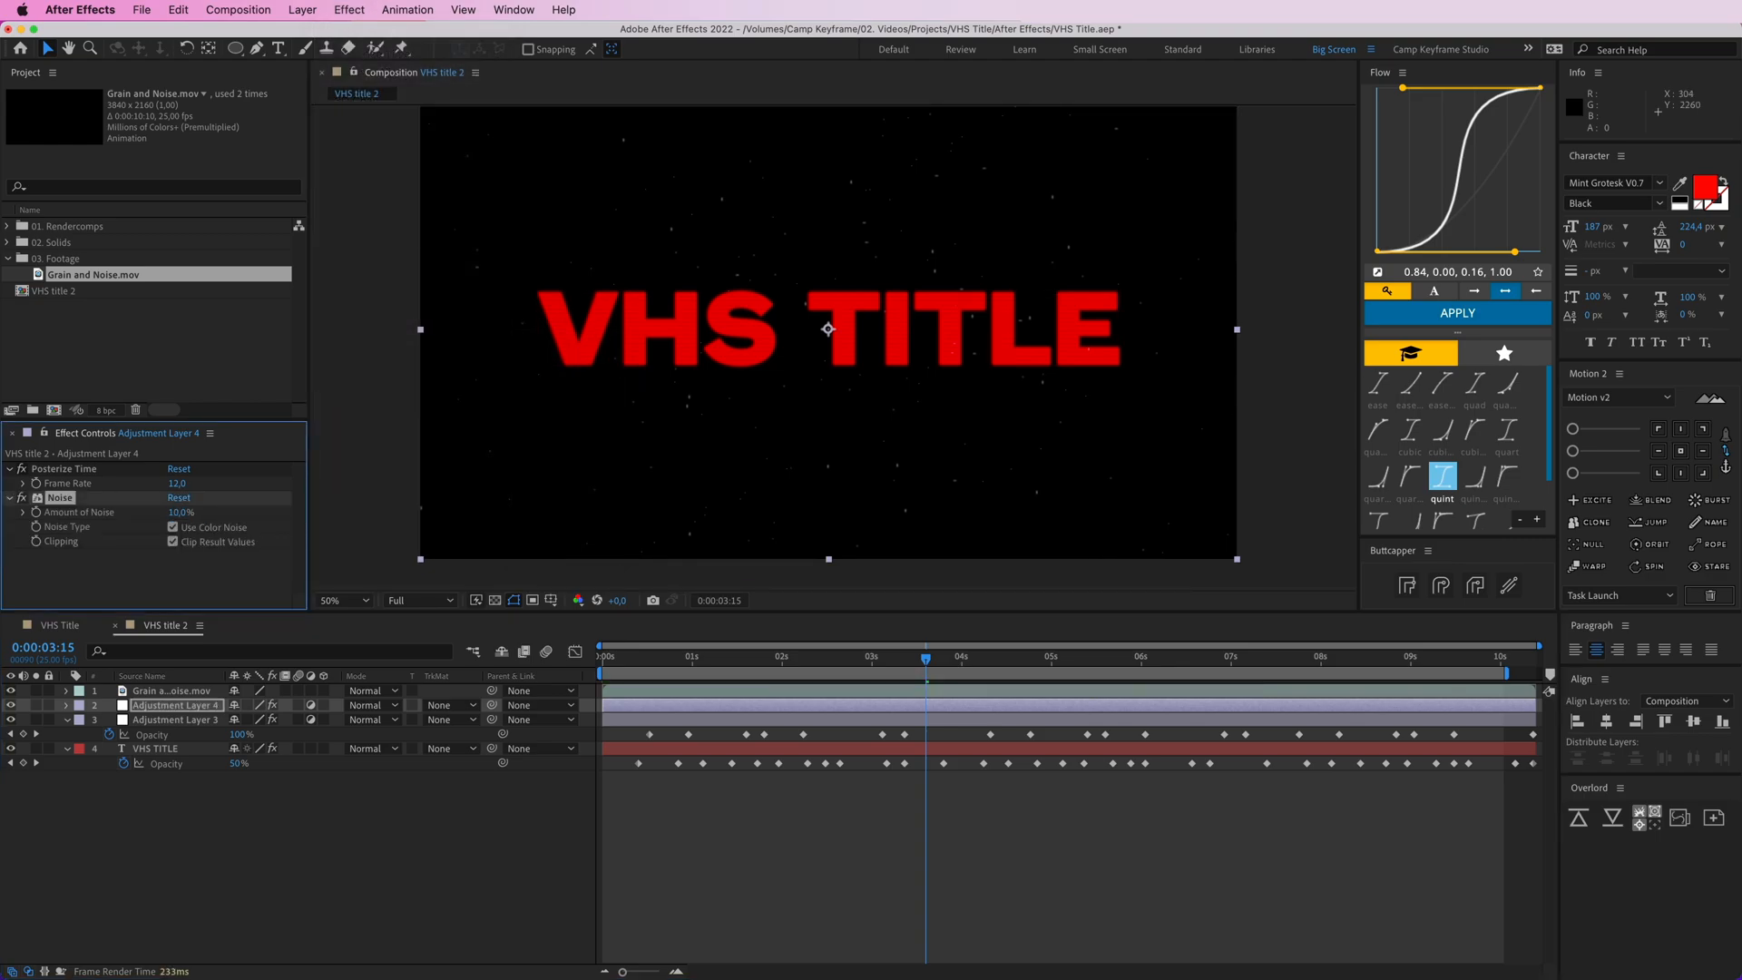
pyautogui.click(856, 655)
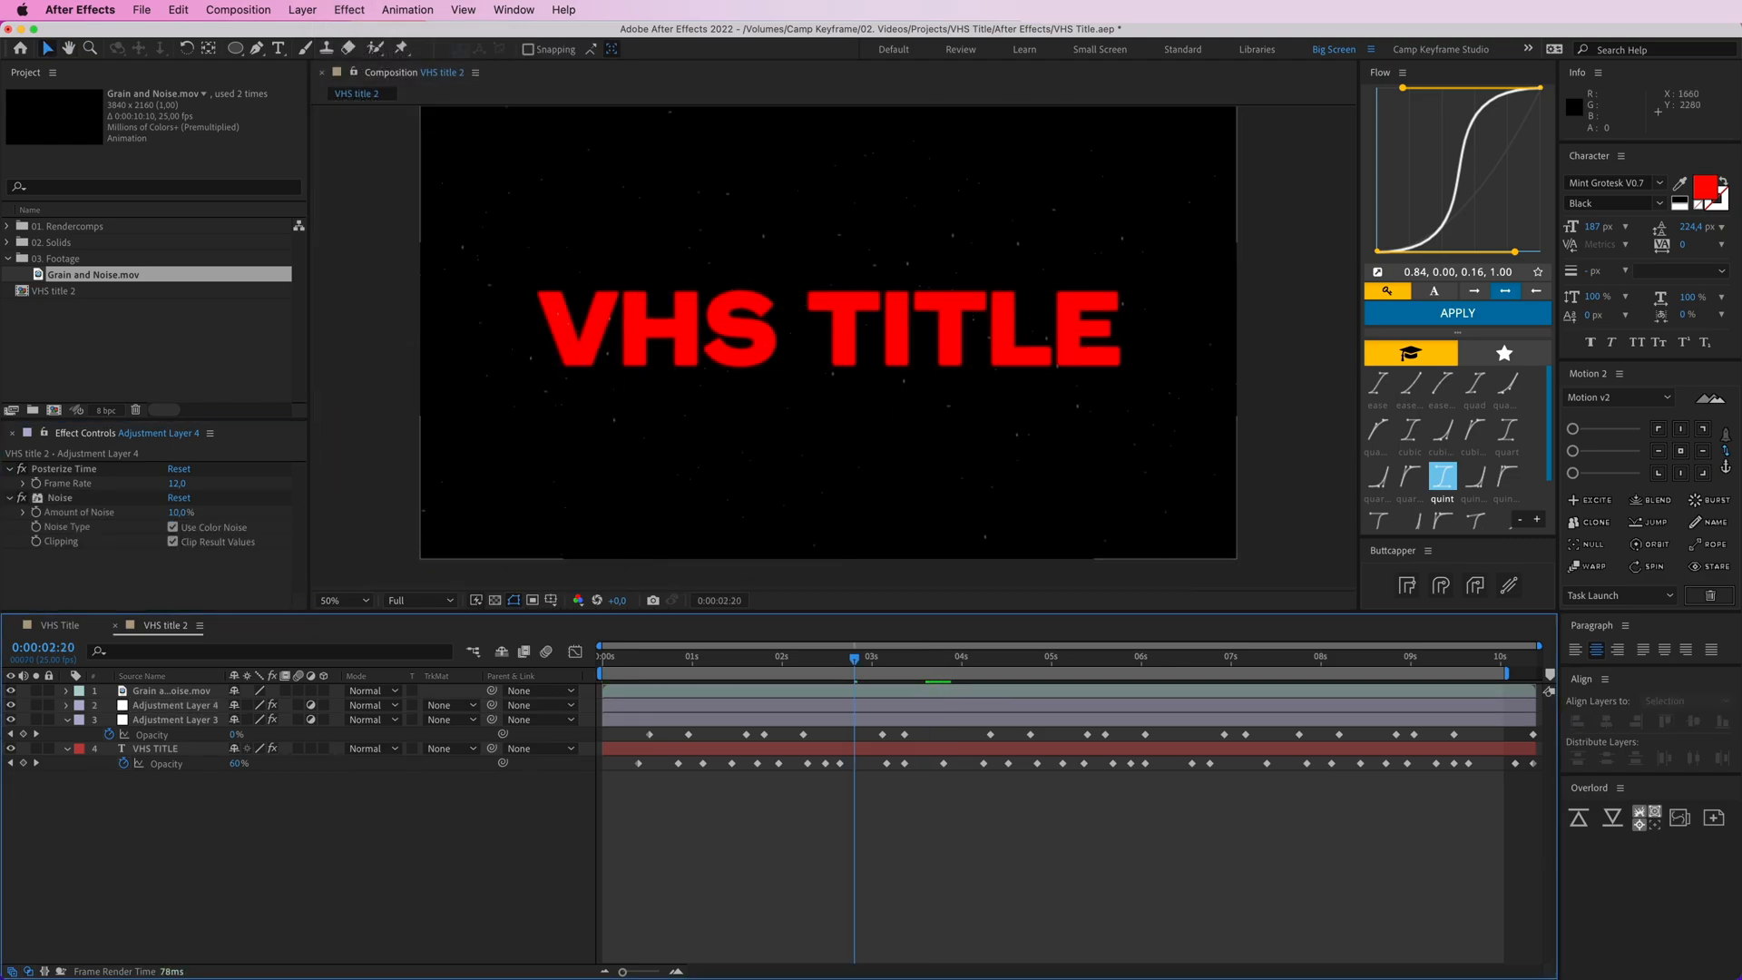
pyautogui.click(602, 655)
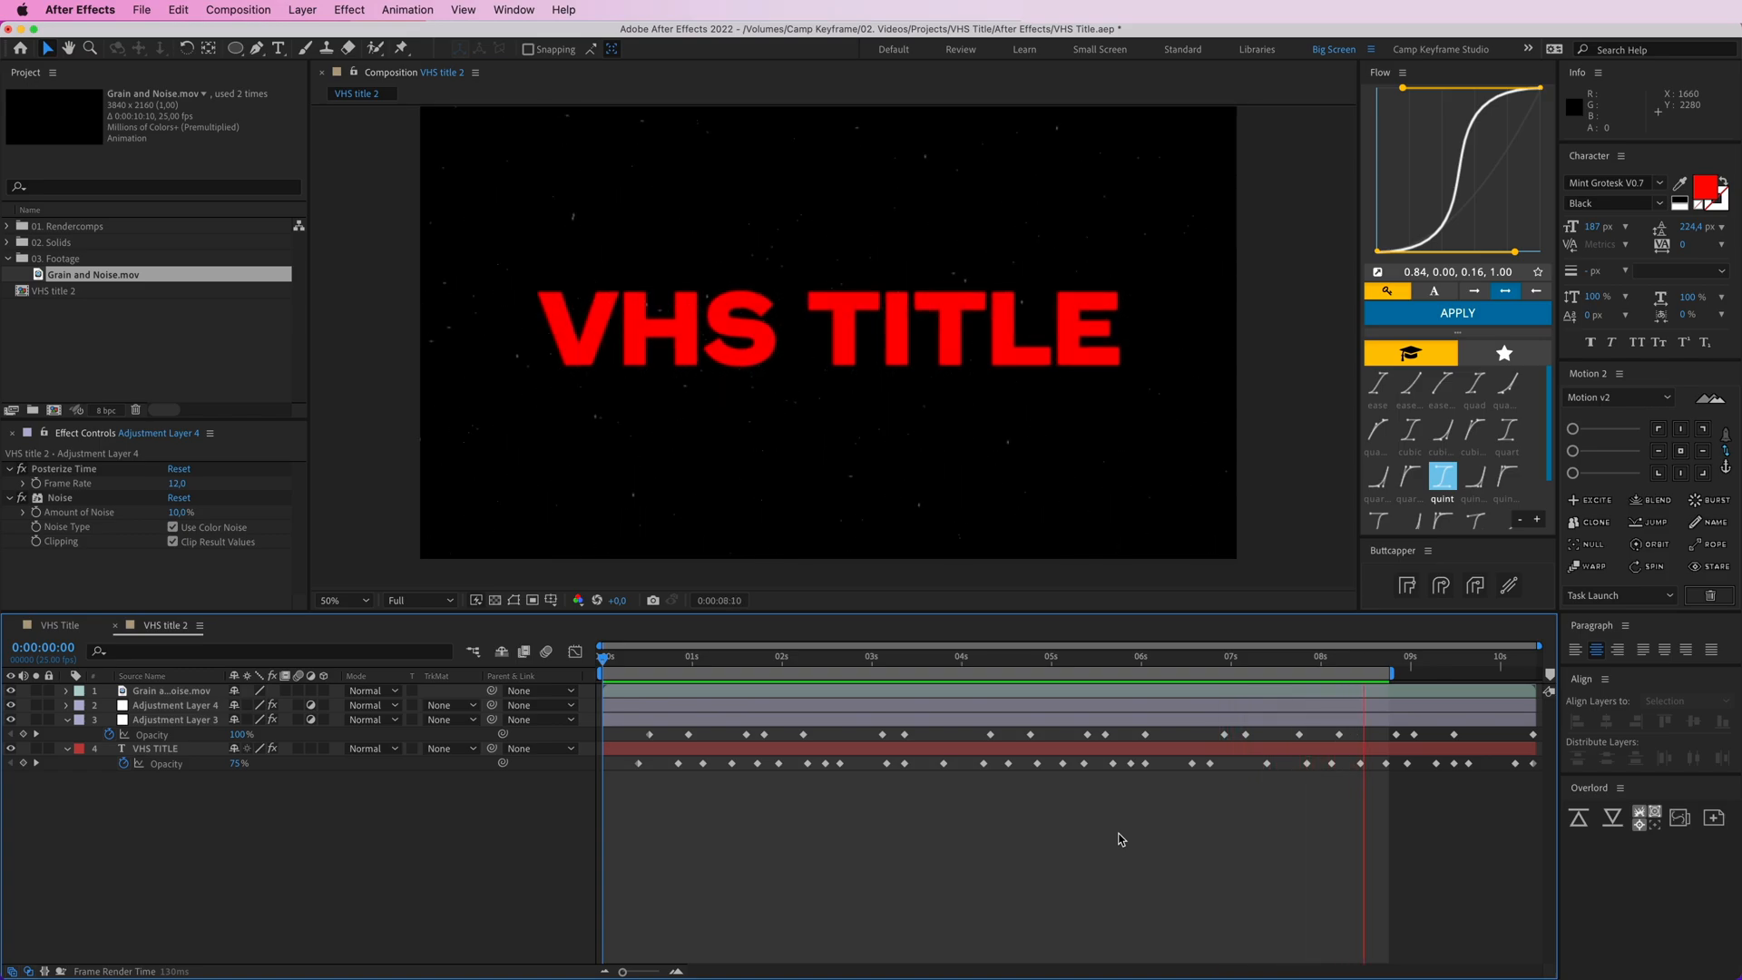
# Step: Stop playback and show the original VHS Title composition with its CAMP KEYFRAME text
pyautogui.press('Home')
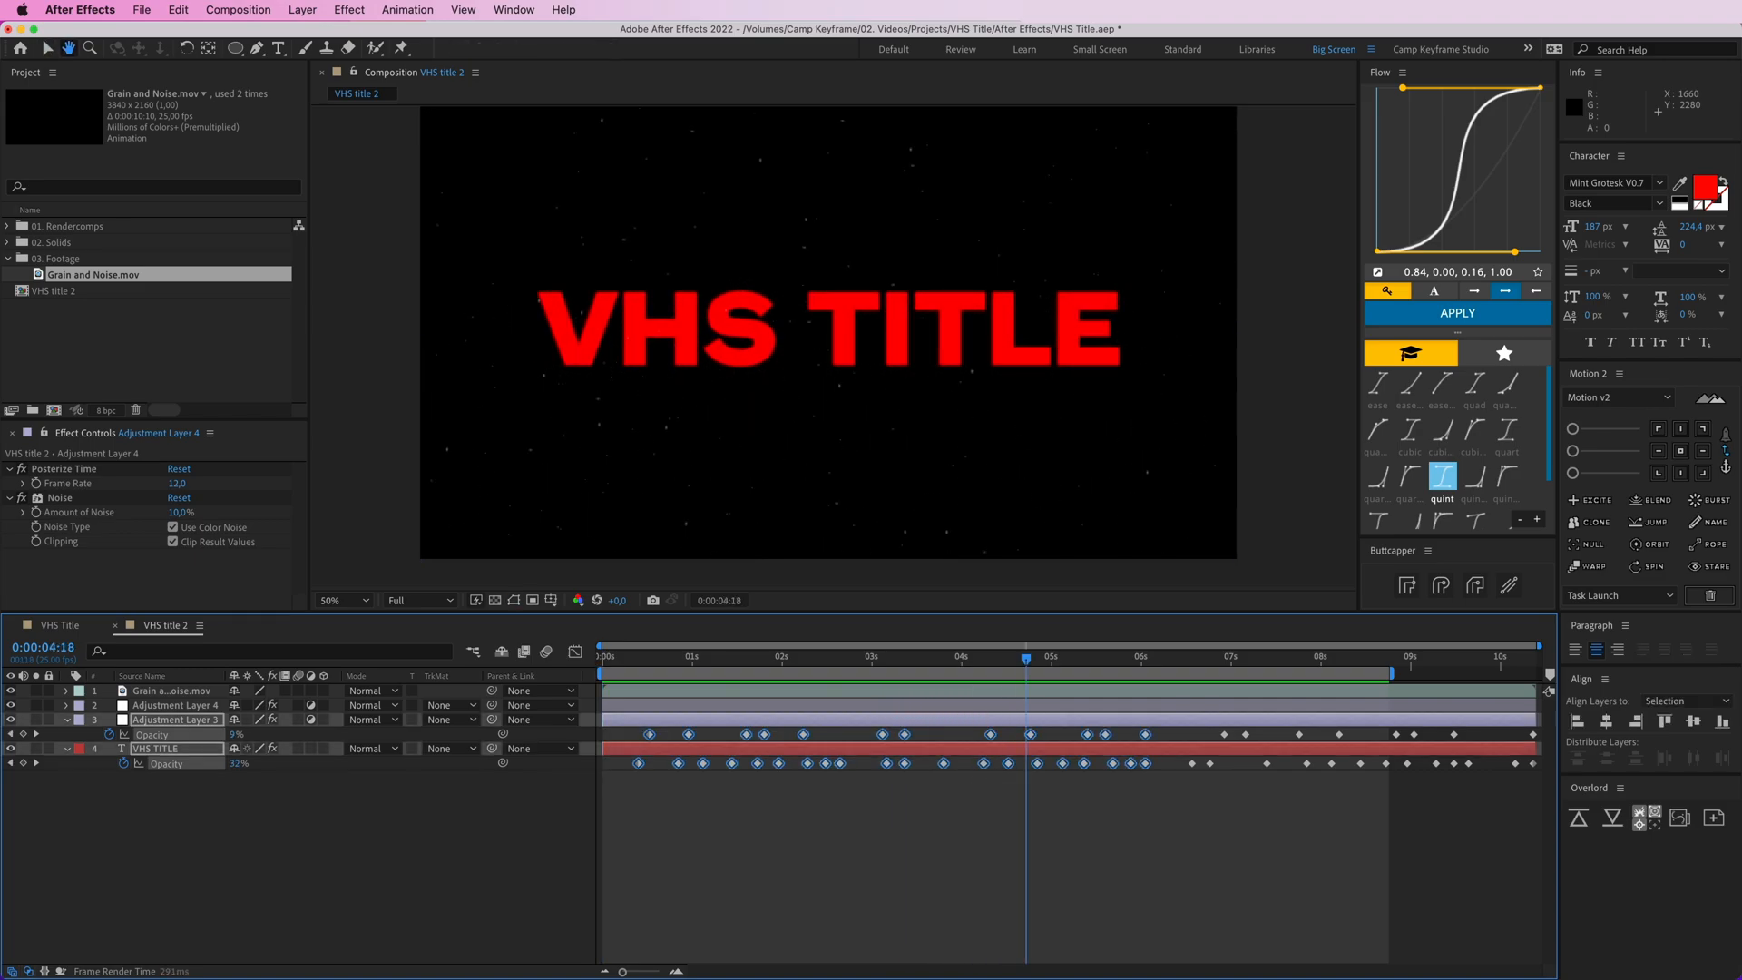
pyautogui.click(60, 624)
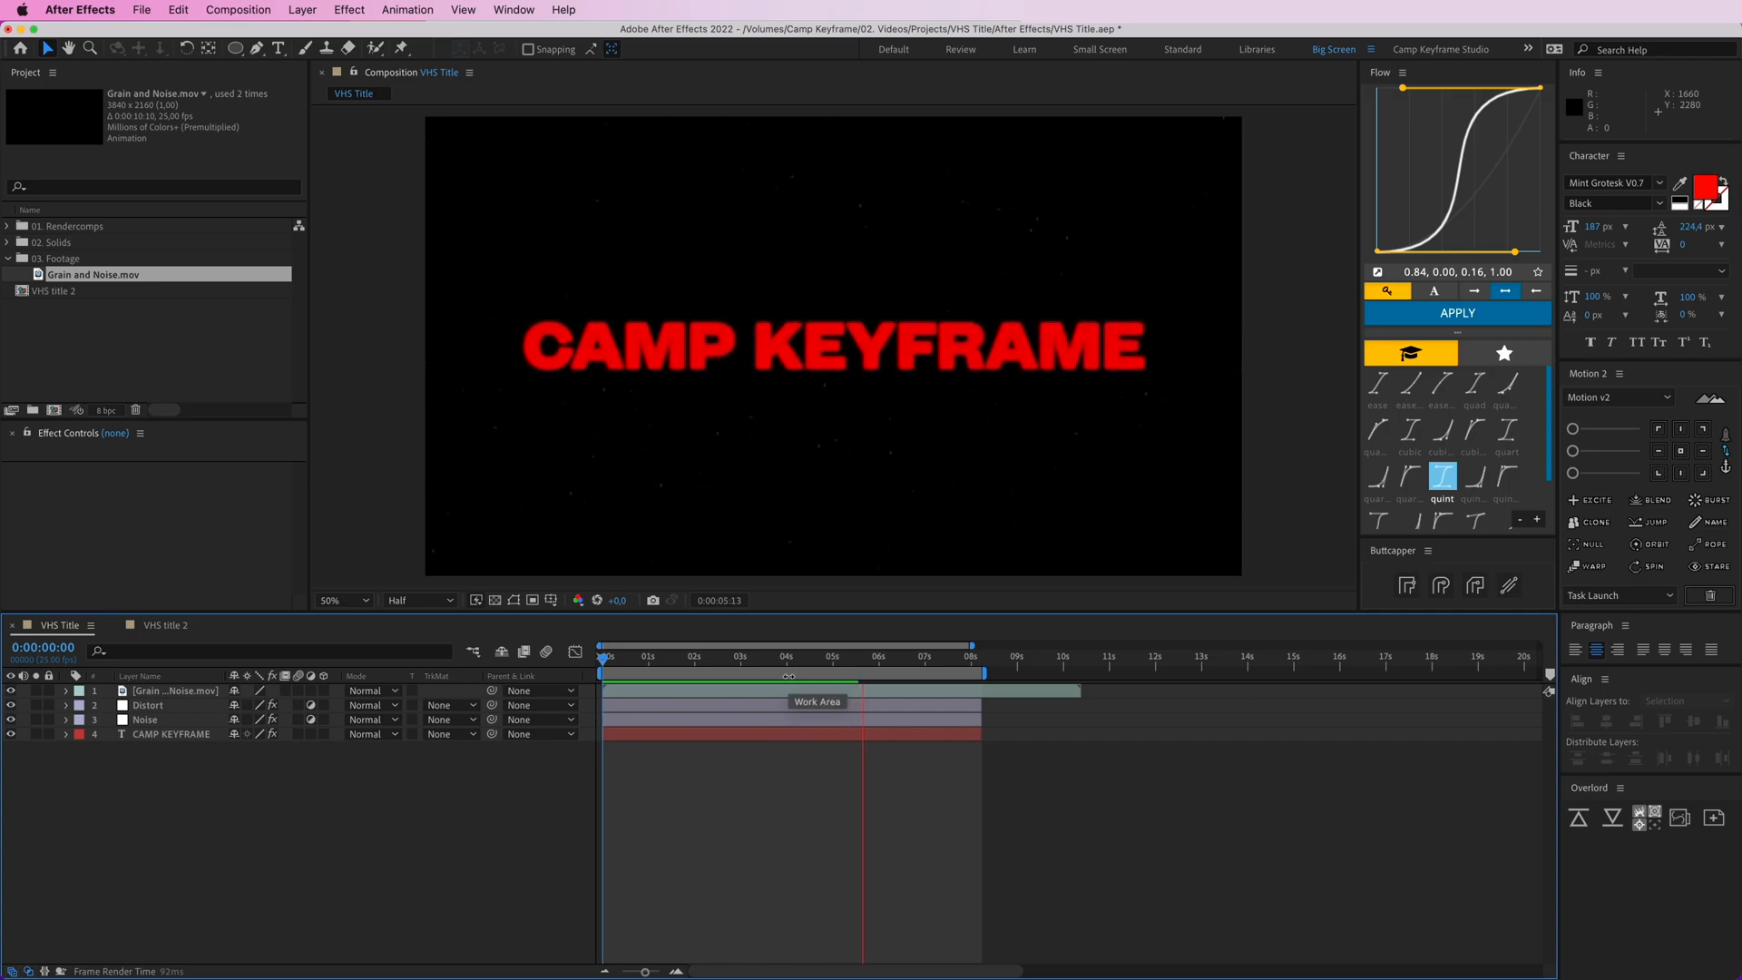
# Step: Inspect CAMP KEYFRAME's Noise 35% and Fast Box Blur and the grain layer, then go back to VHS title 2
pyautogui.click(937, 655)
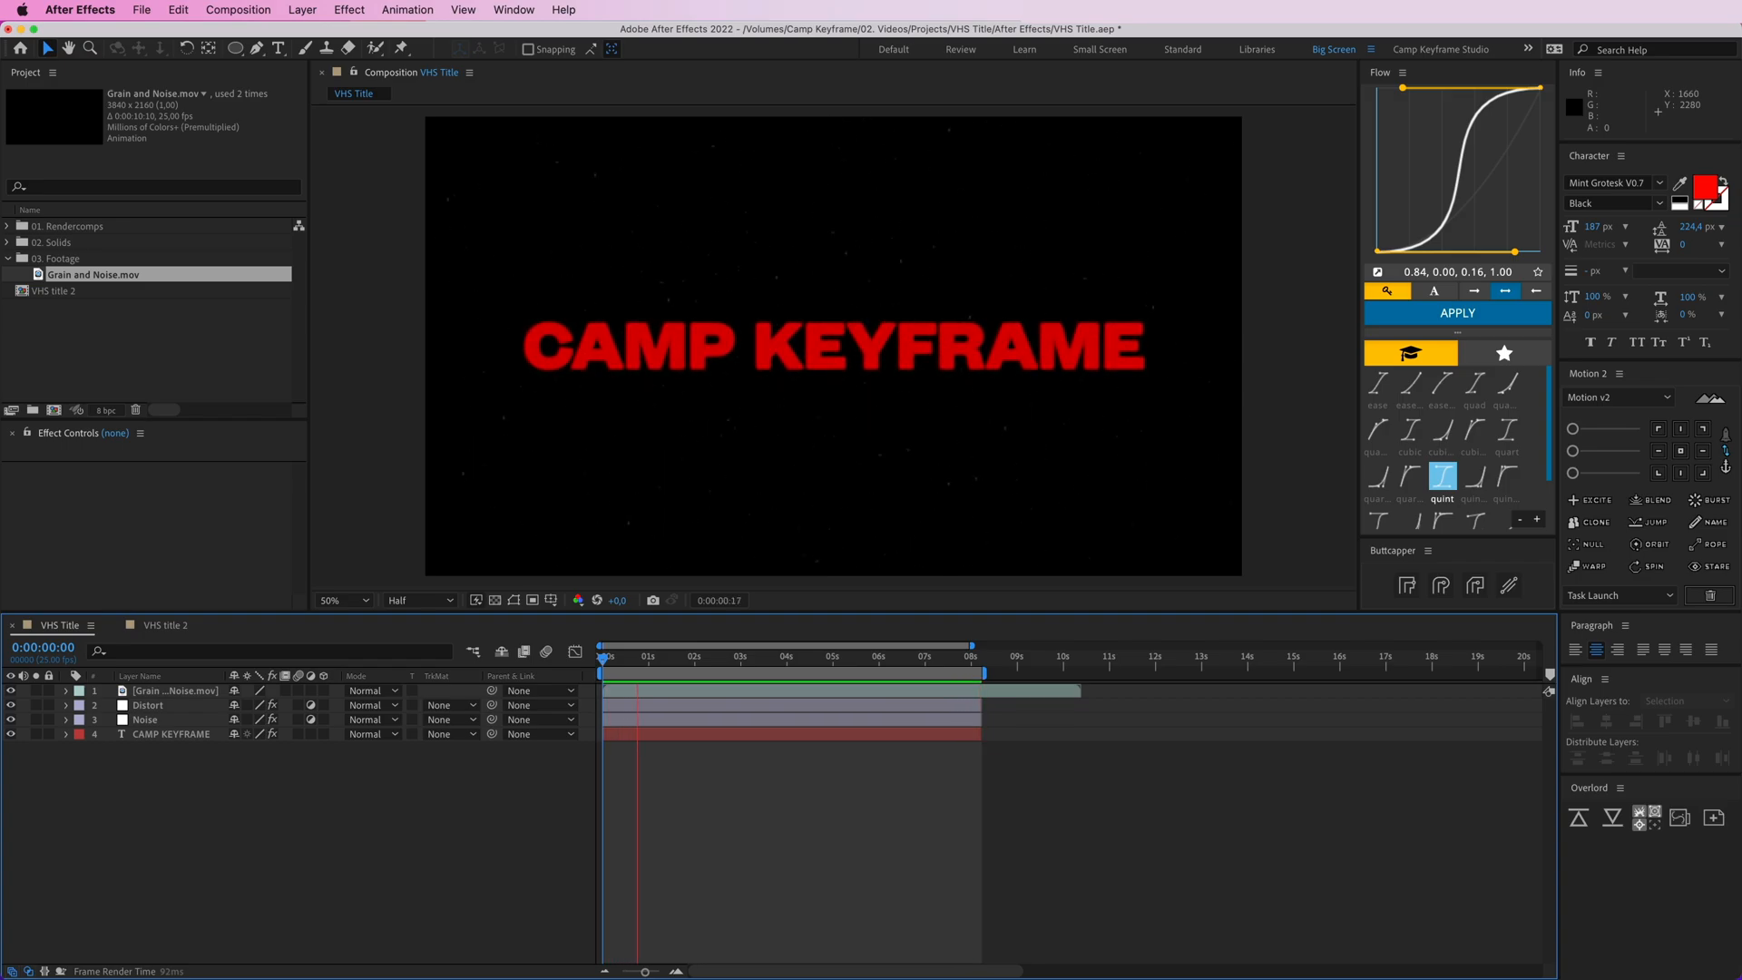
pyautogui.click(172, 733)
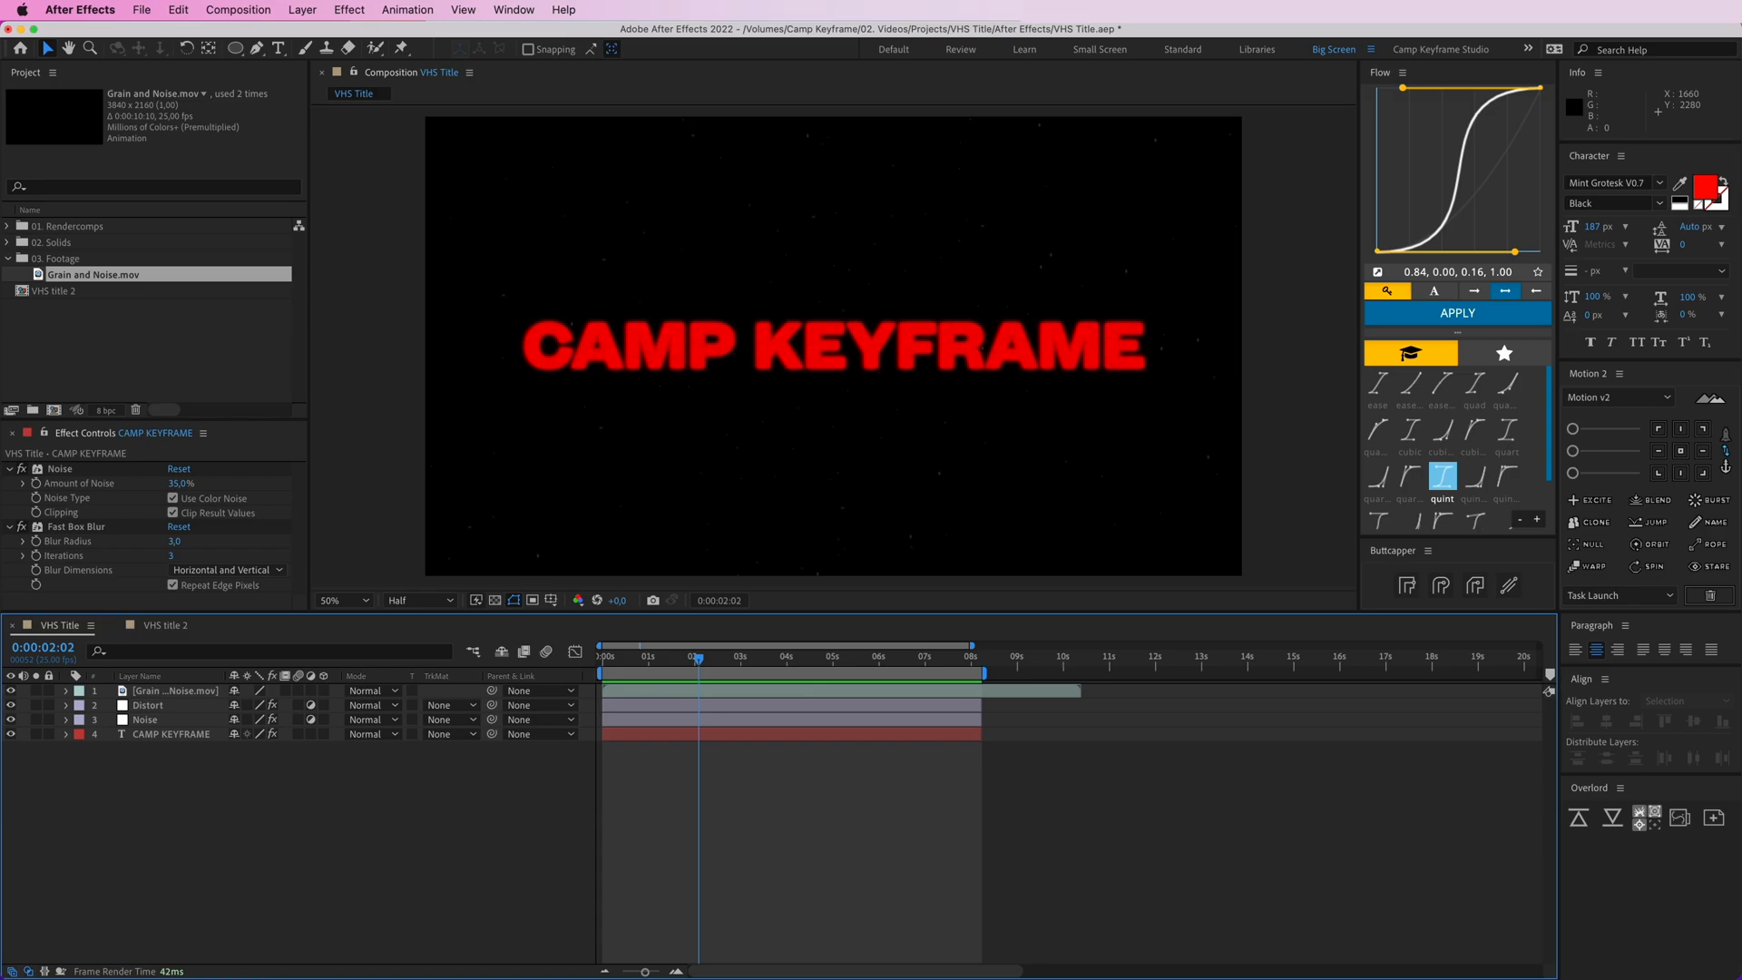
pyautogui.click(172, 690)
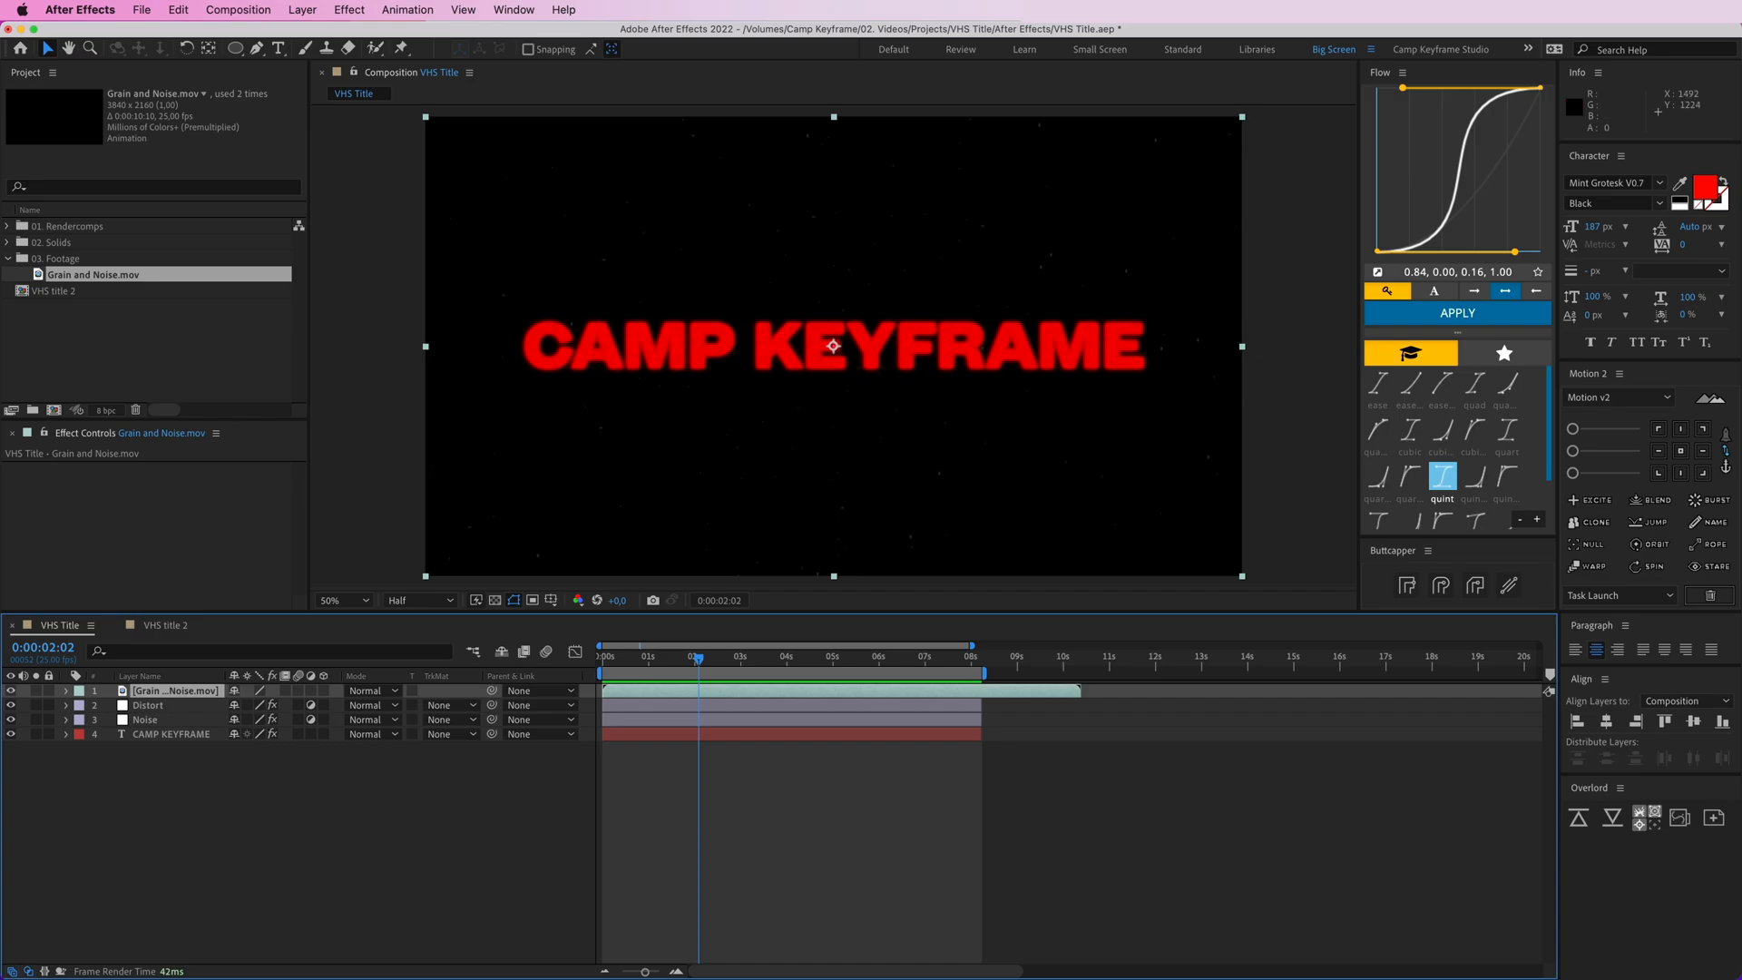
pyautogui.click(164, 624)
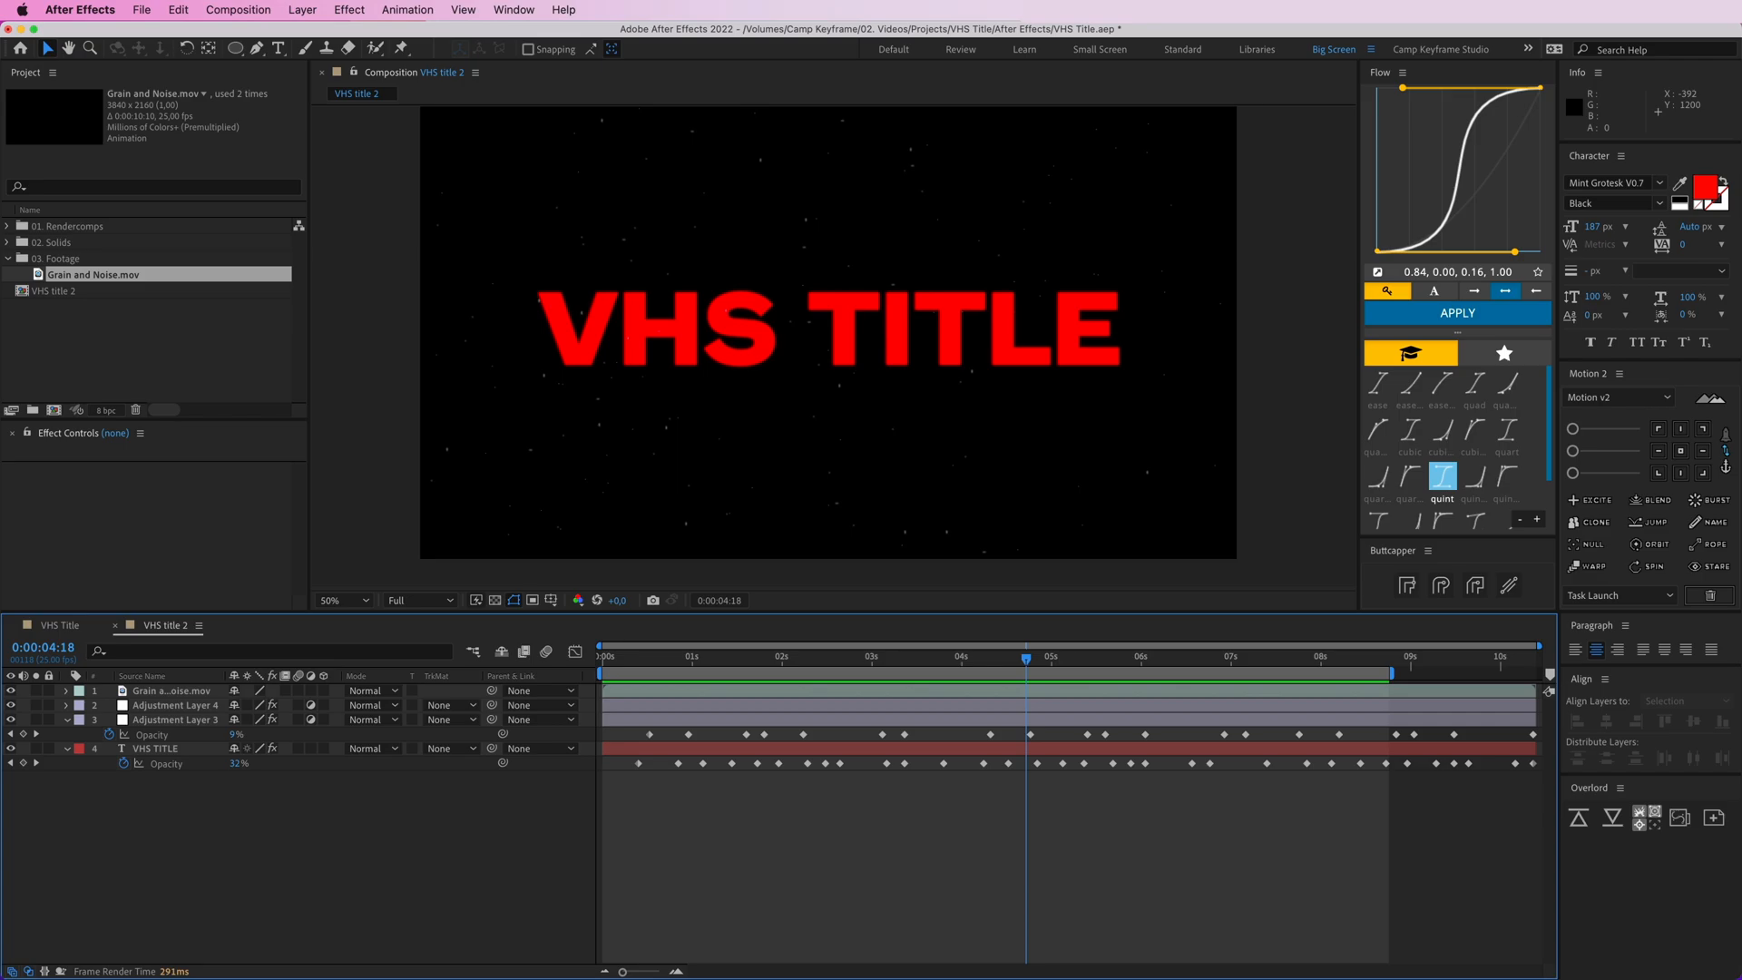